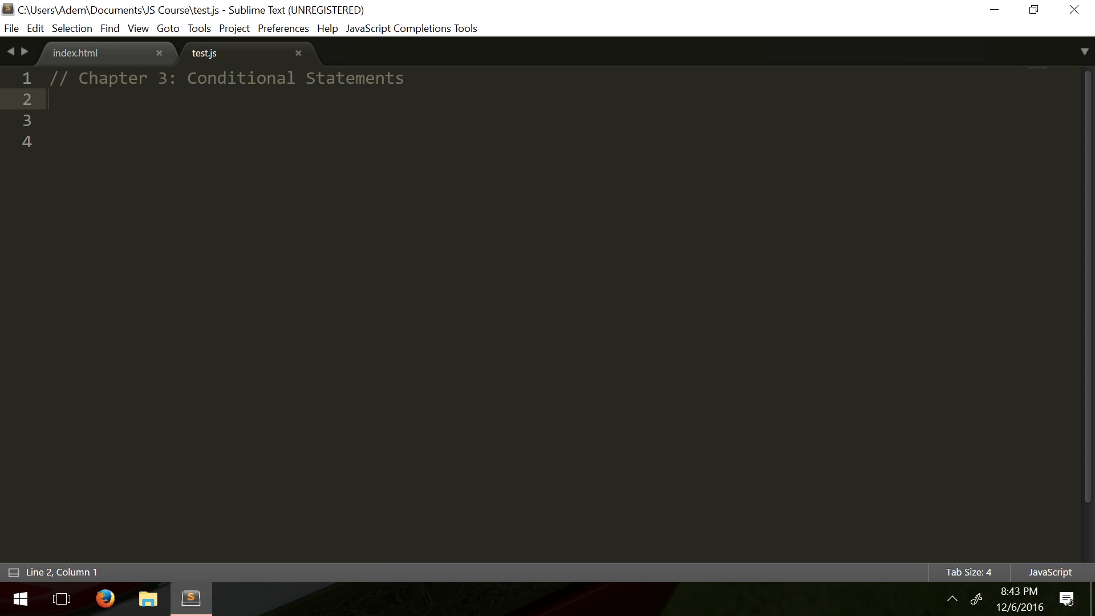
Insert an if statement snippet from autocomplete on the line below the chapter comment.
{"action": "left_click", "coordinate": [49, 100]}
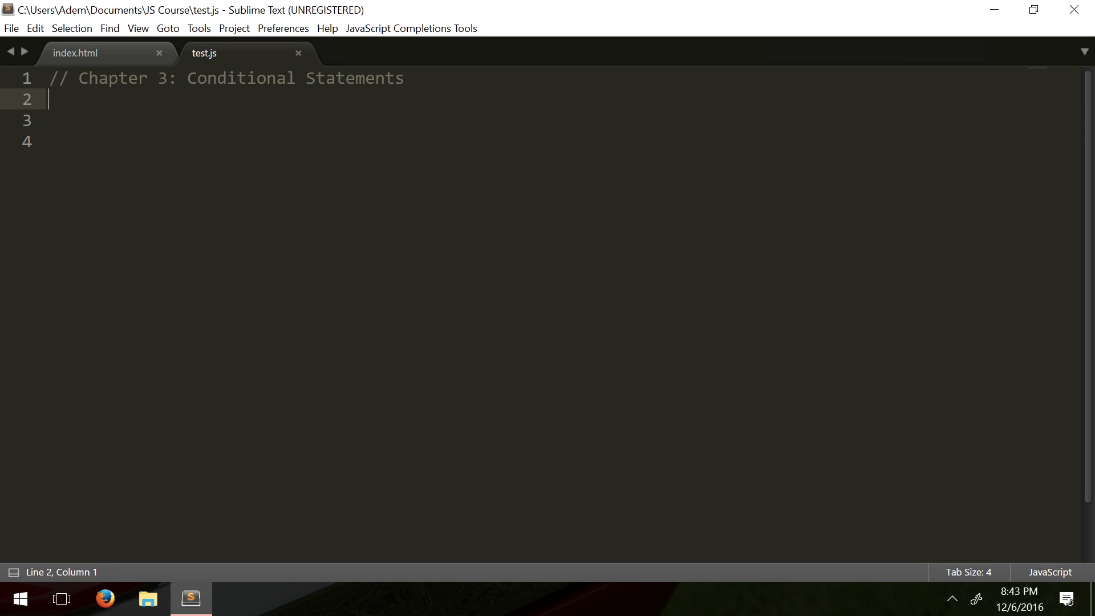
{"action": "type", "text": "if"}
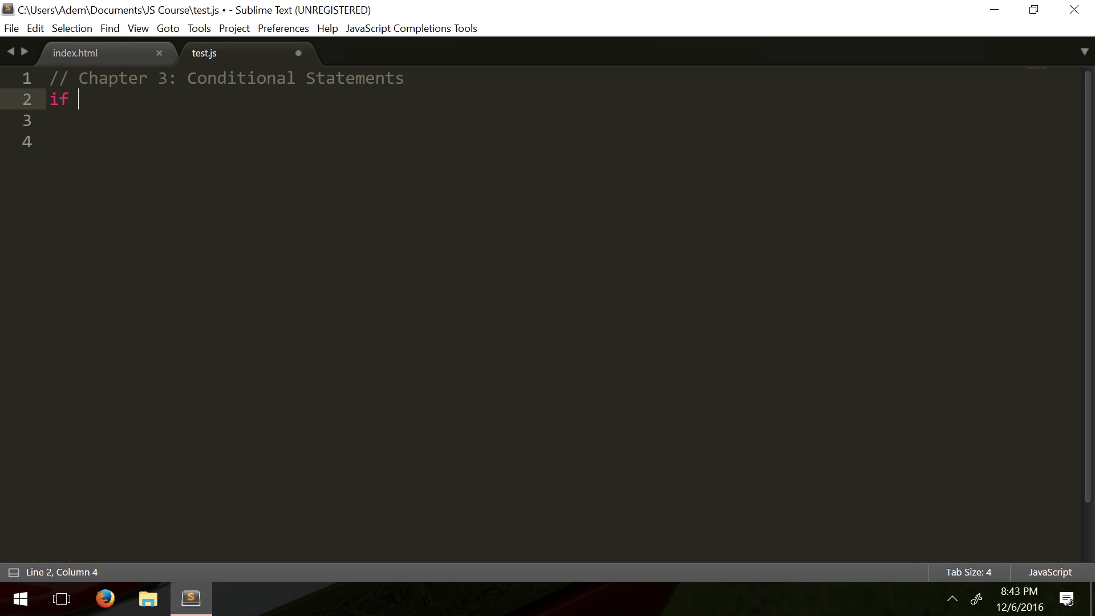
{"action": "key", "text": "backspace"}
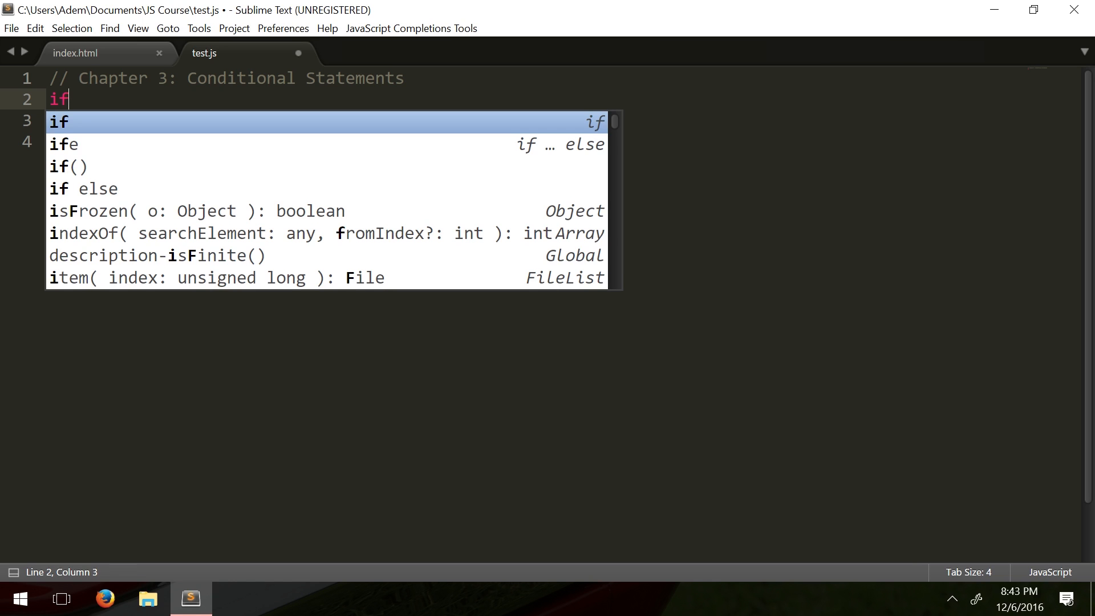
{"action": "key", "text": "down"}
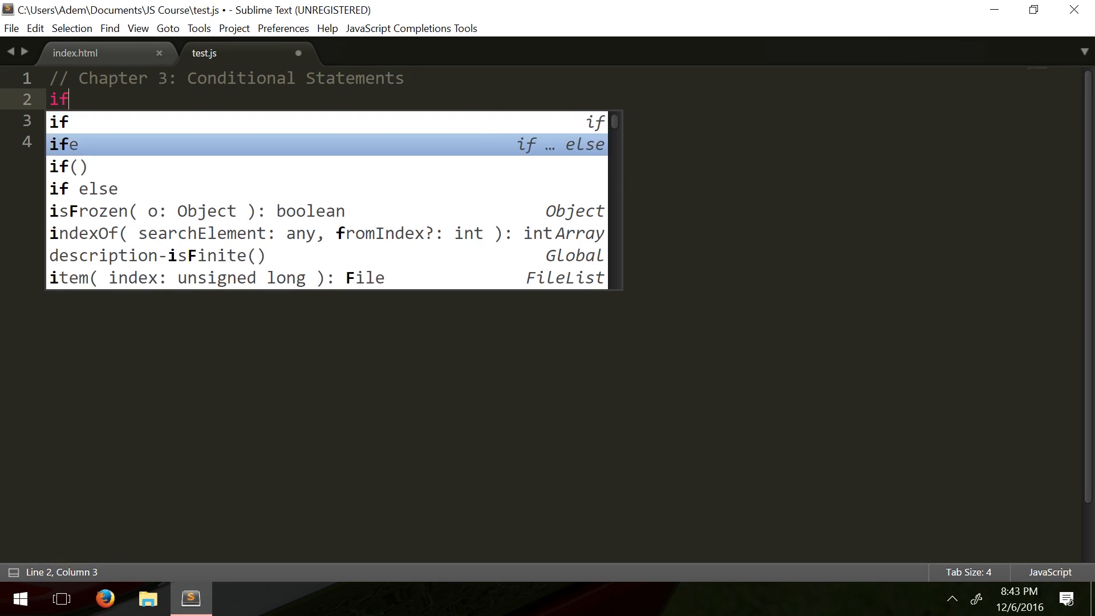
{"action": "key", "text": "up"}
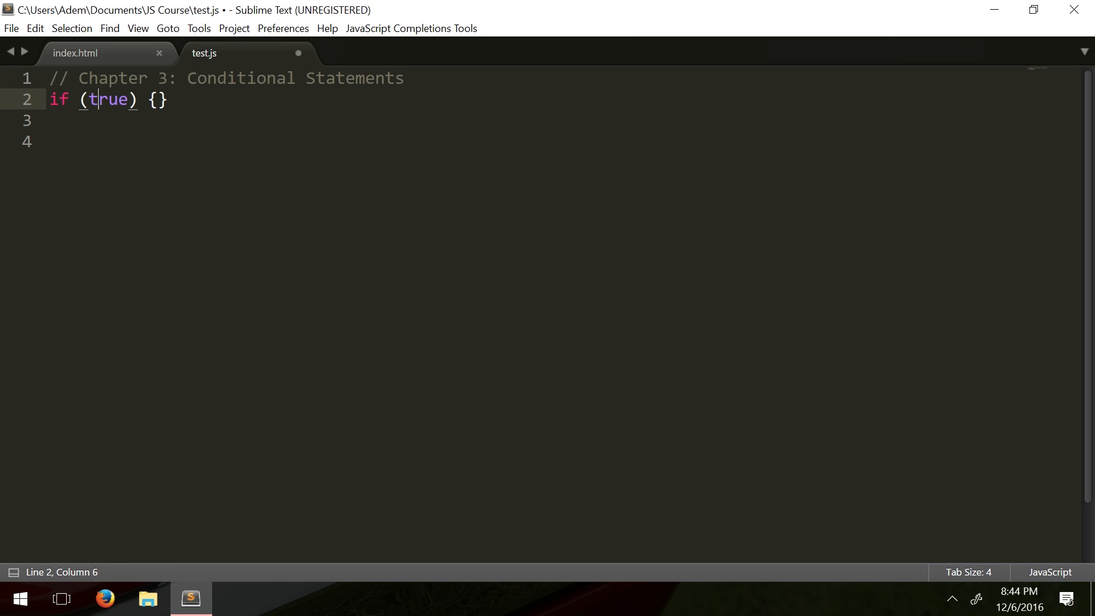
Delete the 'true' placeholder condition and expand the braces onto separate lines.
{"action": "key", "text": "Left"}
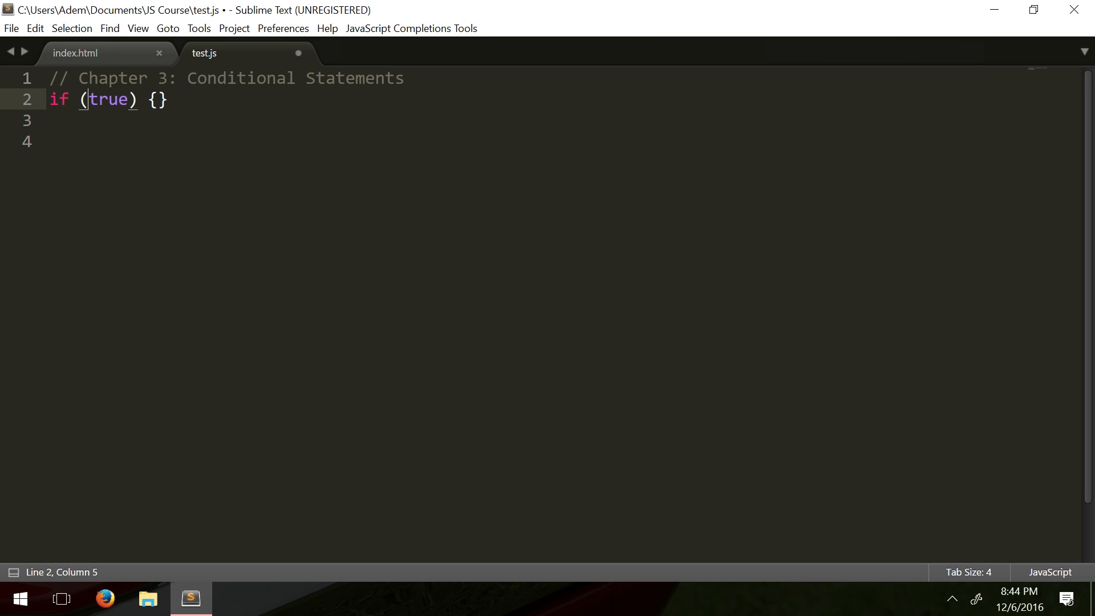
{"action": "double_click", "coordinate": [108, 99]}
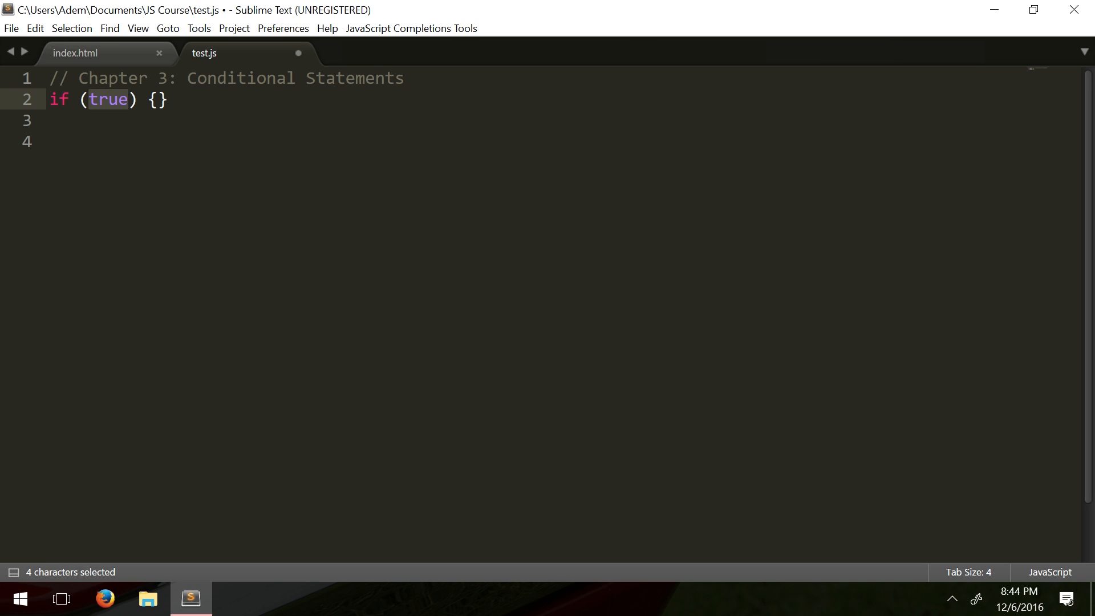
{"action": "key", "text": "Delete"}
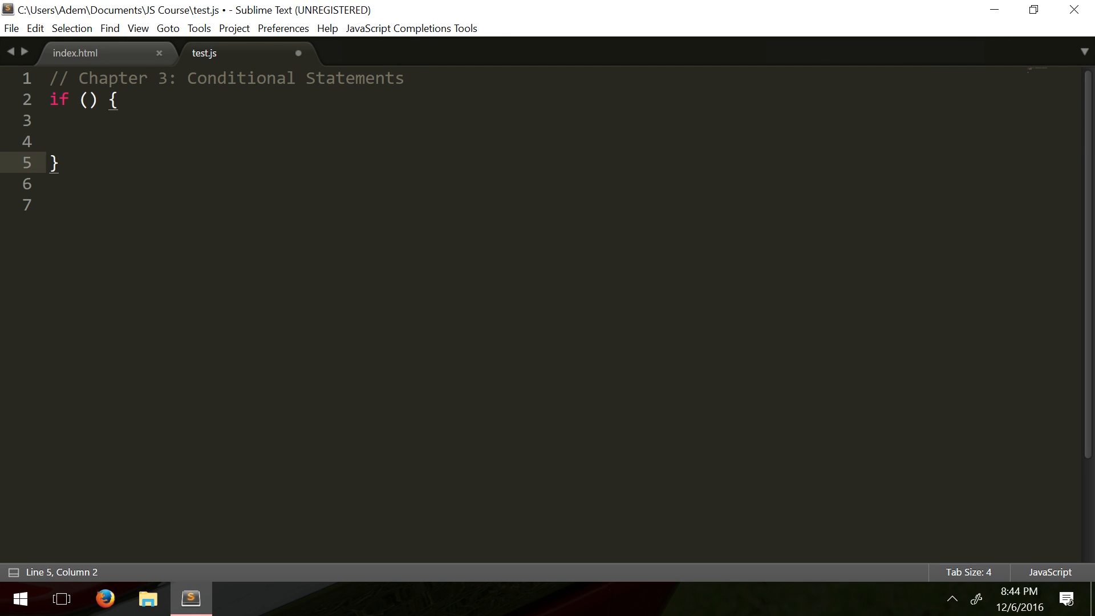
Walk through the empty if statement, then insert blank lines above it for declarations.
{"action": "left_click", "coordinate": [88, 141]}
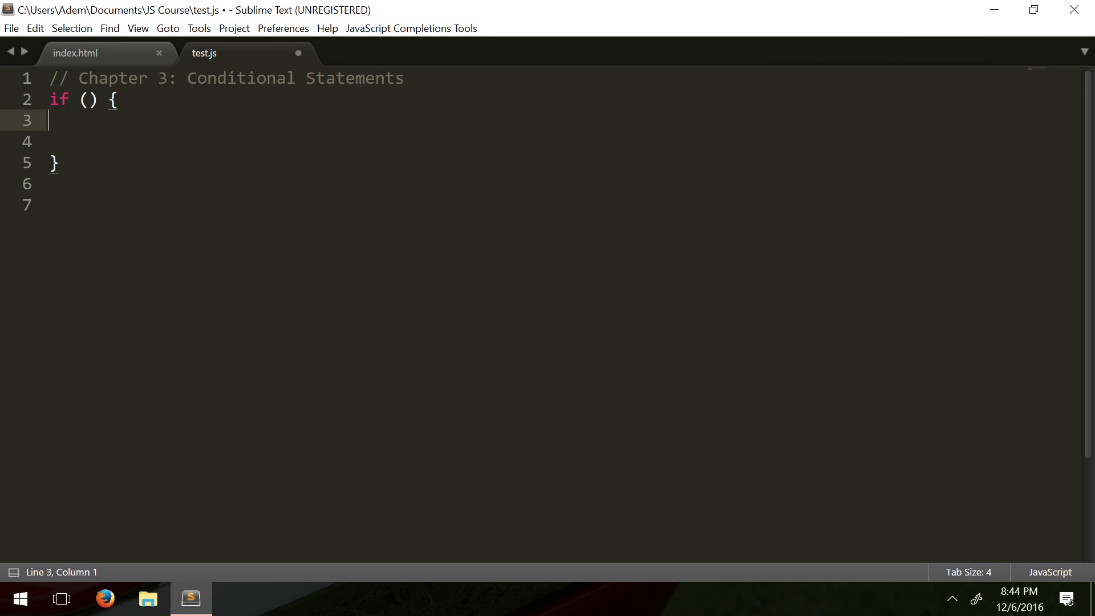
{"action": "left_click", "coordinate": [92, 100]}
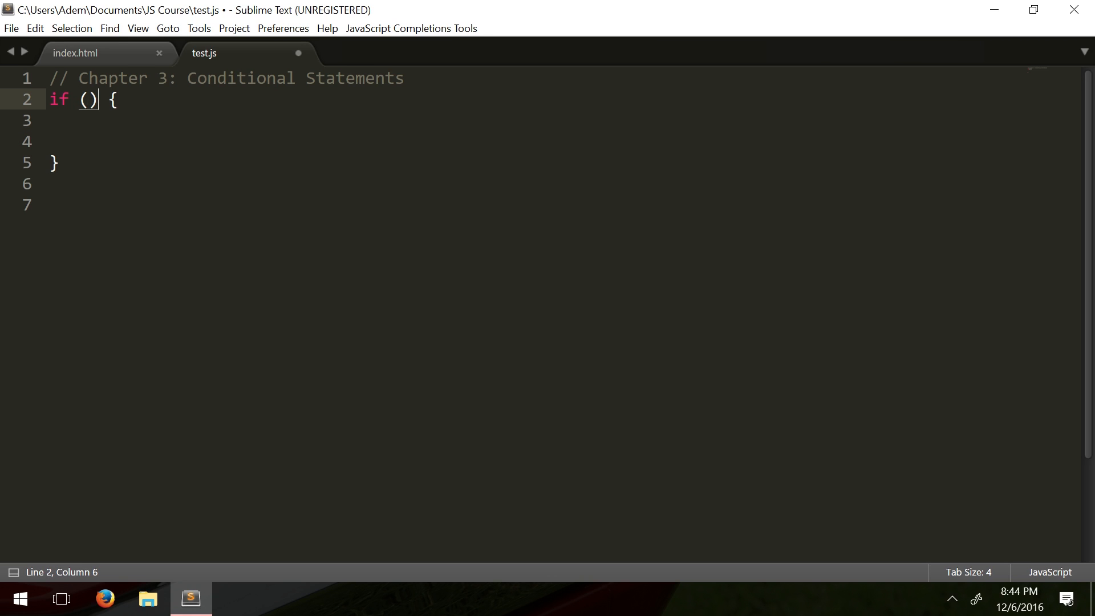
{"action": "key", "text": "Left"}
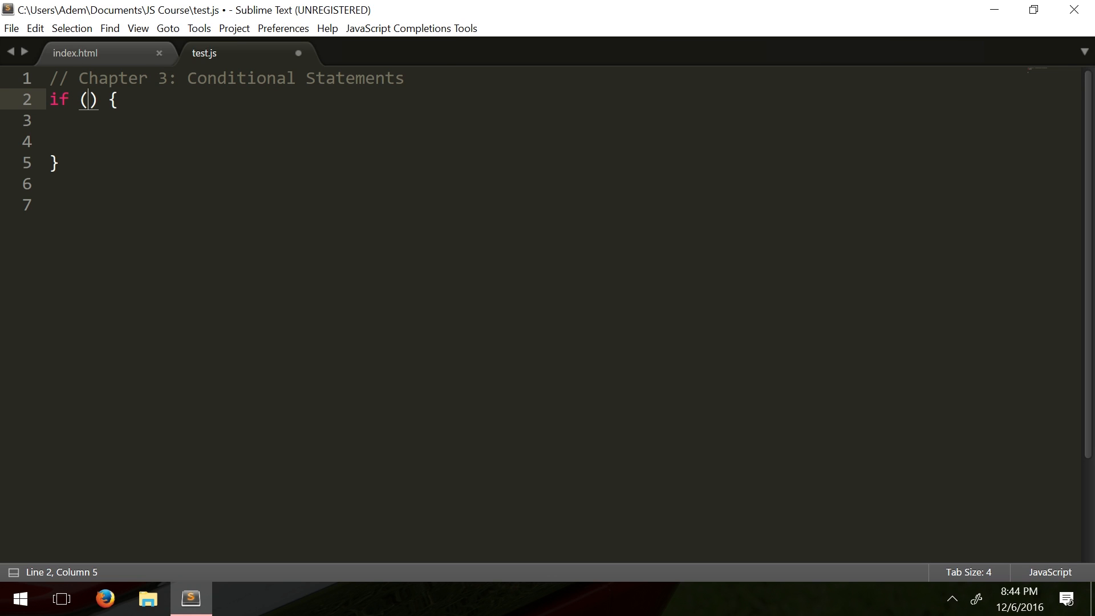
{"action": "left_click", "coordinate": [54, 163]}
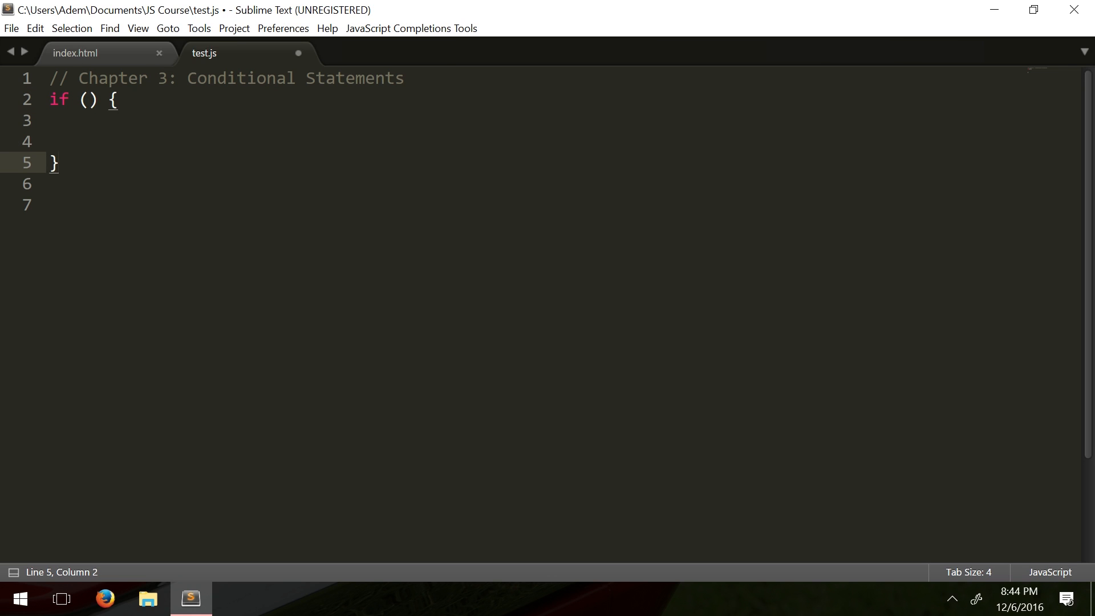
{"action": "left_click", "coordinate": [88, 99]}
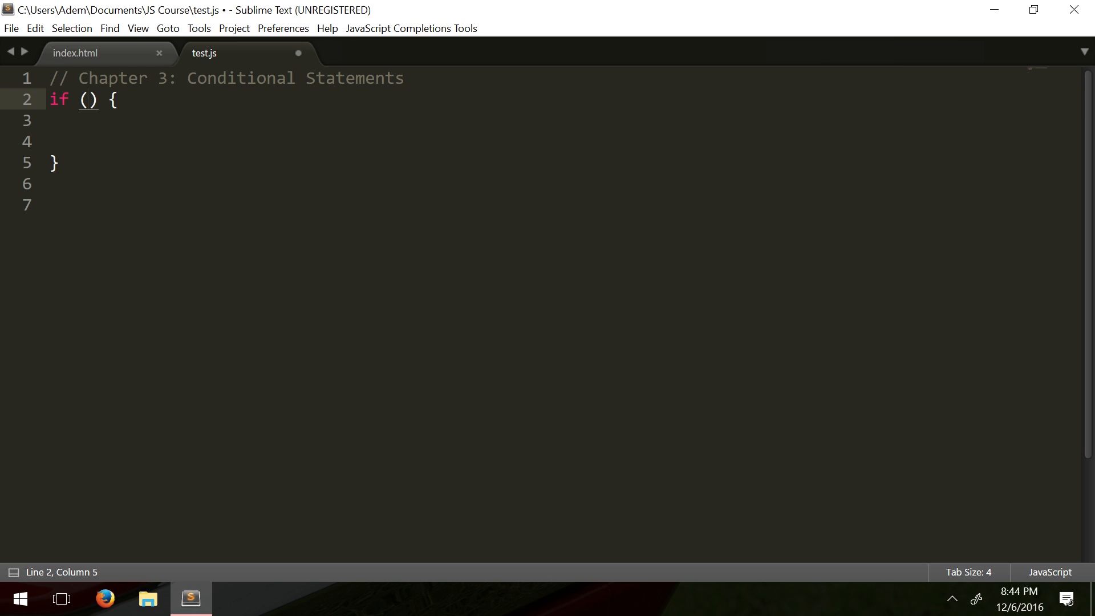
{"action": "left_click", "coordinate": [87, 101]}
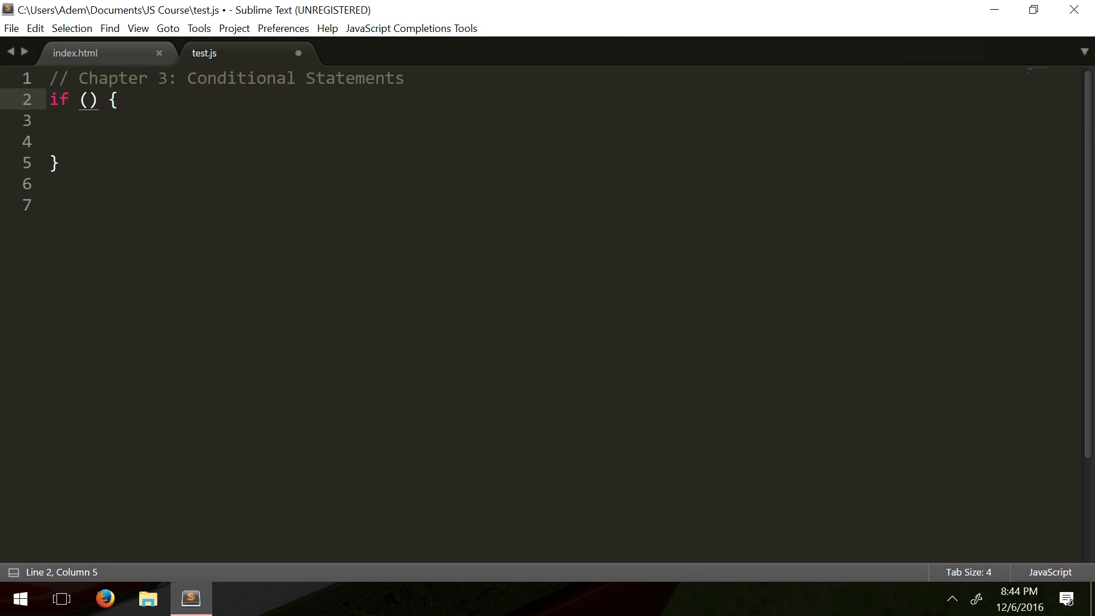
{"action": "key", "text": "Left"}
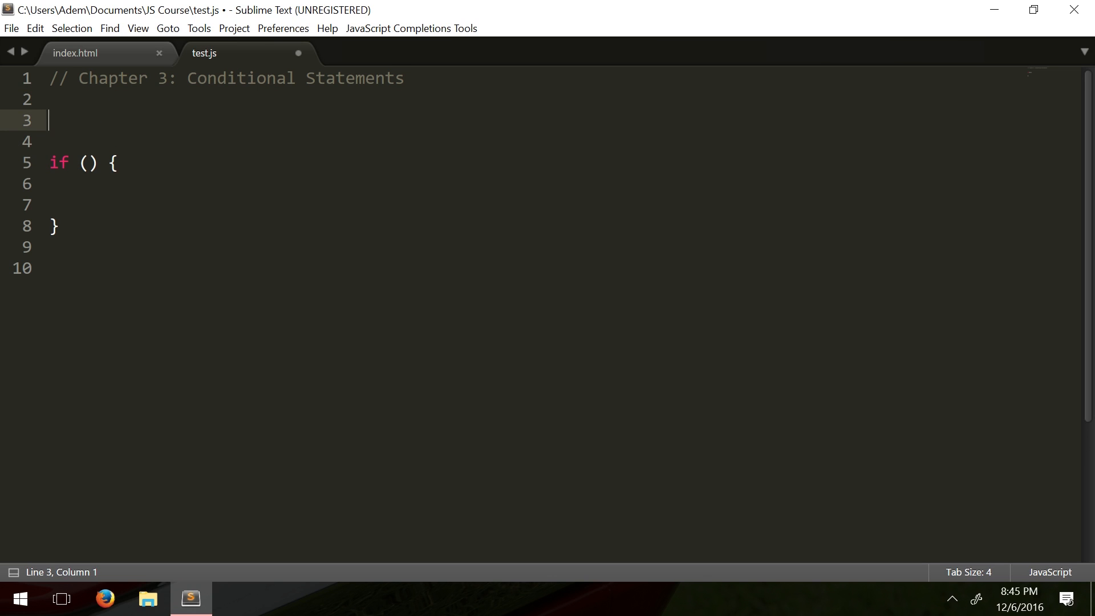
Declare var c = 10, var d = "5" and var e = "hello" above the if statement.
{"action": "type", "text": "var c"}
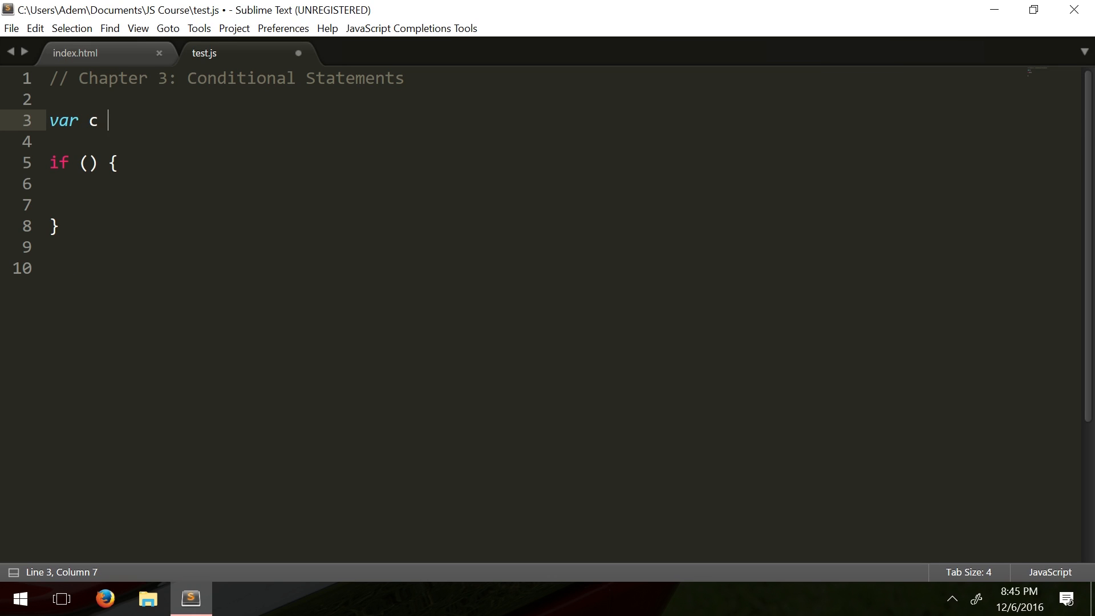
{"action": "type", "text": "= 10;"}
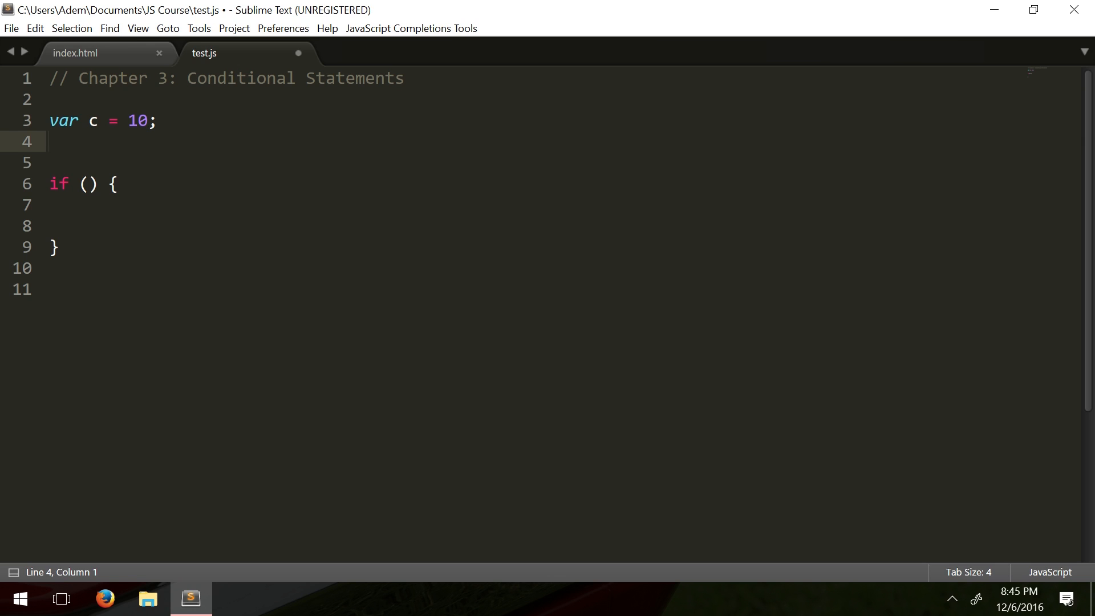
{"action": "type", "text": "var d ="}
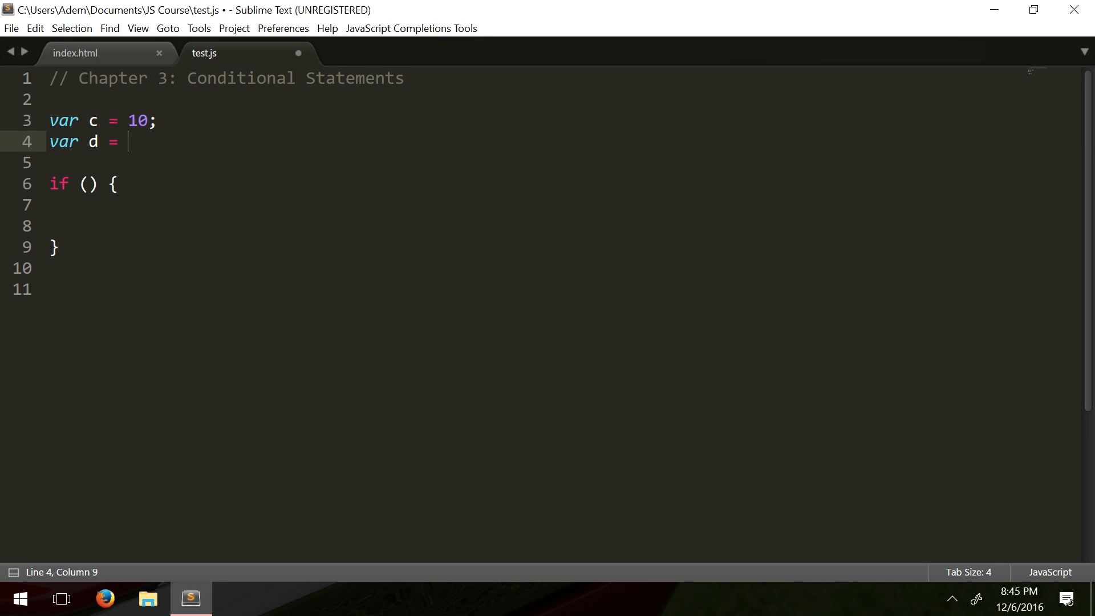
{"action": "type", "text": "\"5\""}
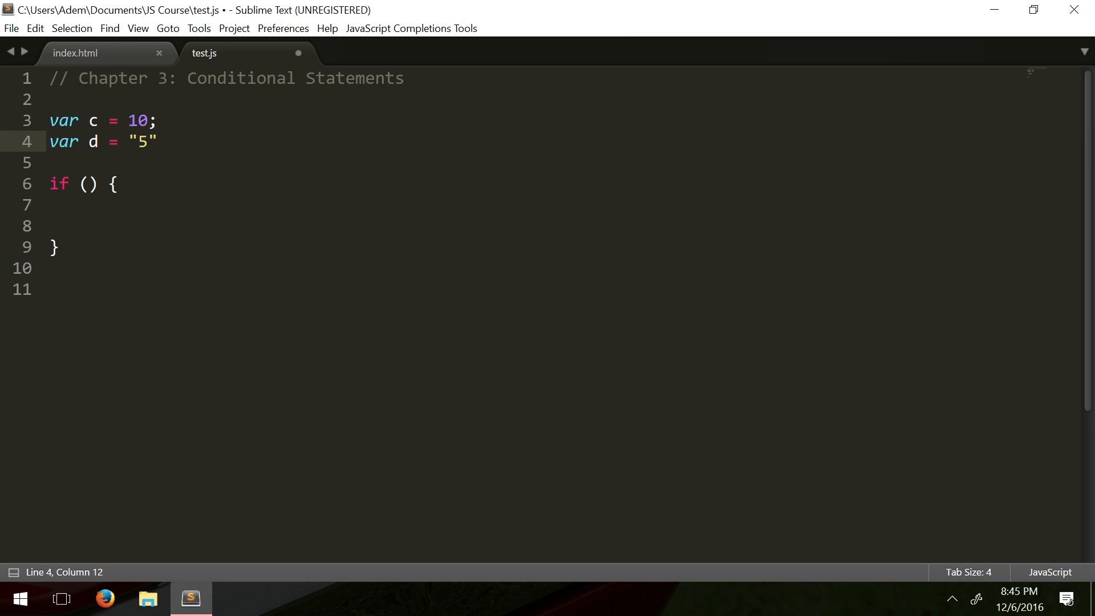
{"action": "type", "text": ";"}
{"action": "left_click", "coordinate": [536, 163]}
{"action": "type", "text": "var e ="}
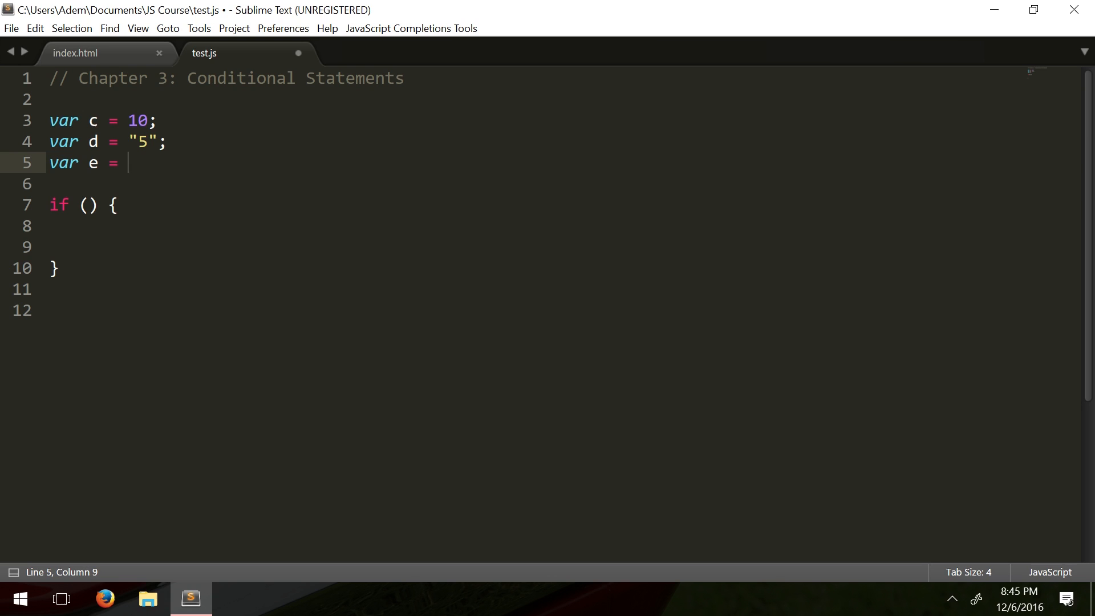
{"action": "type", "text": "\"hello\";"}
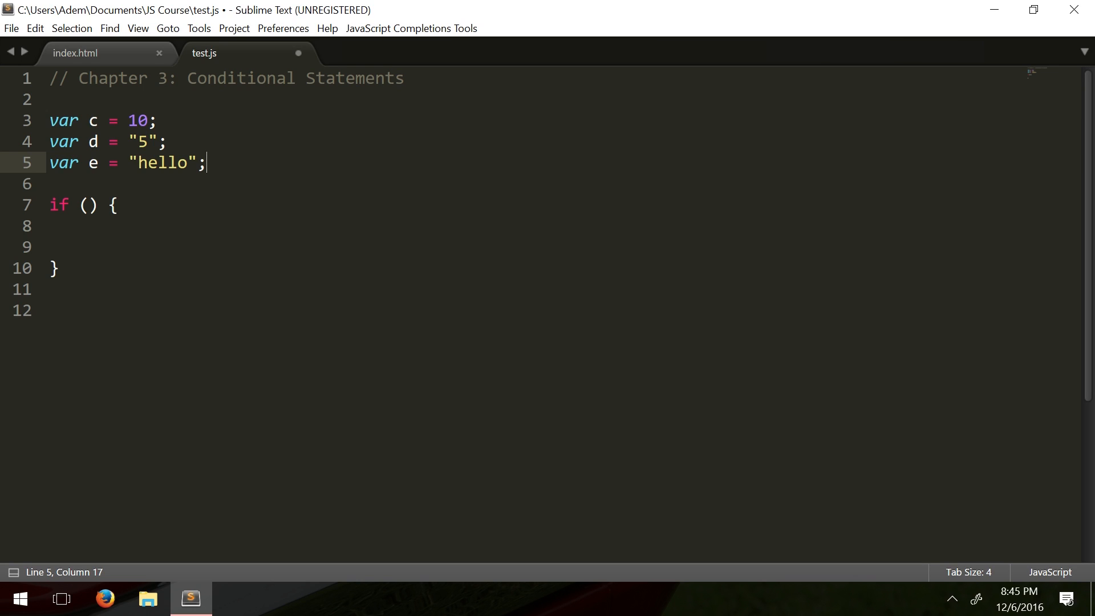
{"action": "left_click", "coordinate": [118, 204]}
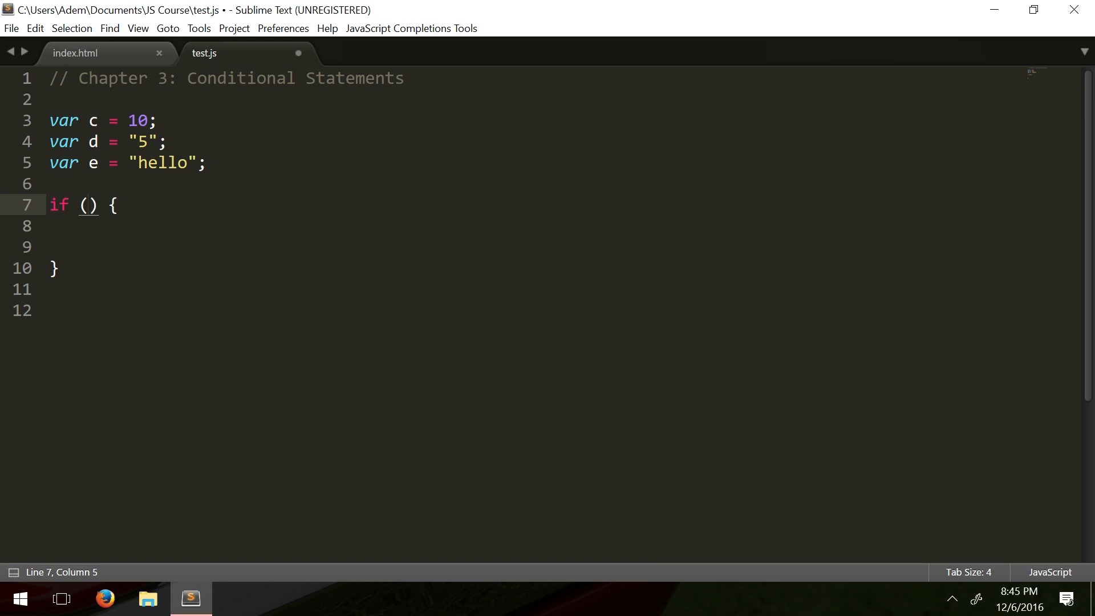
Write the condition c > 5 inside the if parentheses.
{"action": "type", "text": "c > 5"}
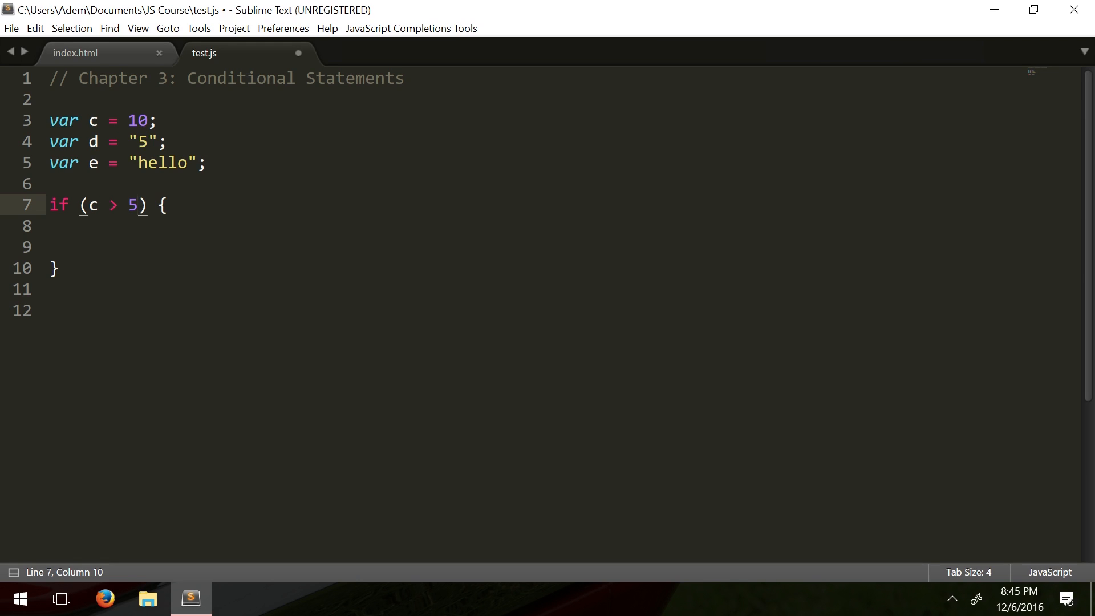
{"action": "left_click", "coordinate": [83, 204]}
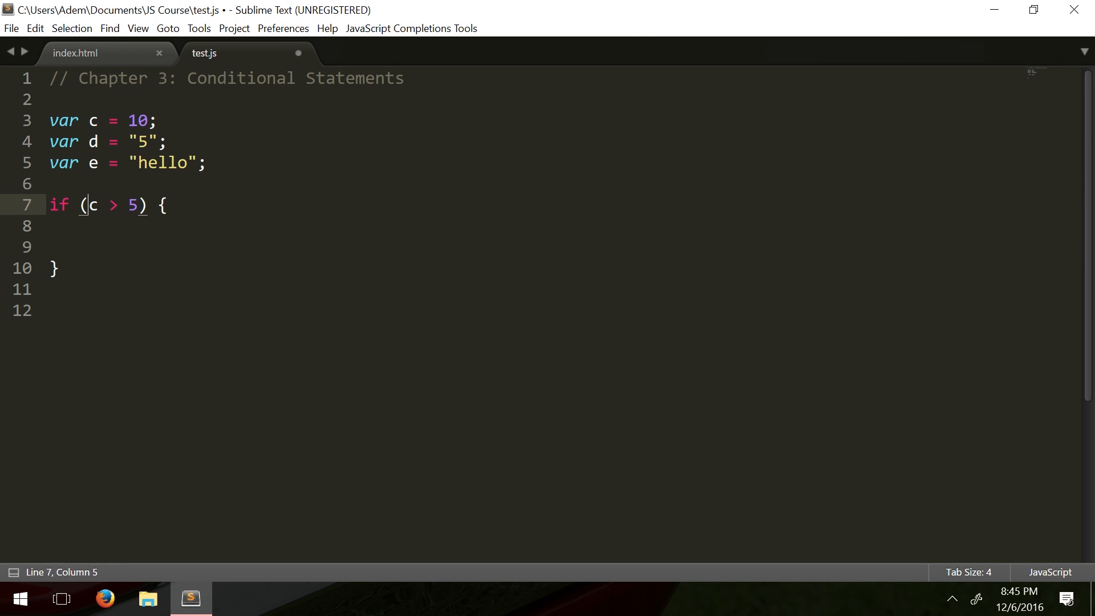
{"action": "left_click", "coordinate": [49, 226]}
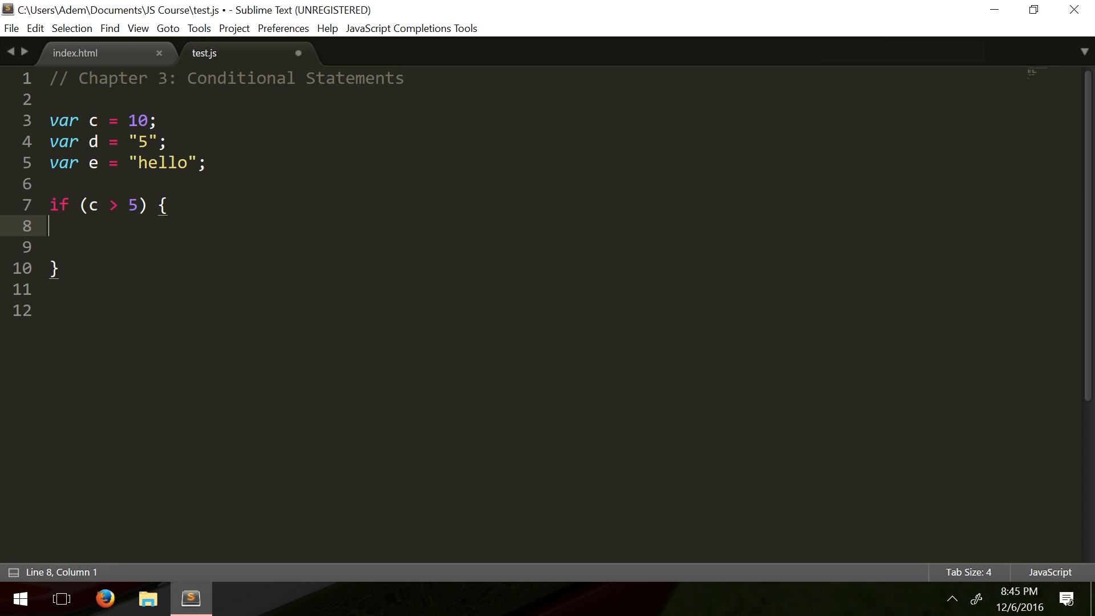
{"action": "double_click", "coordinate": [93, 120]}
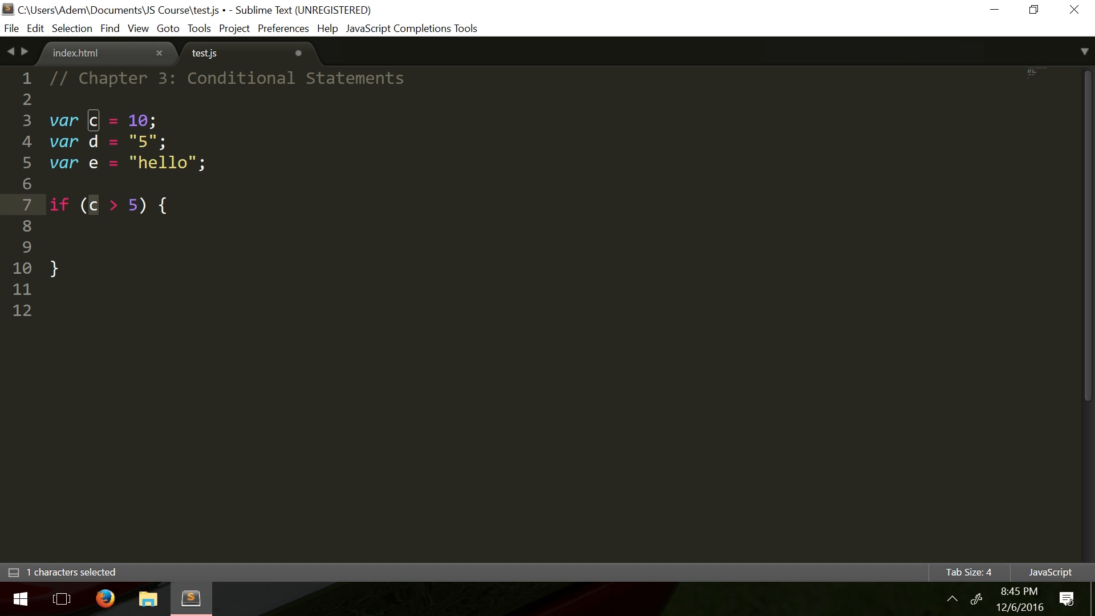
{"action": "left_click", "coordinate": [137, 204]}
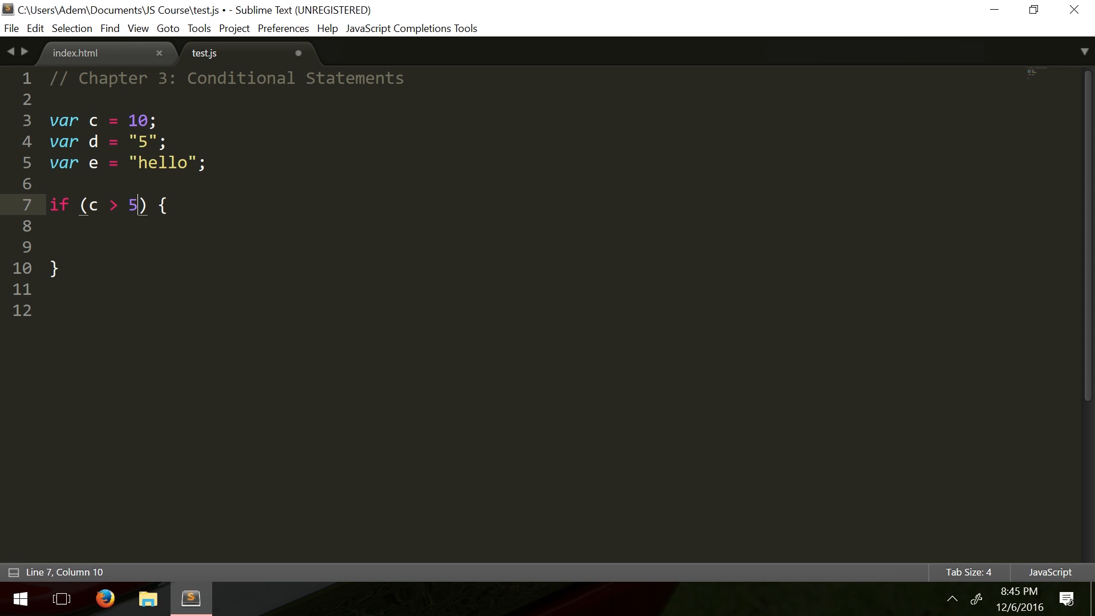
{"action": "double_click", "coordinate": [134, 204]}
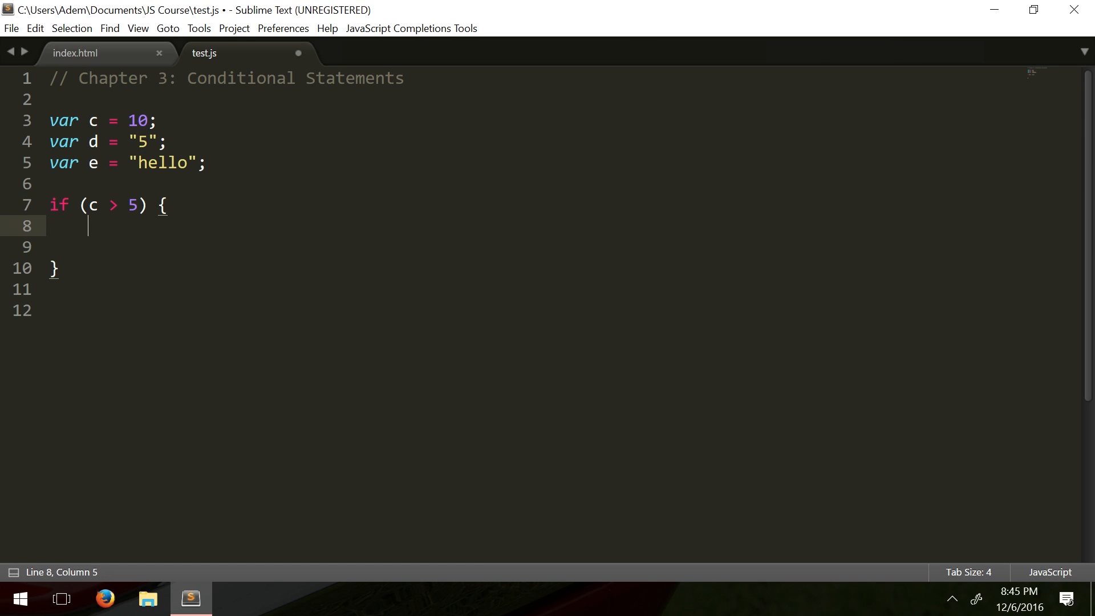
Log 'c is greater than 5!' inside the if block and save test.js.
{"action": "type", "text": "console.log('"}
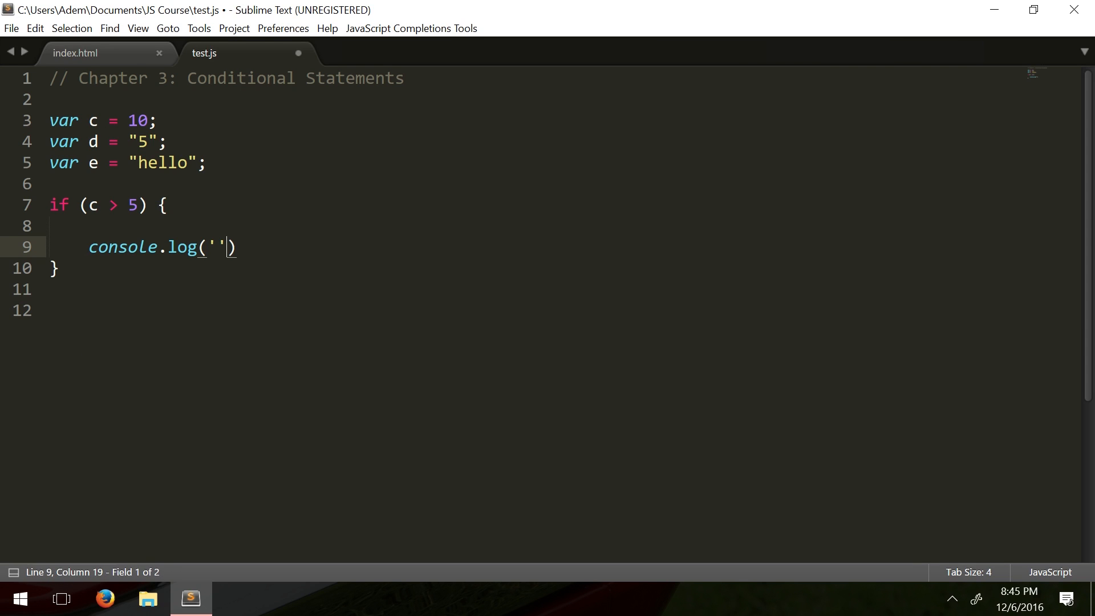
{"action": "type", "text": "c is greater"}
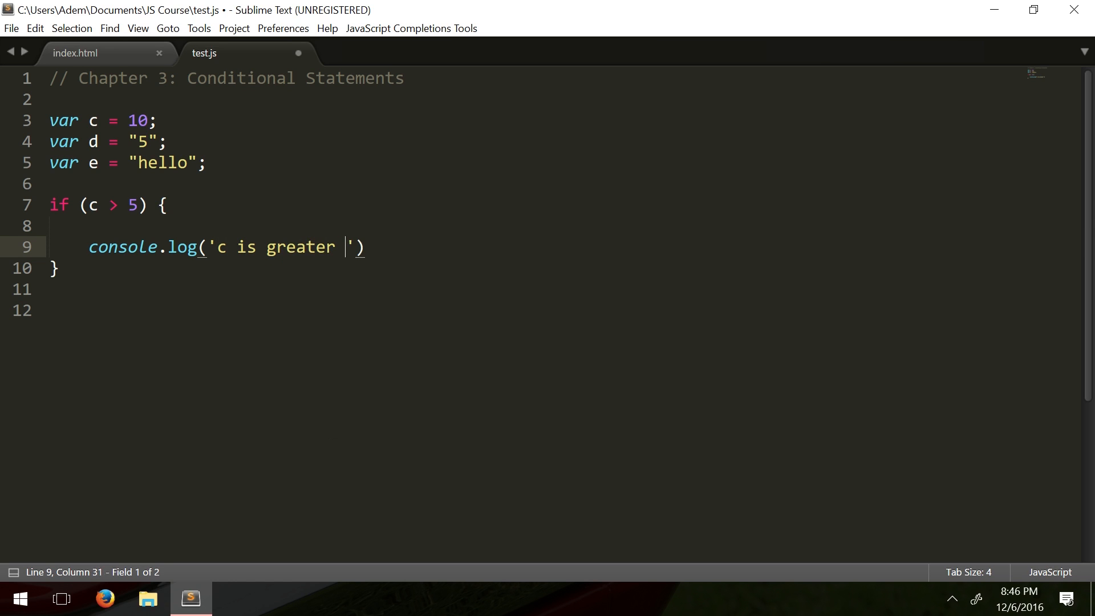
{"action": "type", "text": "than 5!"}
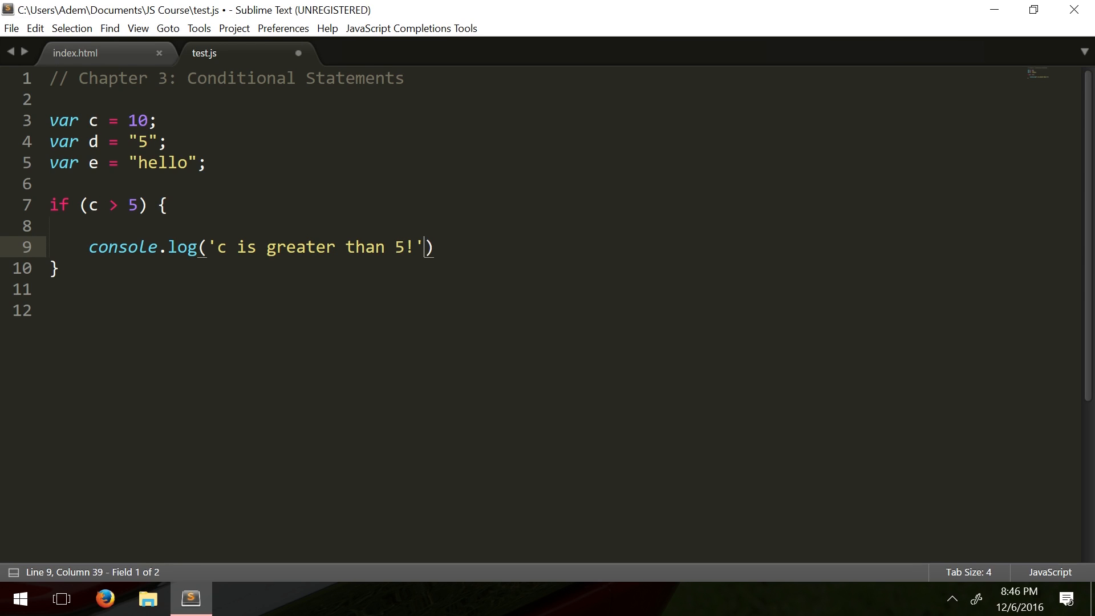
{"action": "type", "text": ";"}
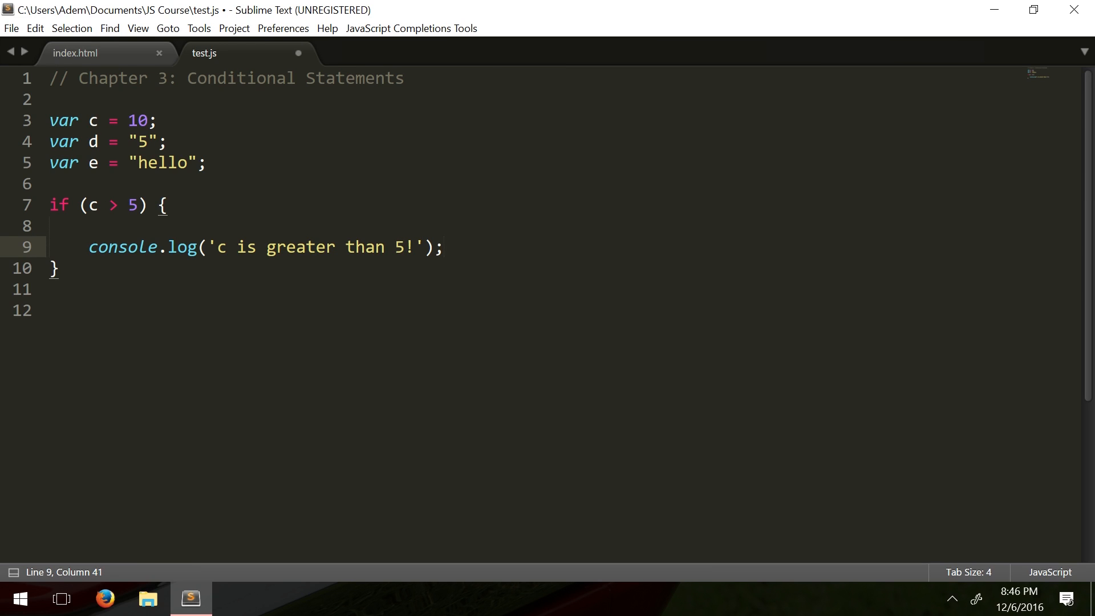
{"action": "left_click", "coordinate": [58, 269]}
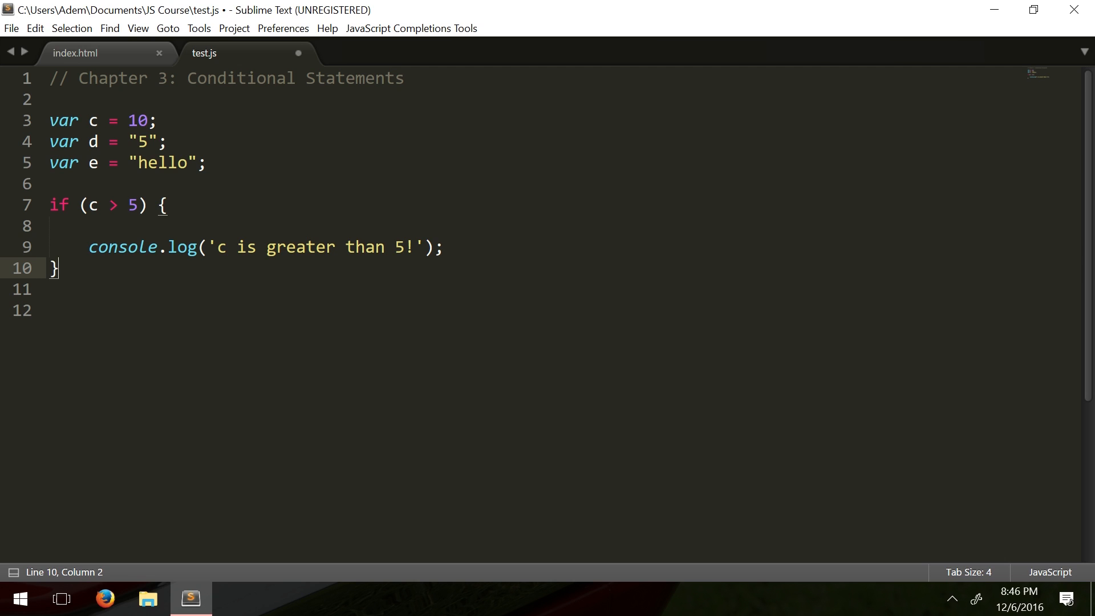
{"action": "key", "text": "ctrl+s"}
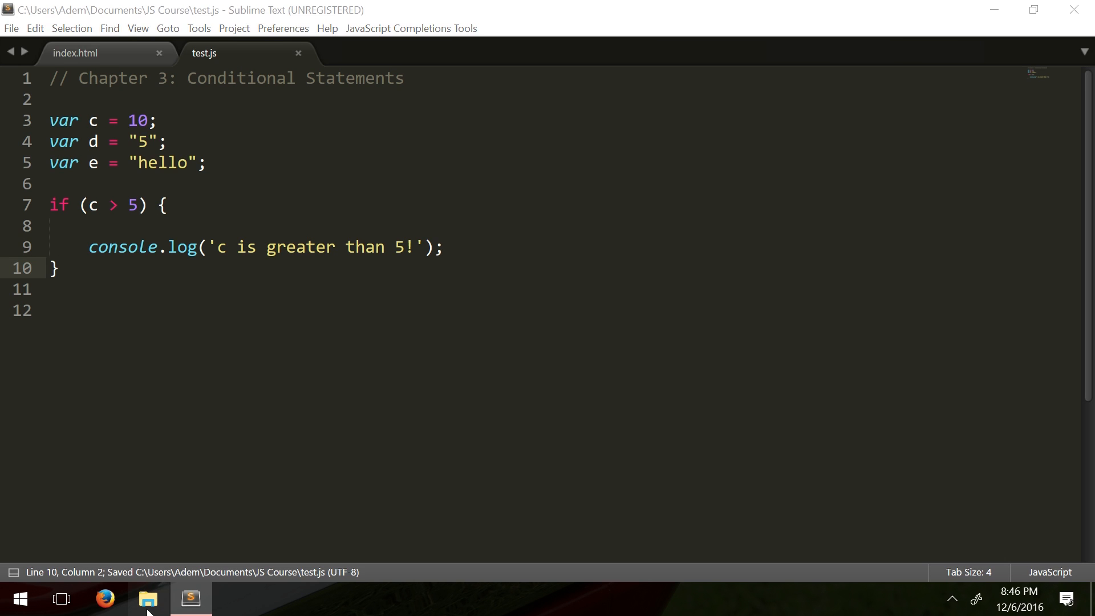
Open index.html from the JS Course folder in Firefox.
{"action": "left_click", "coordinate": [147, 599]}
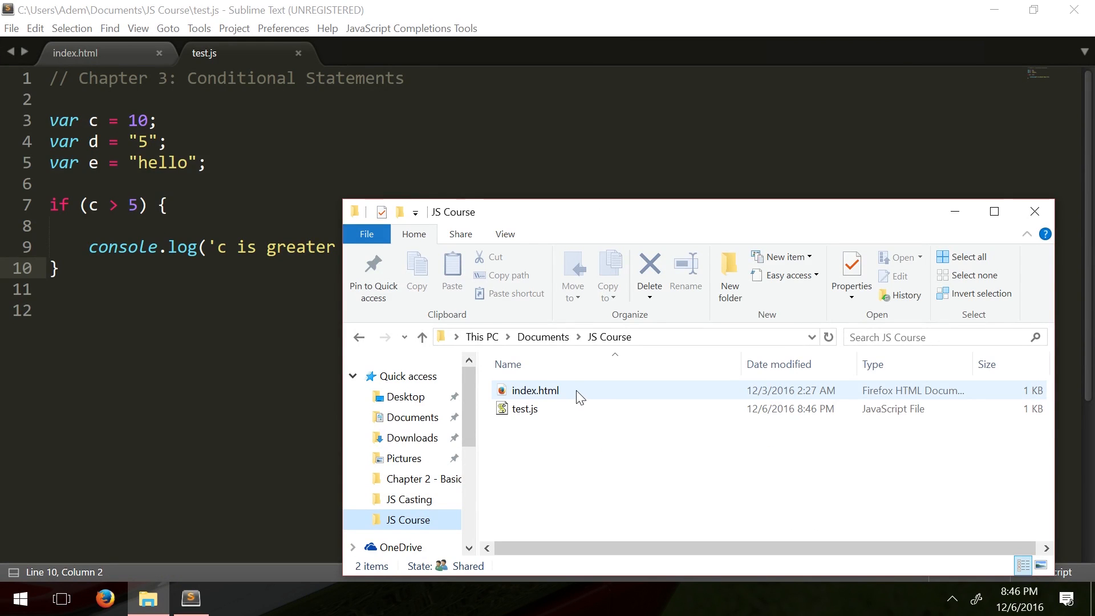
{"action": "left_click", "coordinate": [538, 390]}
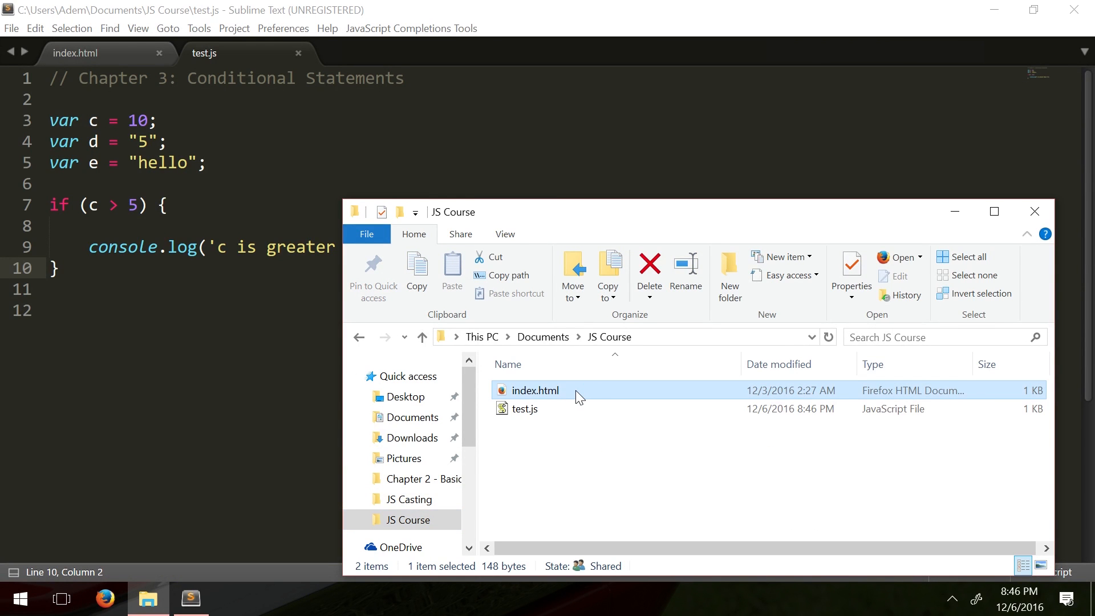
{"action": "double_click", "coordinate": [538, 390]}
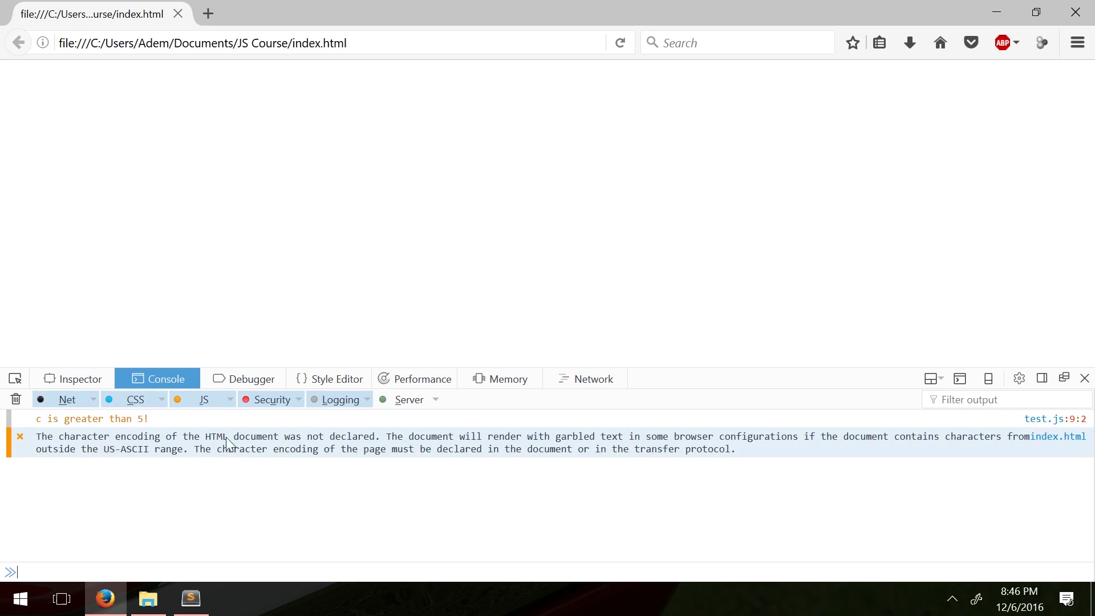
{"action": "mouse_move", "coordinate": [156, 455]}
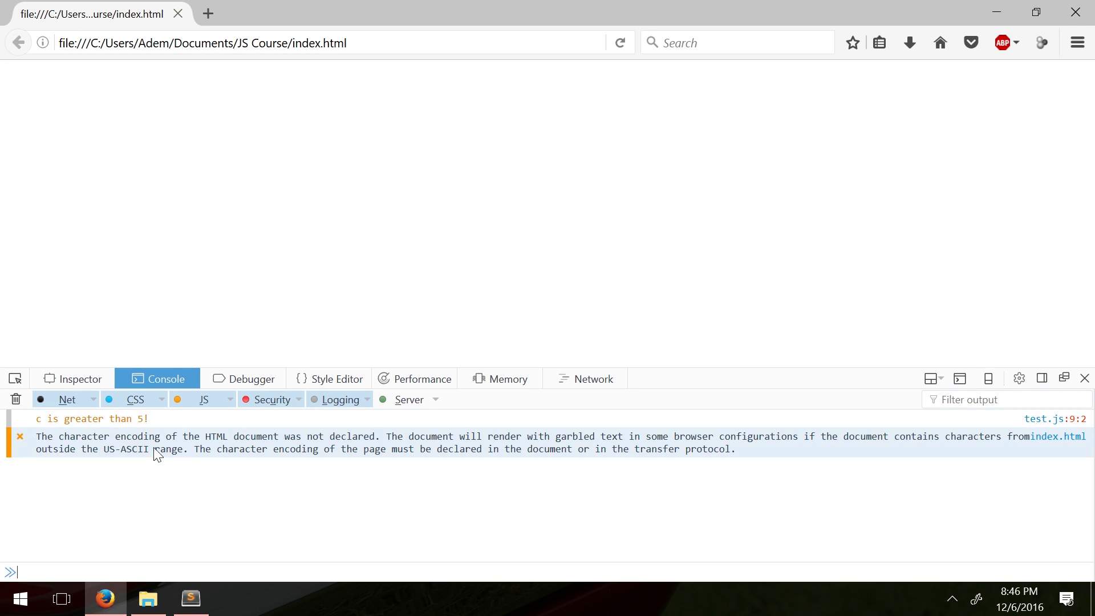
Return to test.js in Sublime Text after checking the console message.
{"action": "left_click", "coordinate": [190, 599]}
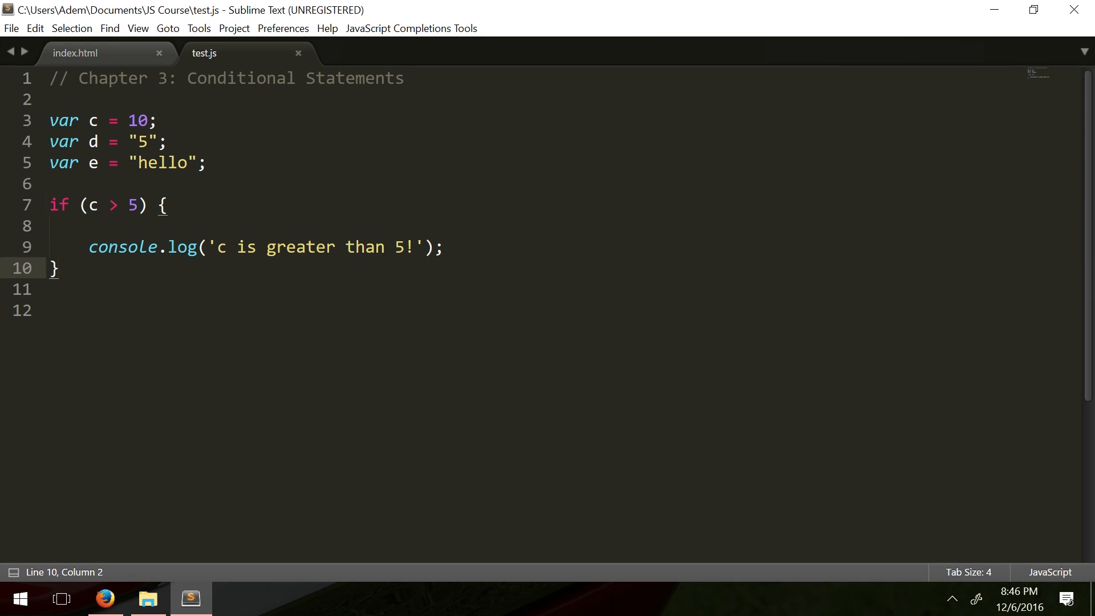
Replace the condition with c >= 5 && d <= 5.
{"action": "left_click_drag", "start_coordinate": [89, 204], "coordinate": [125, 204]}
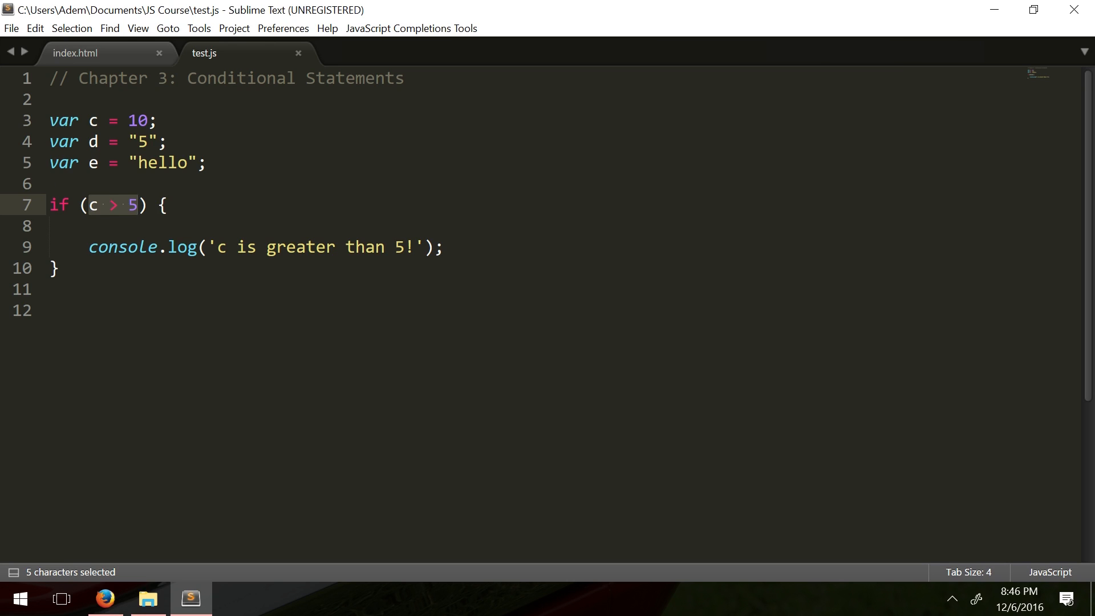
{"action": "key", "text": "Delete"}
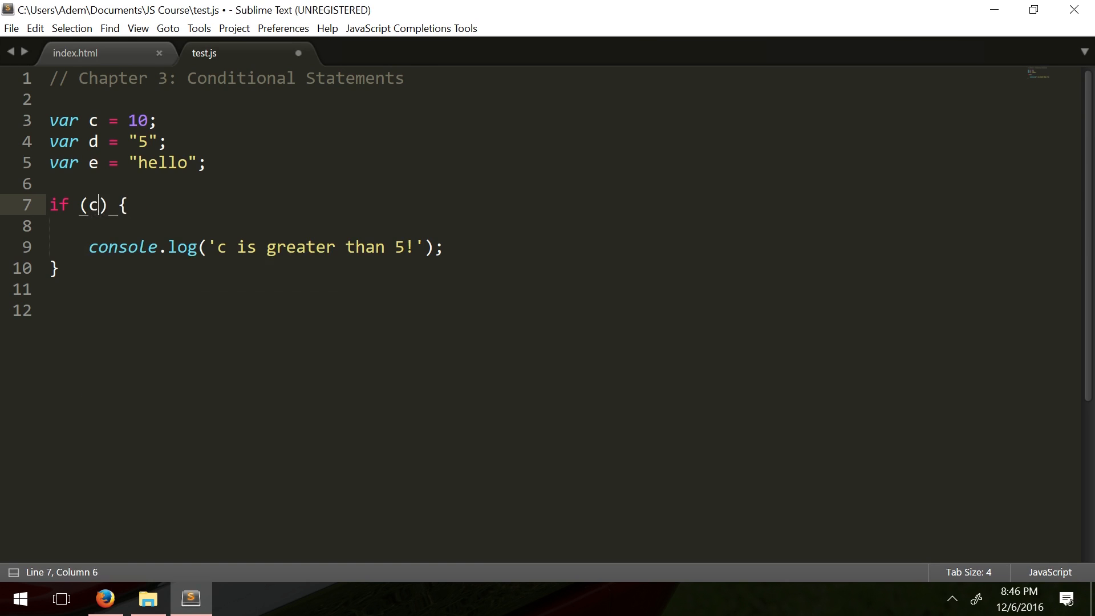
{"action": "type", "text": ">="}
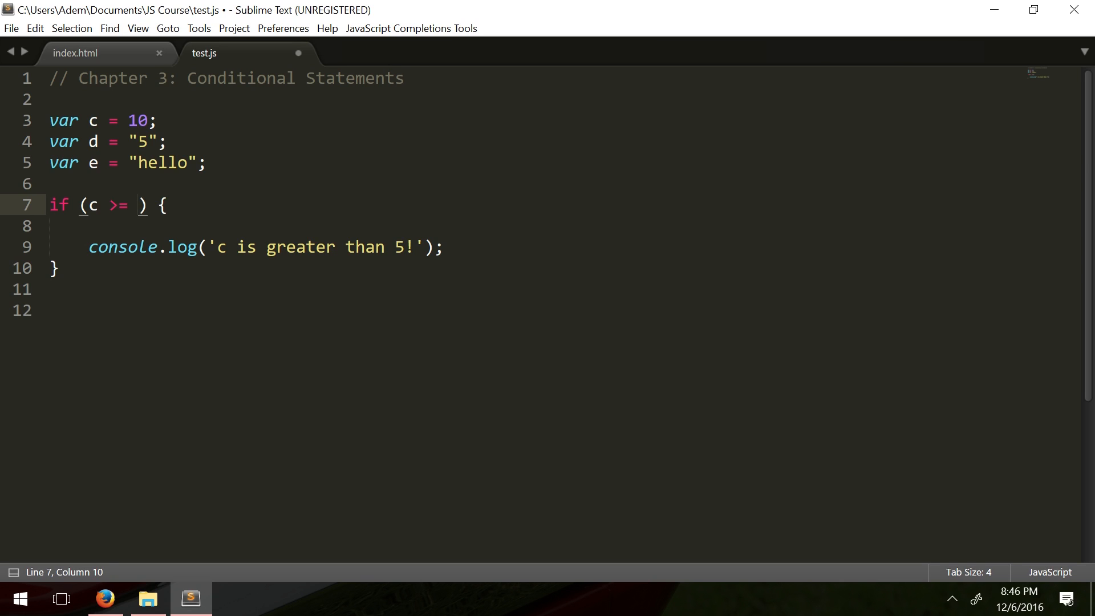
{"action": "type", "text": "5"}
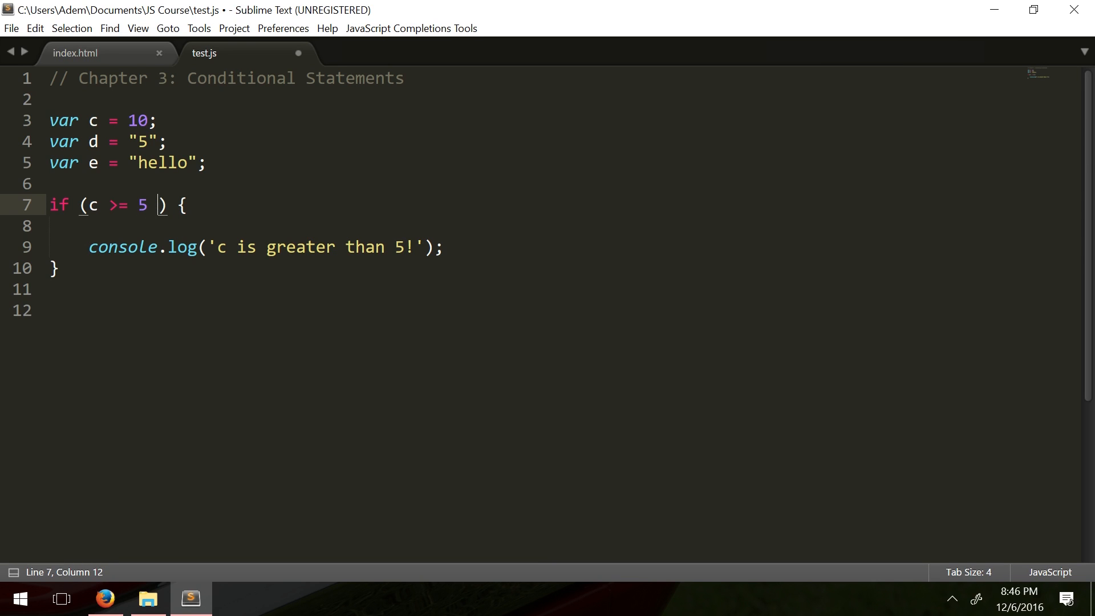
{"action": "type", "text": "&&"}
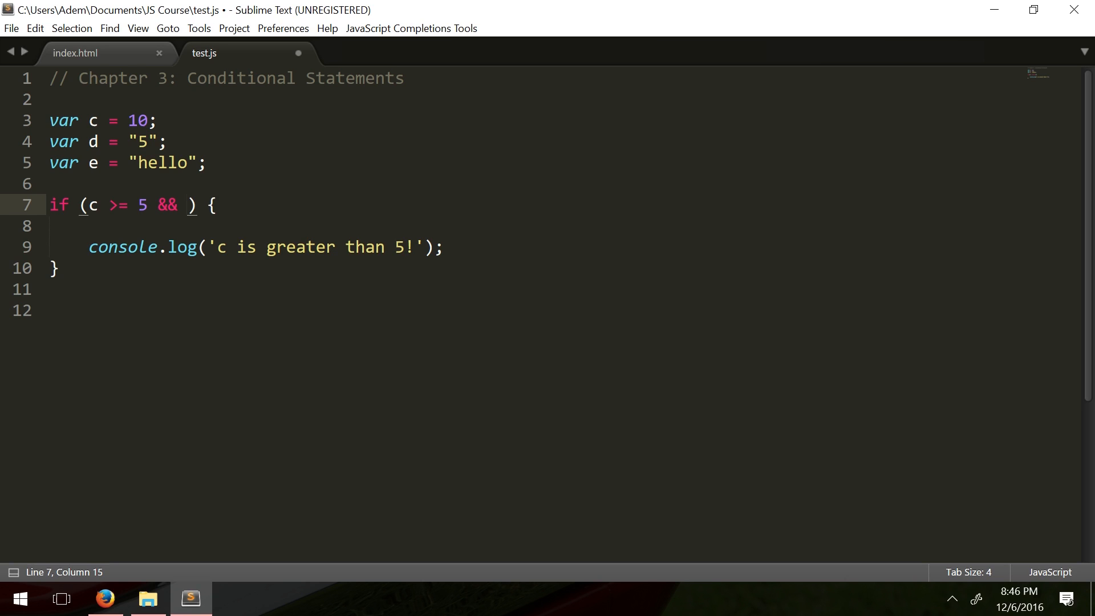
{"action": "type", "text": "d"}
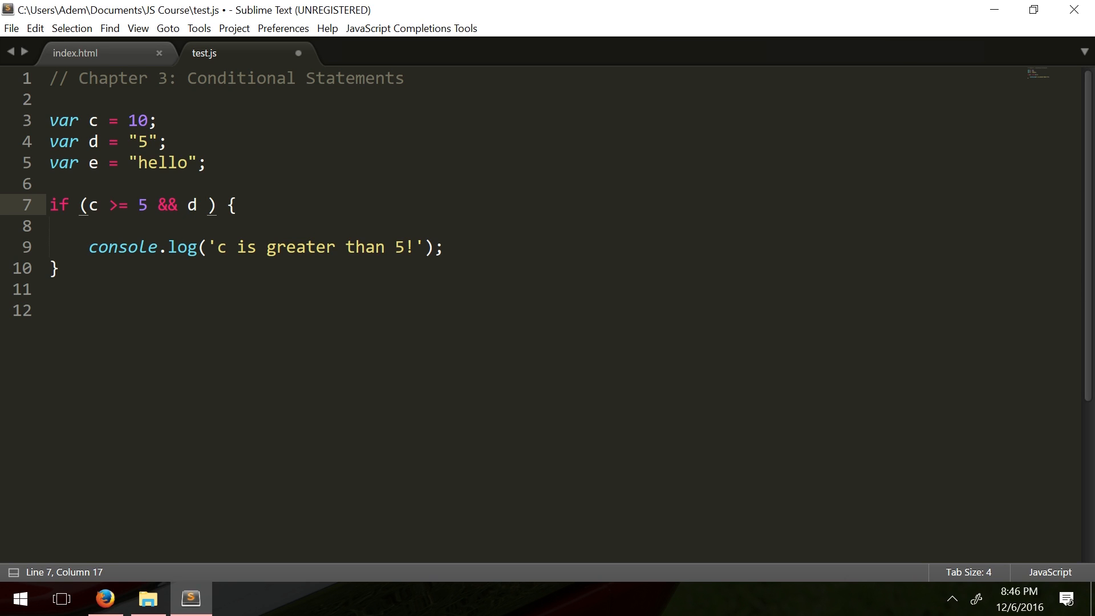
{"action": "key", "text": "Backspace"}
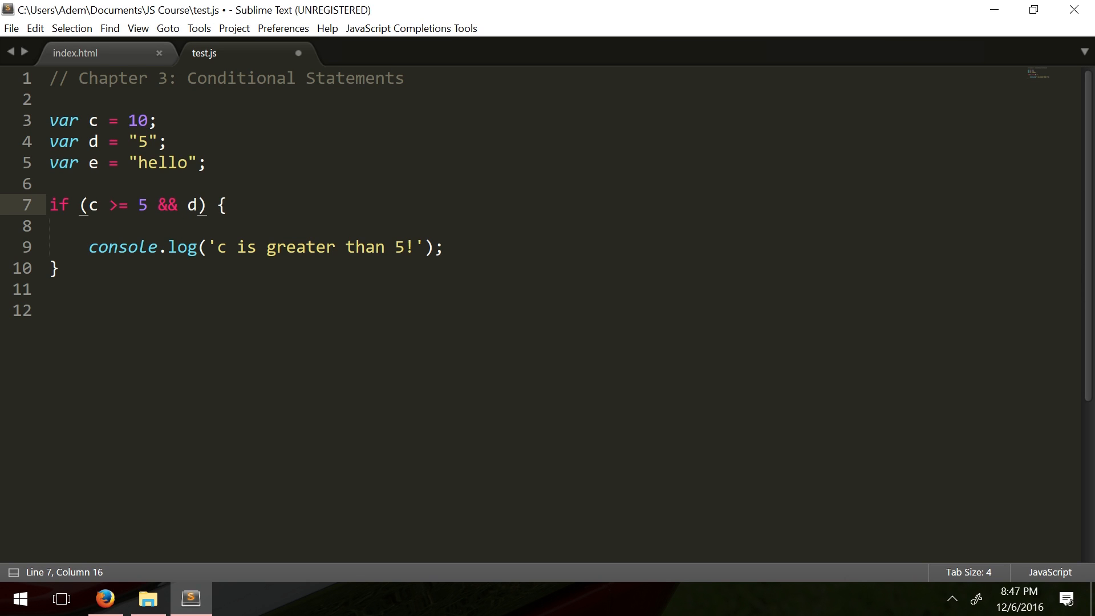
{"action": "type", "text": "< 5"}
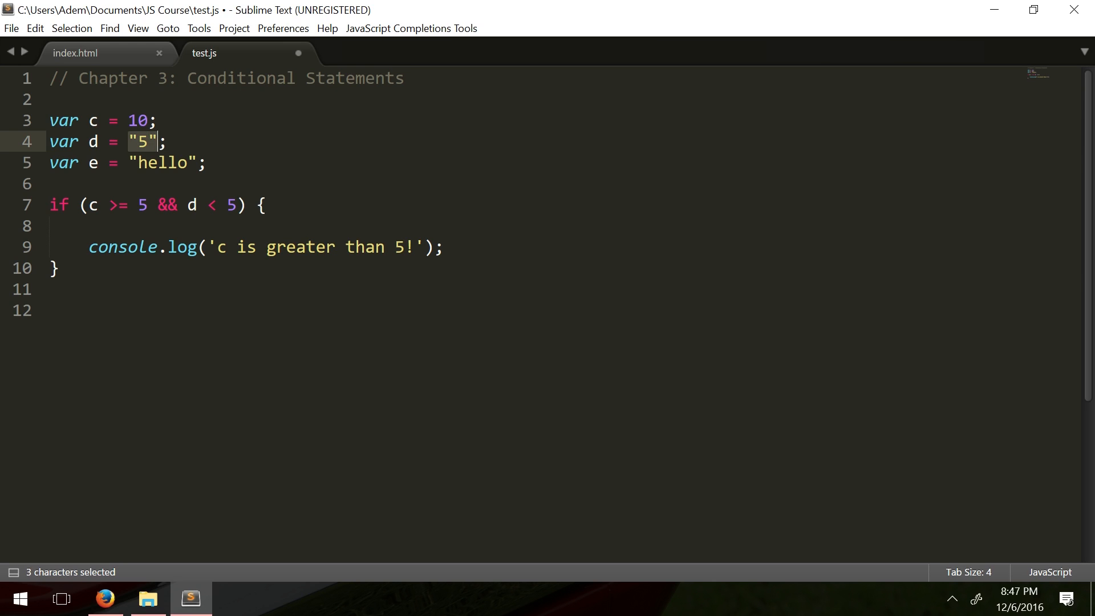
{"action": "mouse_move", "coordinate": [135, 148]}
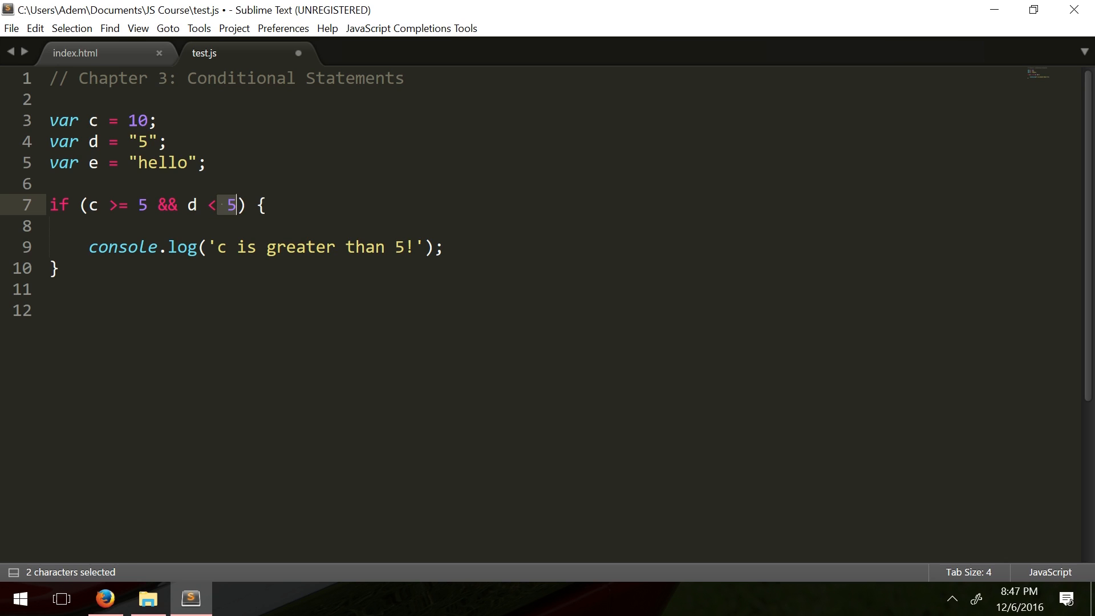
{"action": "left_click", "coordinate": [227, 204]}
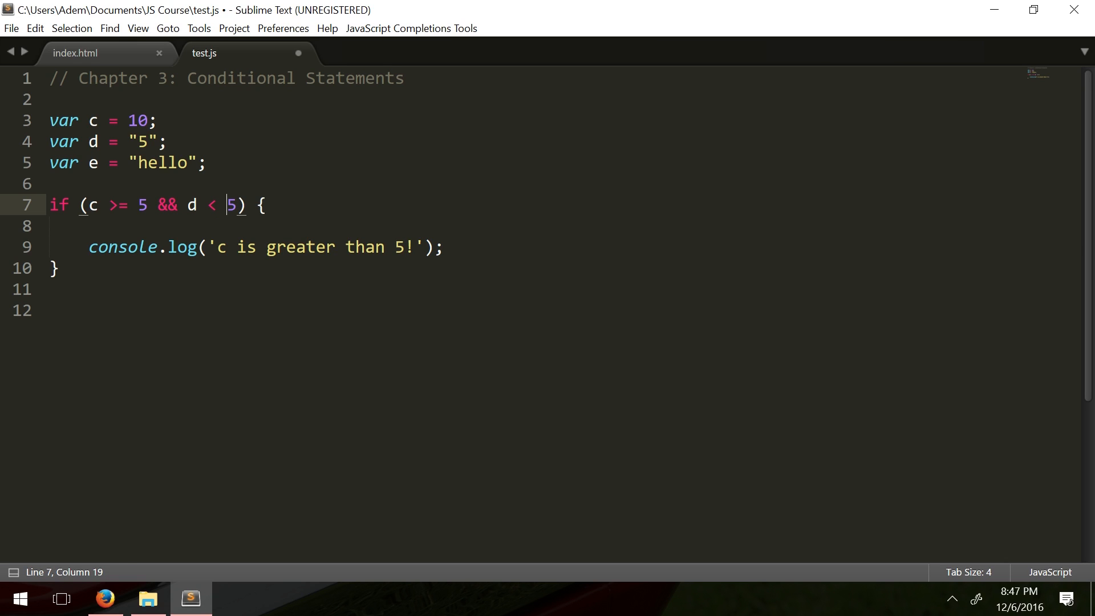
{"action": "type", "text": "="}
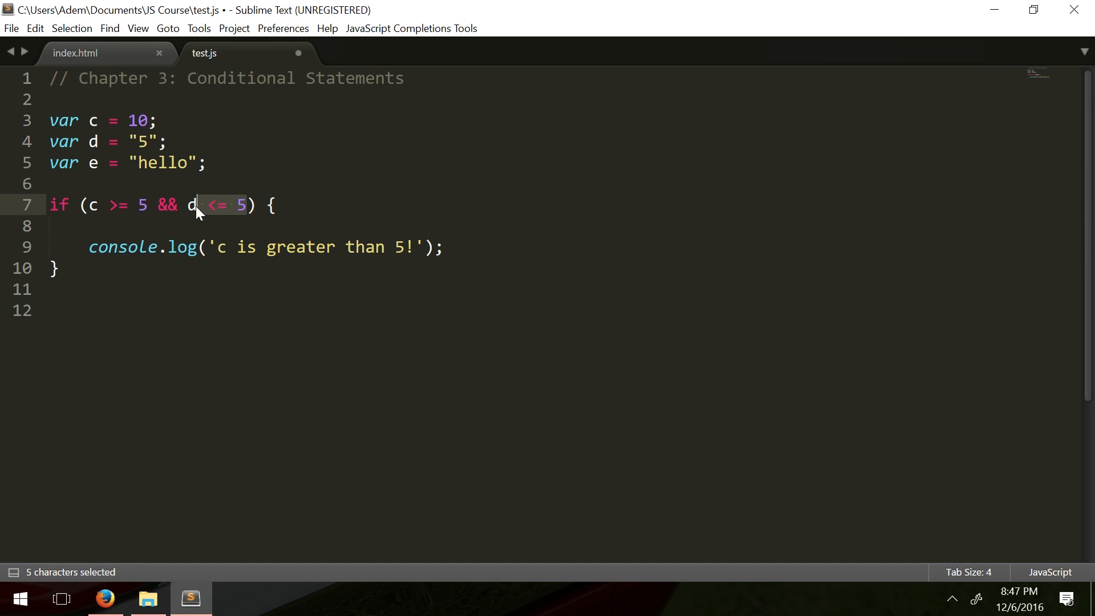
Highlight the two comparisons joined by && and save the updated condition.
{"action": "double_click", "coordinate": [168, 205]}
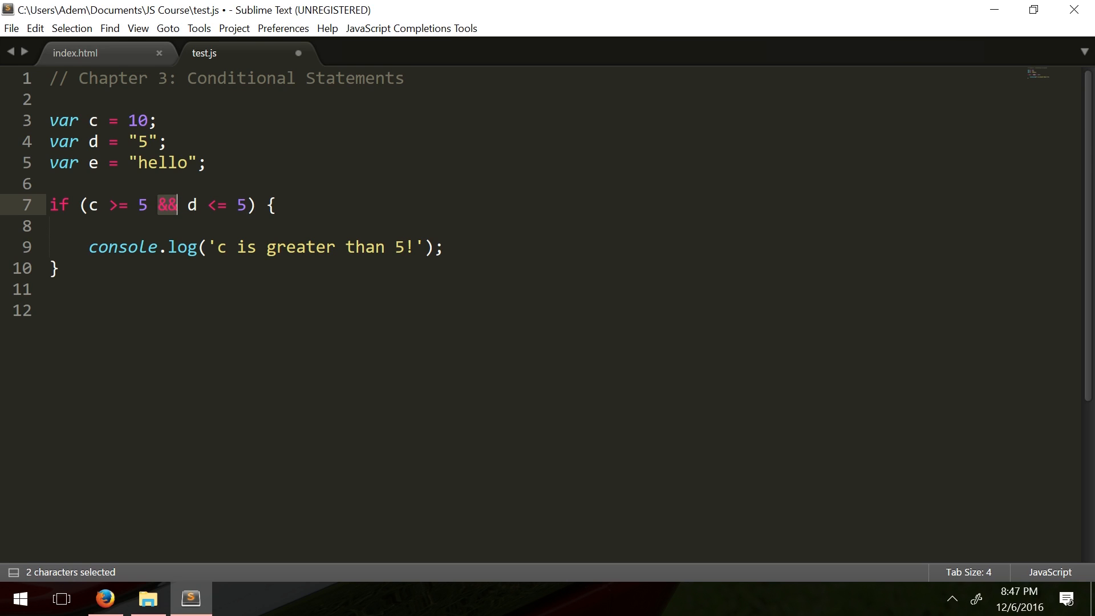
{"action": "left_click", "coordinate": [49, 226]}
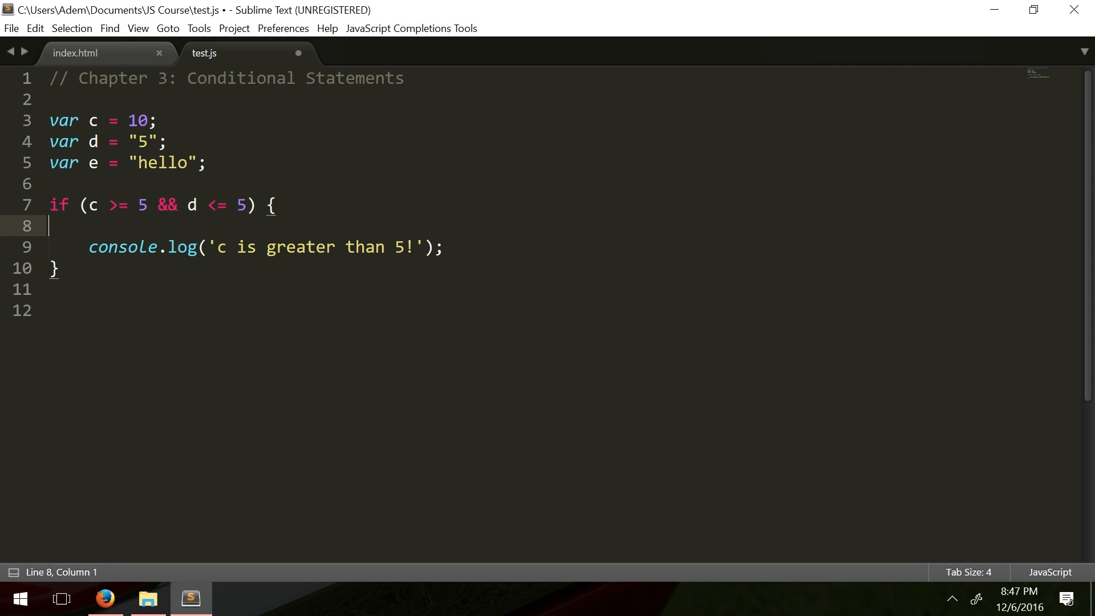
{"action": "double_click", "coordinate": [167, 204]}
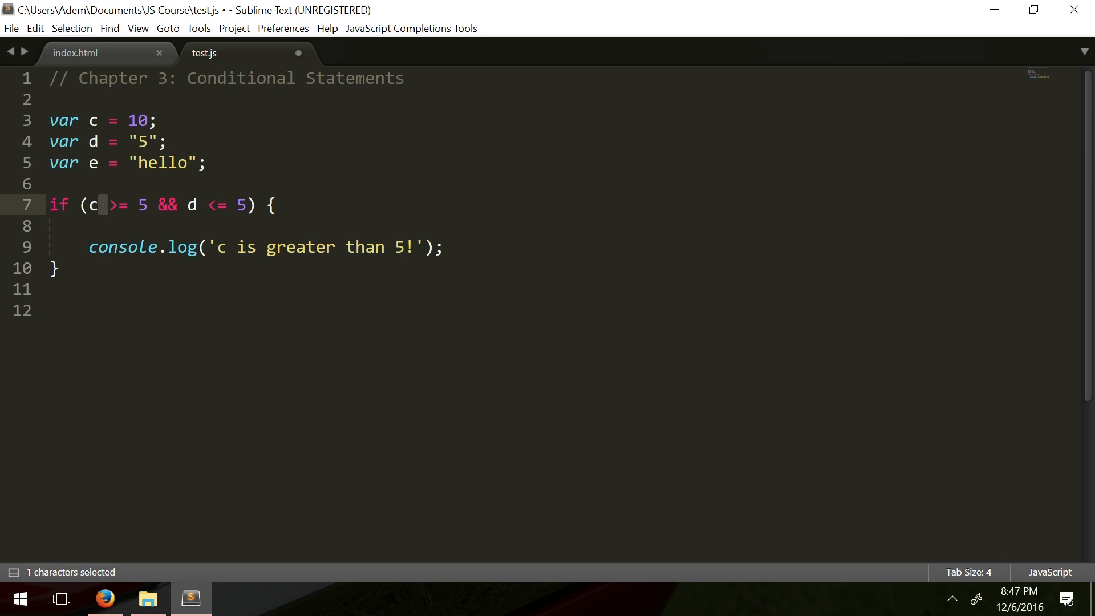
{"action": "left_click_drag", "start_coordinate": [106, 204], "coordinate": [246, 204]}
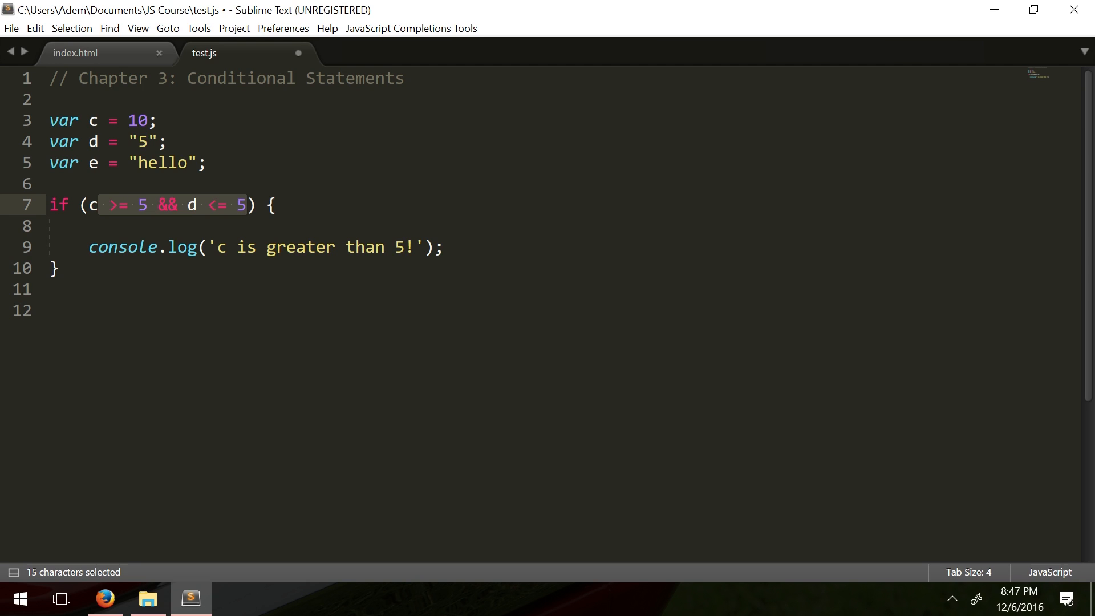
{"action": "key", "text": "ctrl+s"}
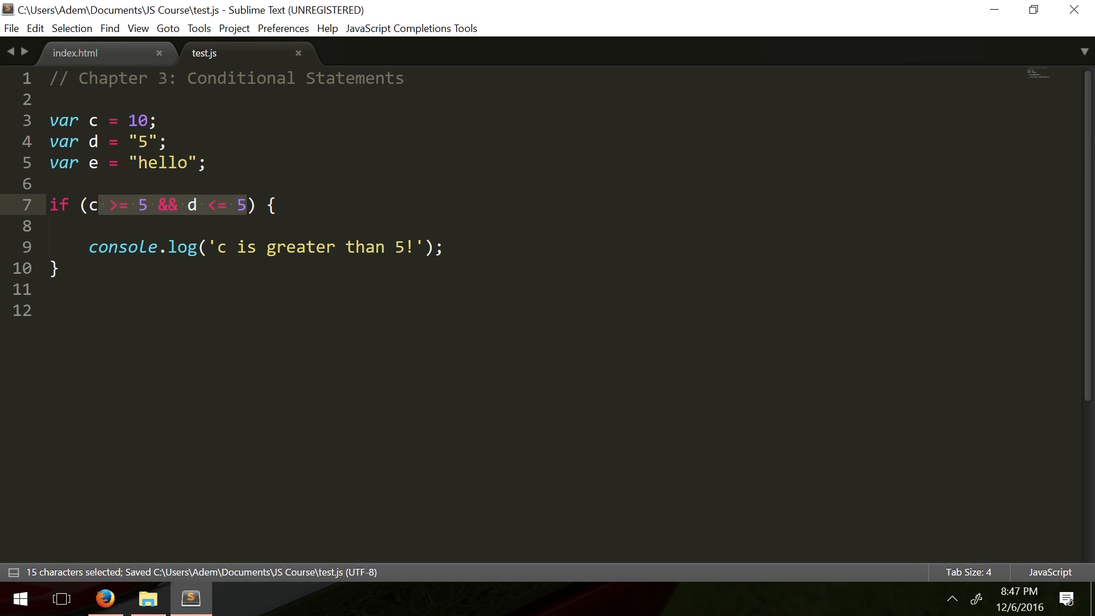
Edit the console.log message to match the new condition and switch to Firefox to rerun.
{"action": "left_click", "coordinate": [404, 246]}
{"action": "type", "text": " and d is "}
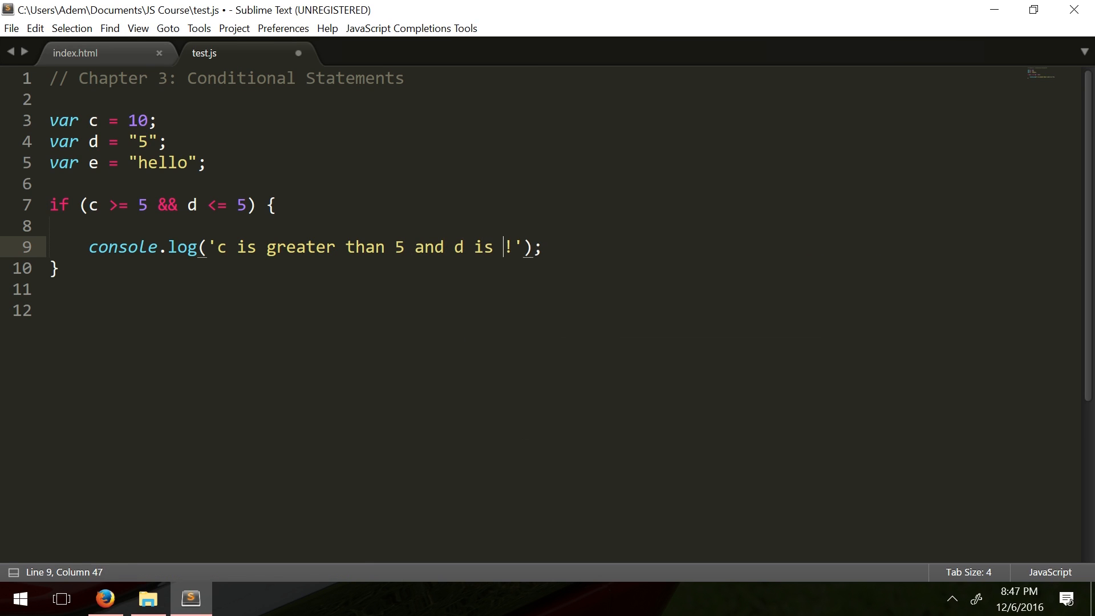
{"action": "type", "text": "less than"}
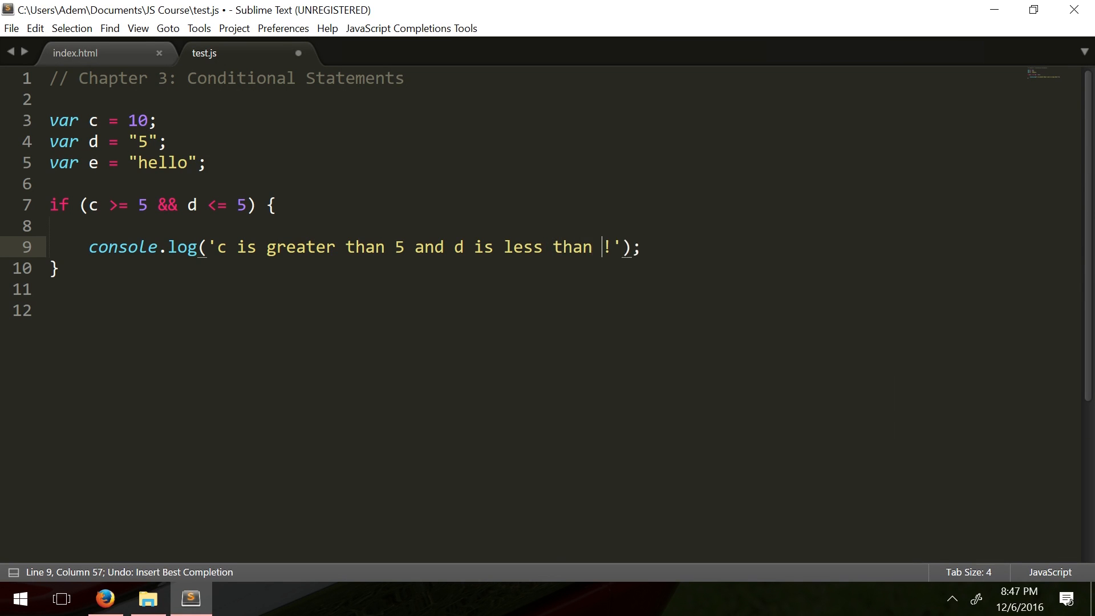
{"action": "type", "text": "or eu"}
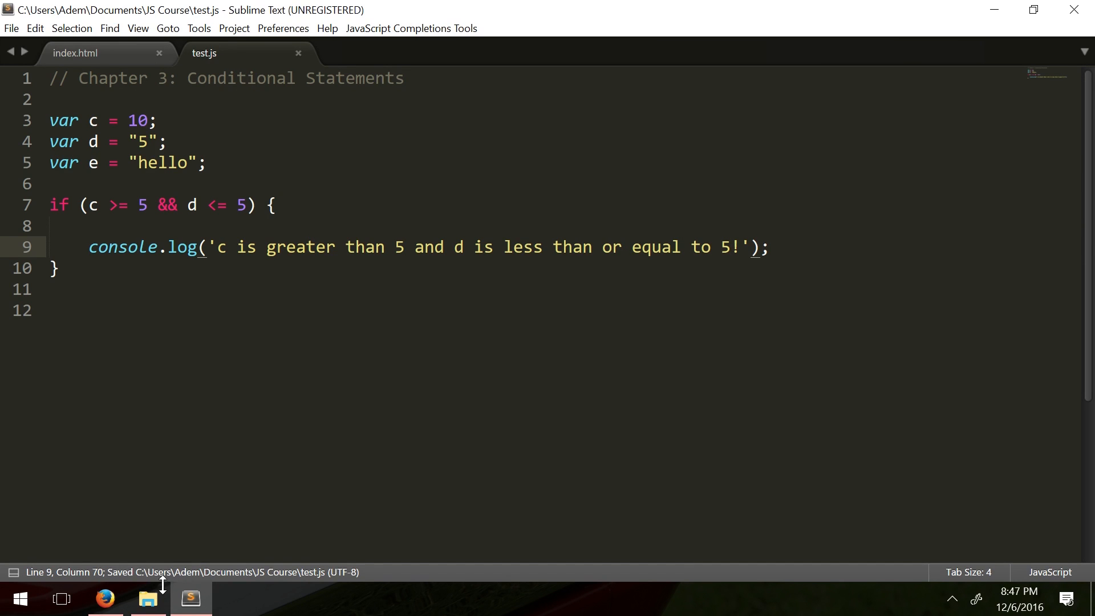
{"action": "left_click", "coordinate": [105, 599]}
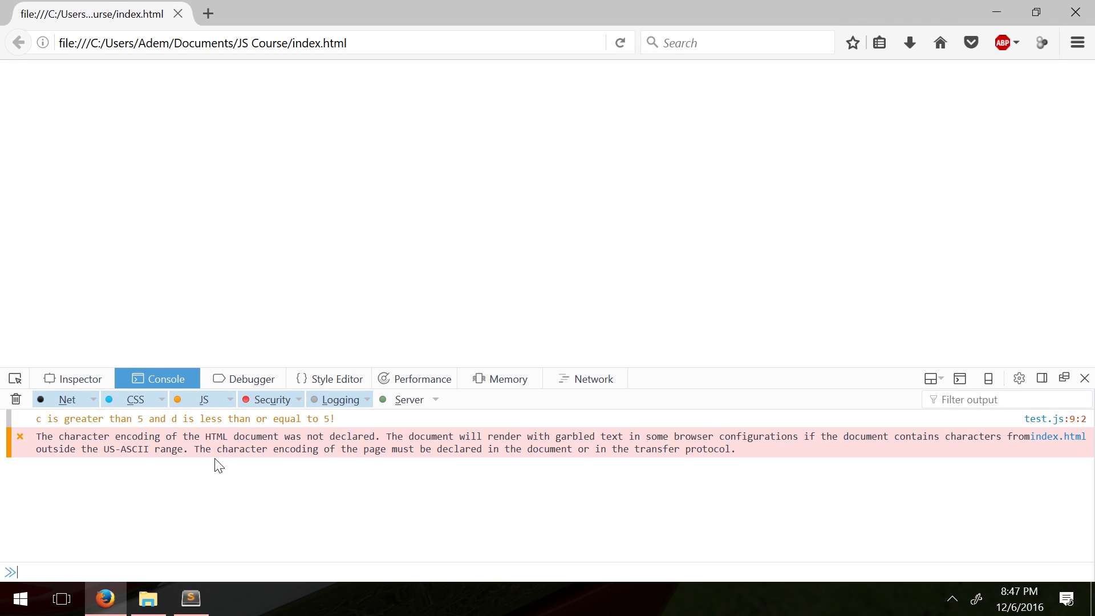
{"action": "mouse_move", "coordinate": [191, 598]}
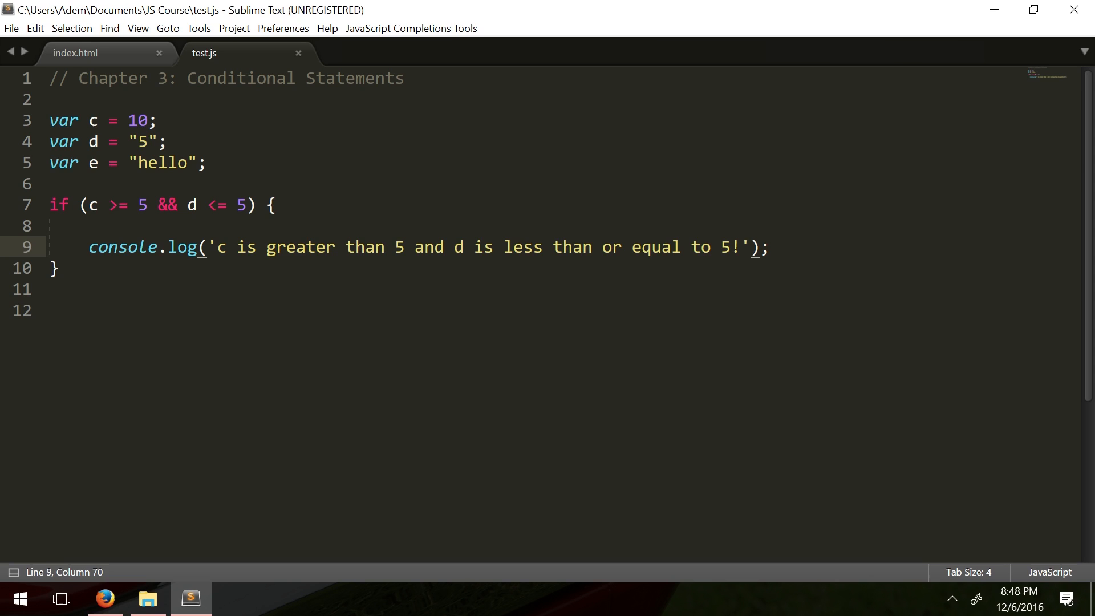
{"action": "double_click", "coordinate": [216, 204]}
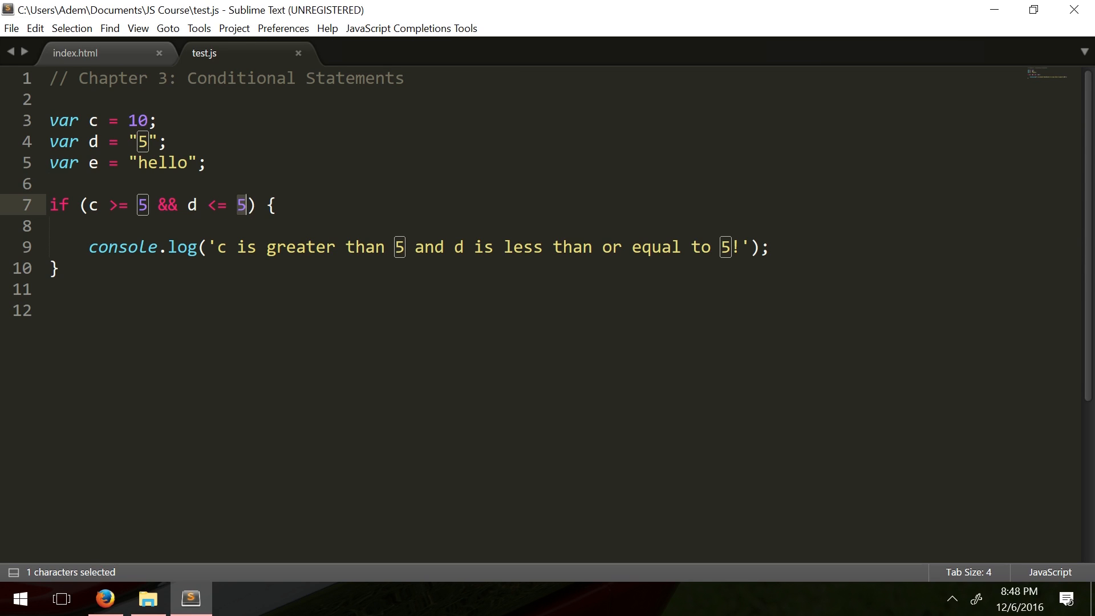
{"action": "mouse_move", "coordinate": [41, 233]}
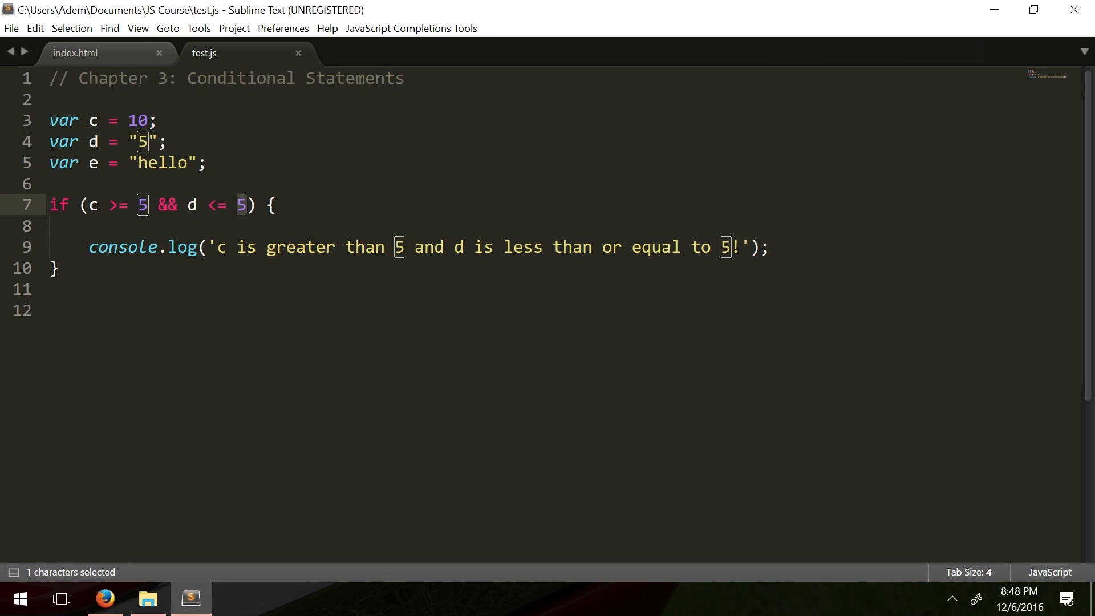
{"action": "mouse_move", "coordinate": [247, 210]}
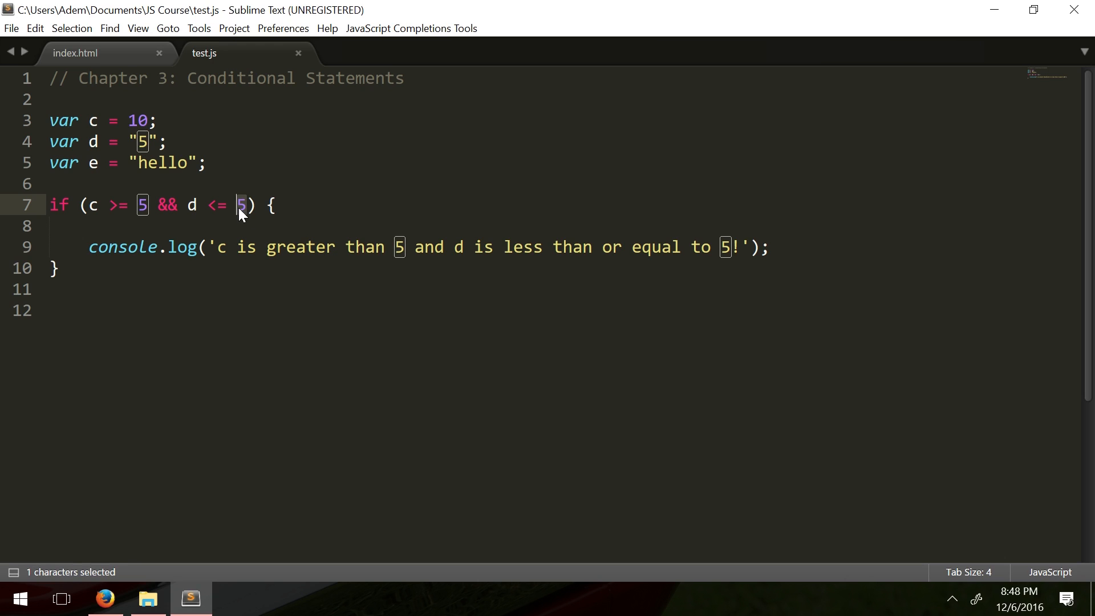
{"action": "left_click", "coordinate": [129, 141]}
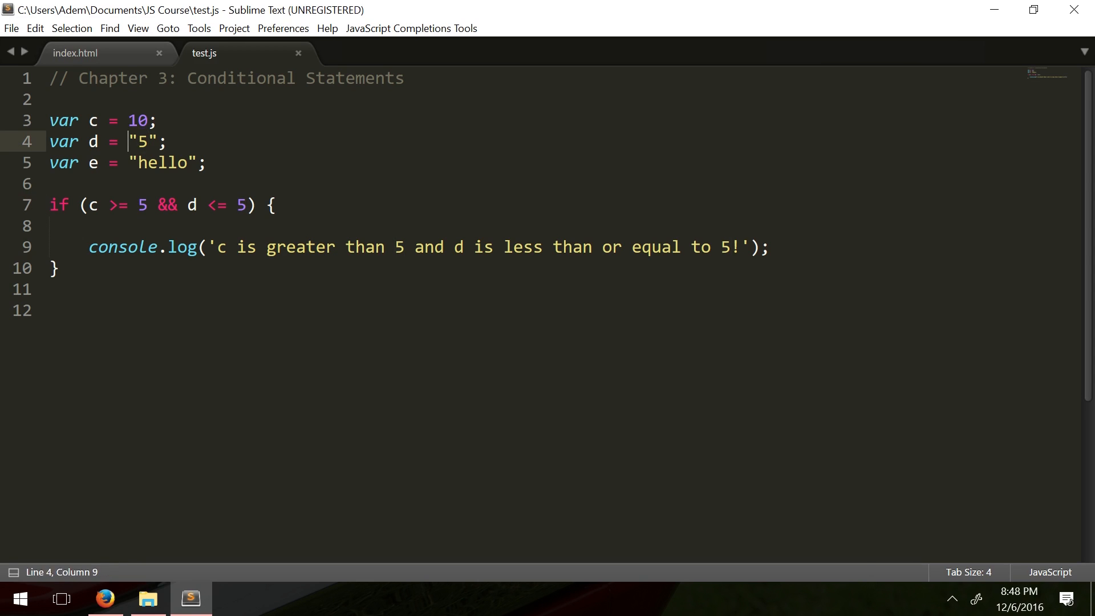
{"action": "left_click", "coordinate": [246, 204]}
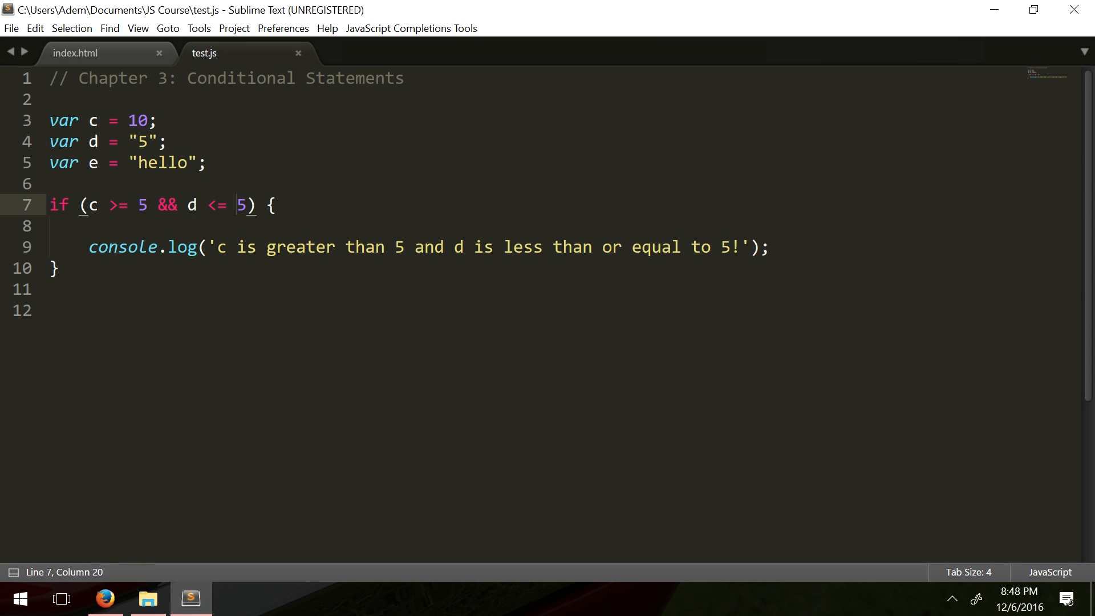
{"action": "left_click", "coordinate": [149, 143]}
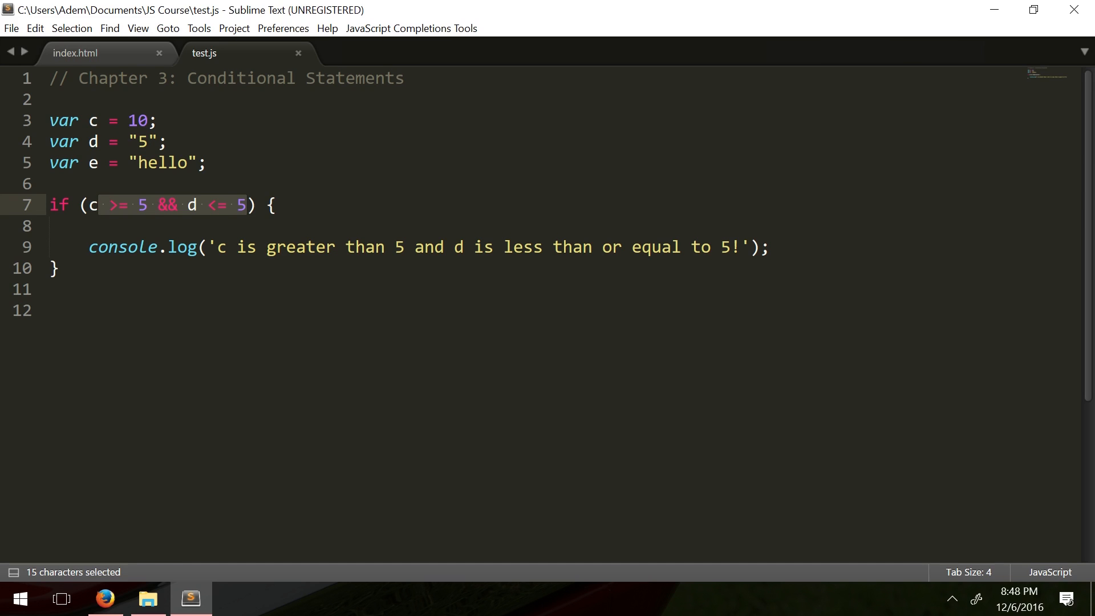
Change the if condition to d == e, check the Firefox console, and return to the editor.
{"action": "key", "text": "Delete"}
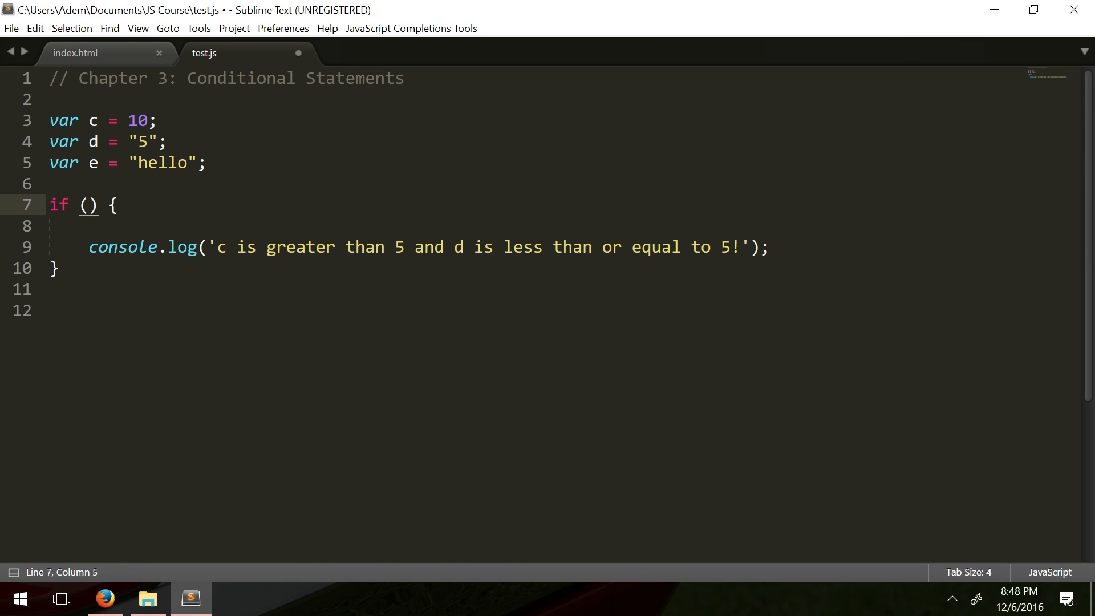
{"action": "type", "text": "d == e"}
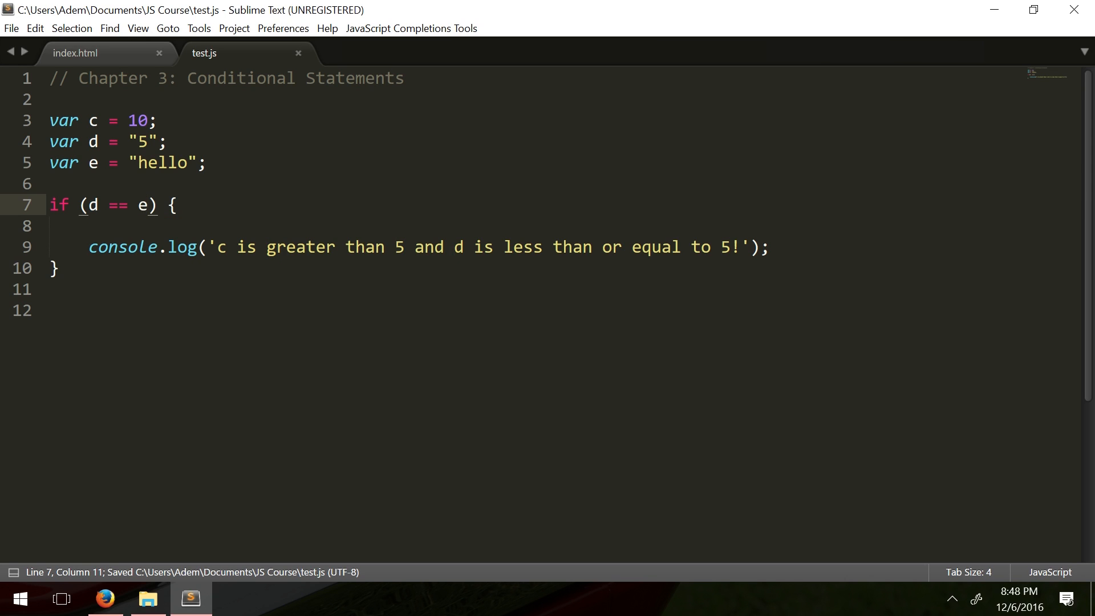
{"action": "left_click", "coordinate": [70, 226]}
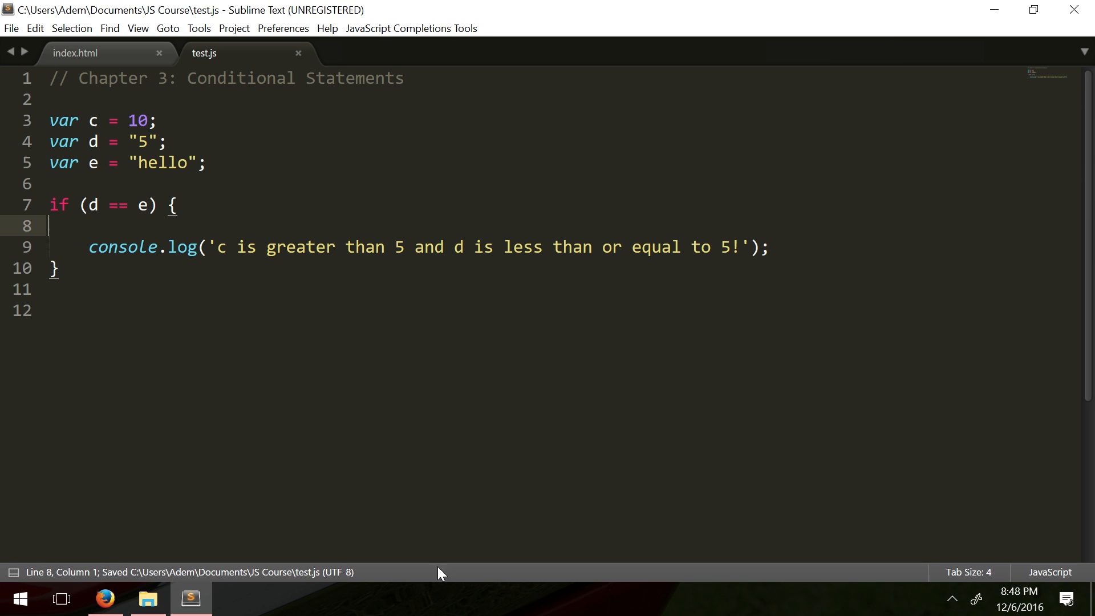
{"action": "left_click", "coordinate": [105, 599]}
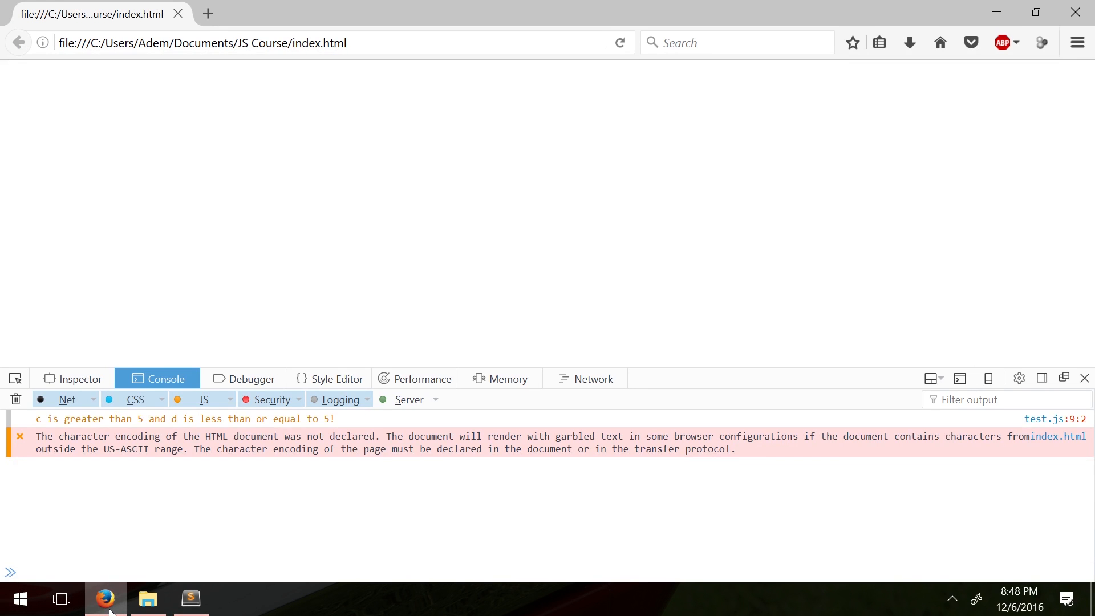
{"action": "left_click", "coordinate": [190, 599]}
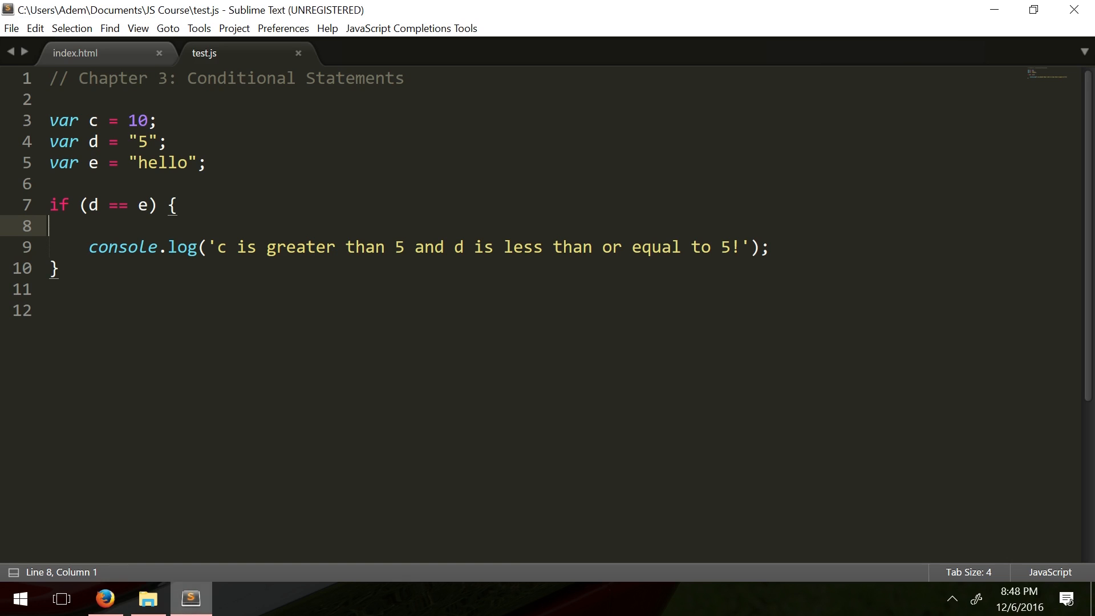
Change the comparison to d < e and switch to Firefox to test it.
{"action": "left_click_drag", "start_coordinate": [83, 205], "coordinate": [139, 204]}
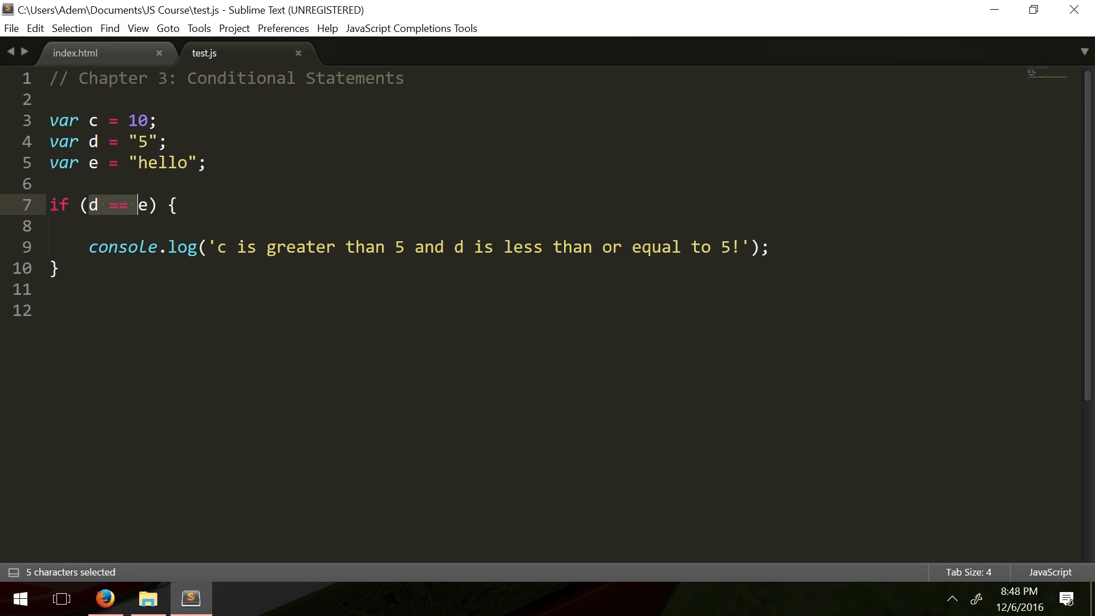
{"action": "left_click", "coordinate": [177, 248]}
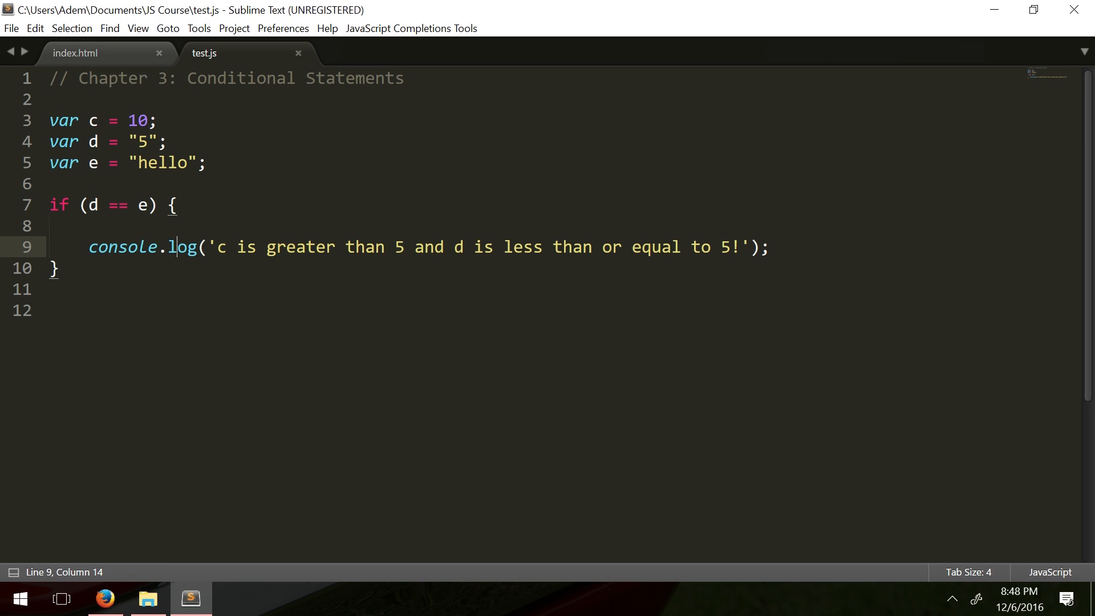
{"action": "double_click", "coordinate": [141, 204]}
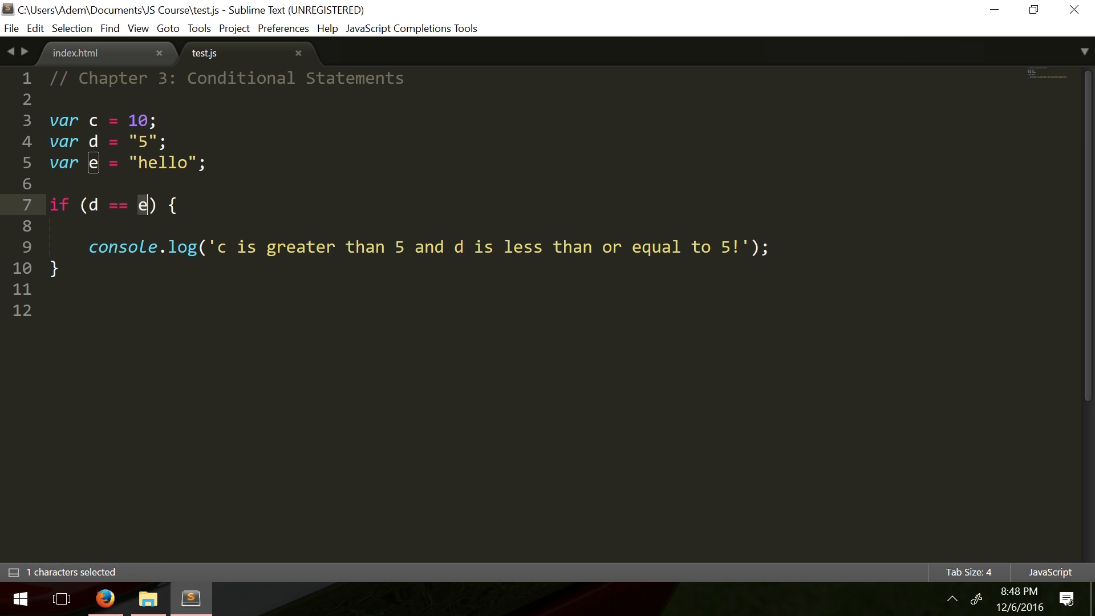
{"action": "left_click", "coordinate": [119, 204]}
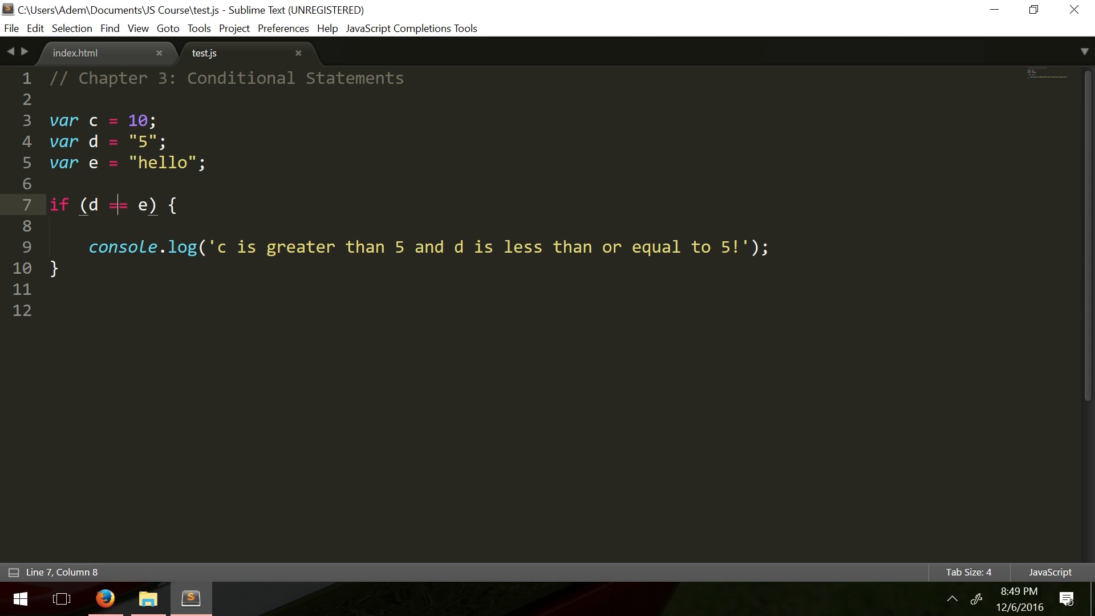
{"action": "key", "text": "Backspace"}
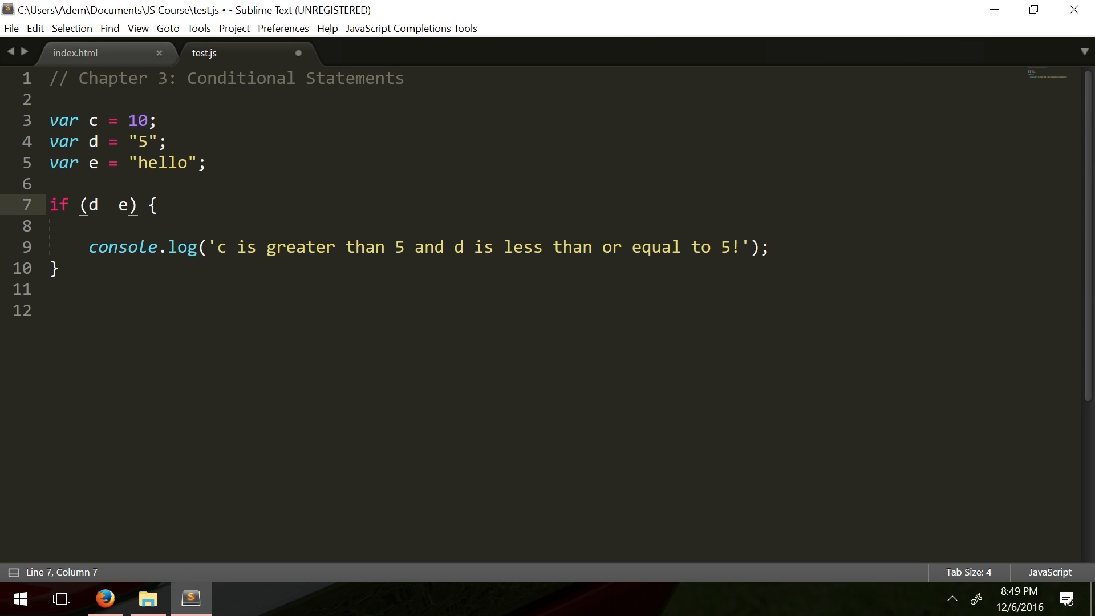
{"action": "type", "text": "<"}
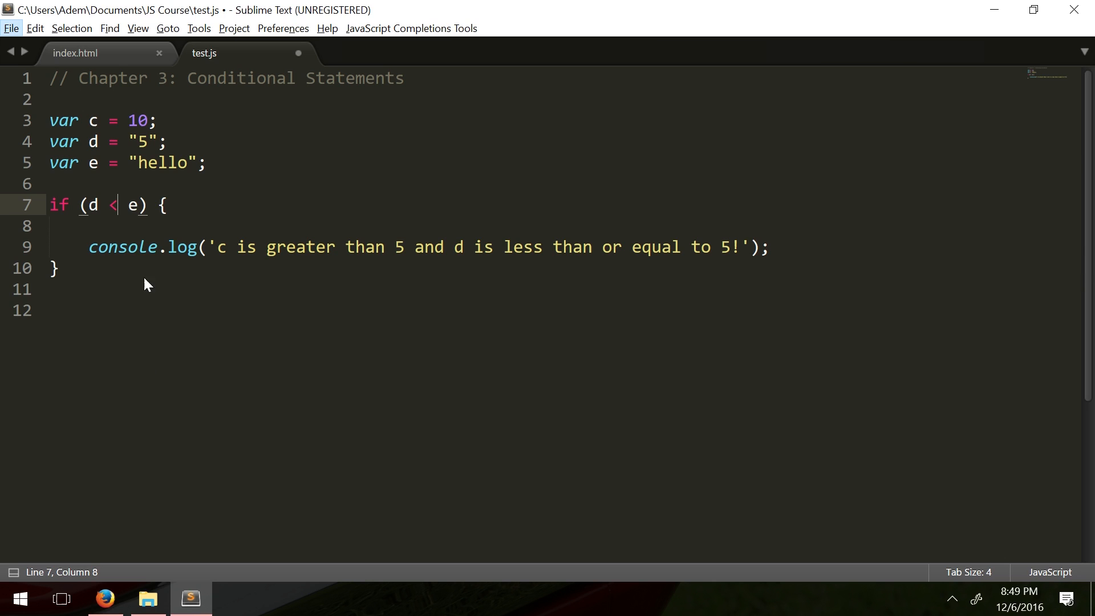
{"action": "left_click", "coordinate": [105, 599]}
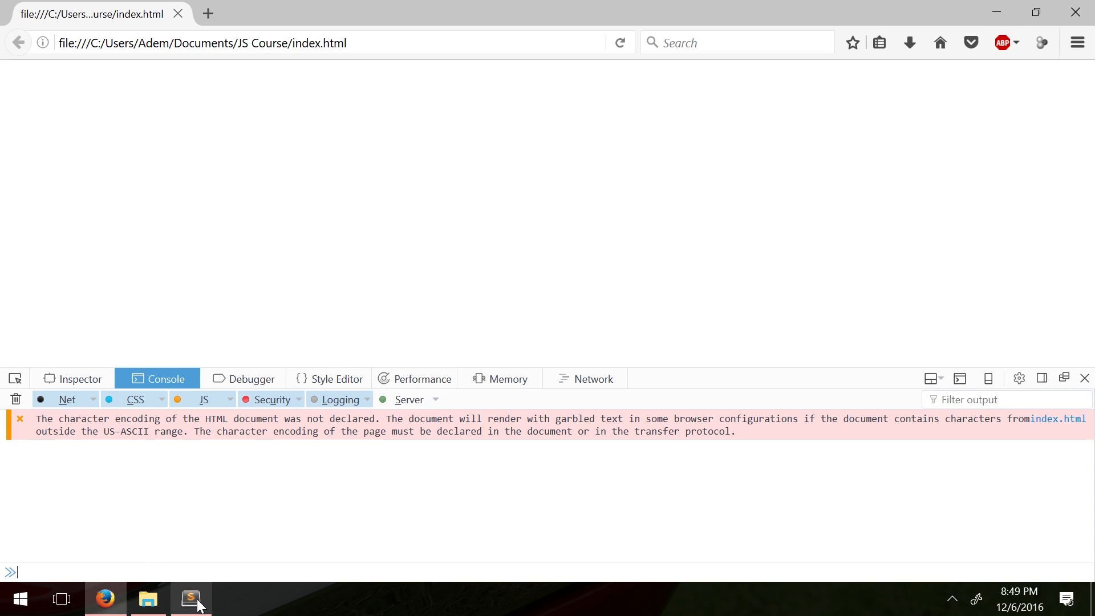
Return to Sublime Text and select the d < e condition.
{"action": "left_click", "coordinate": [191, 599]}
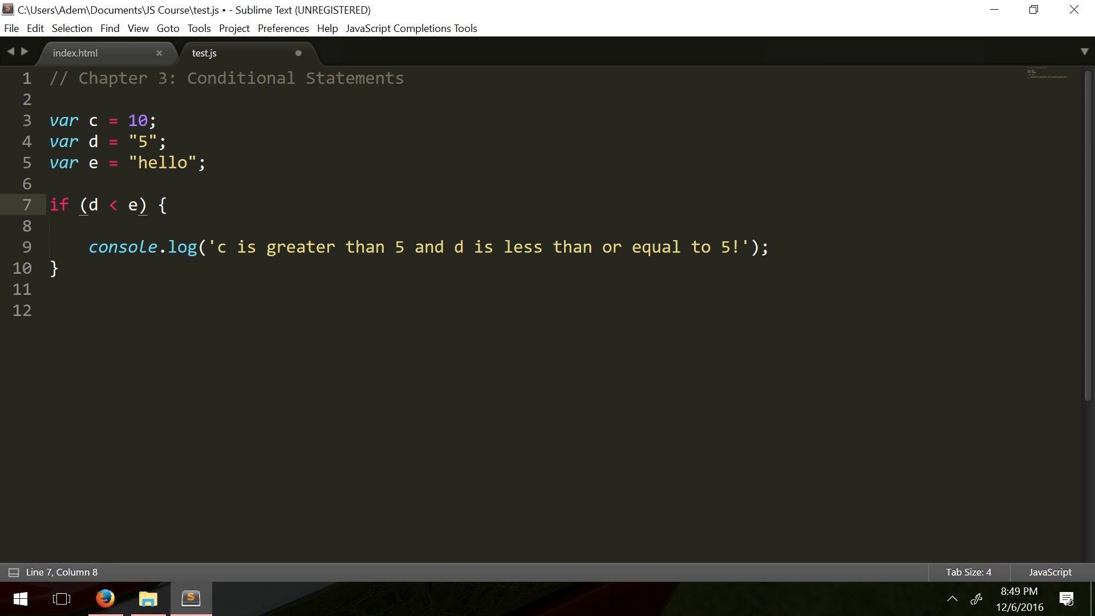
{"action": "left_click_drag", "start_coordinate": [87, 205], "coordinate": [140, 205]}
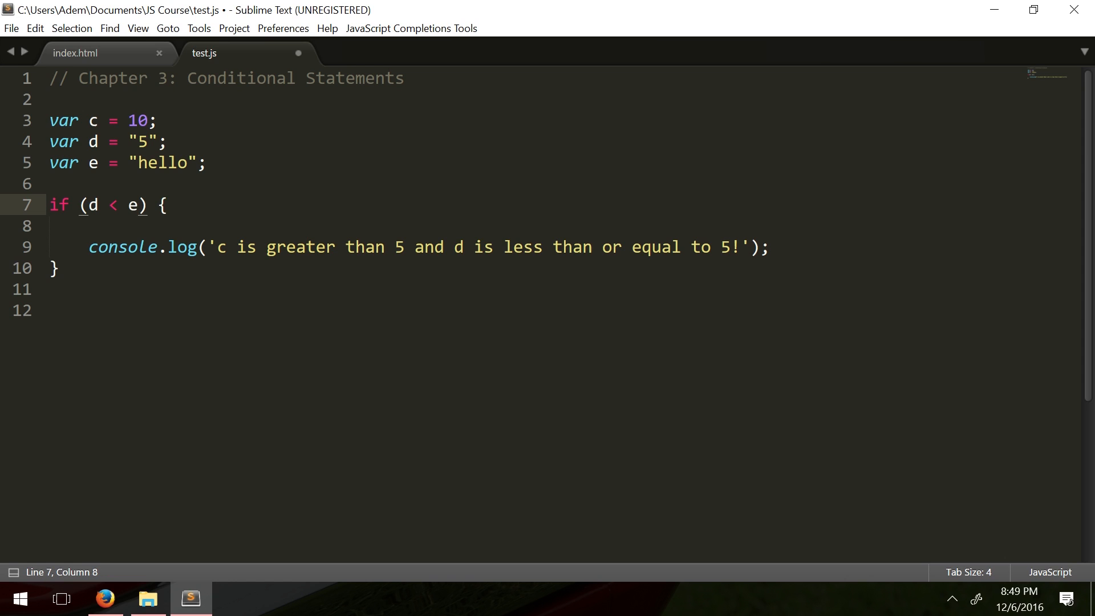
Check the Firefox console, then review the <= operator and the quoted 5 assigned to d.
{"action": "left_click", "coordinate": [104, 599]}
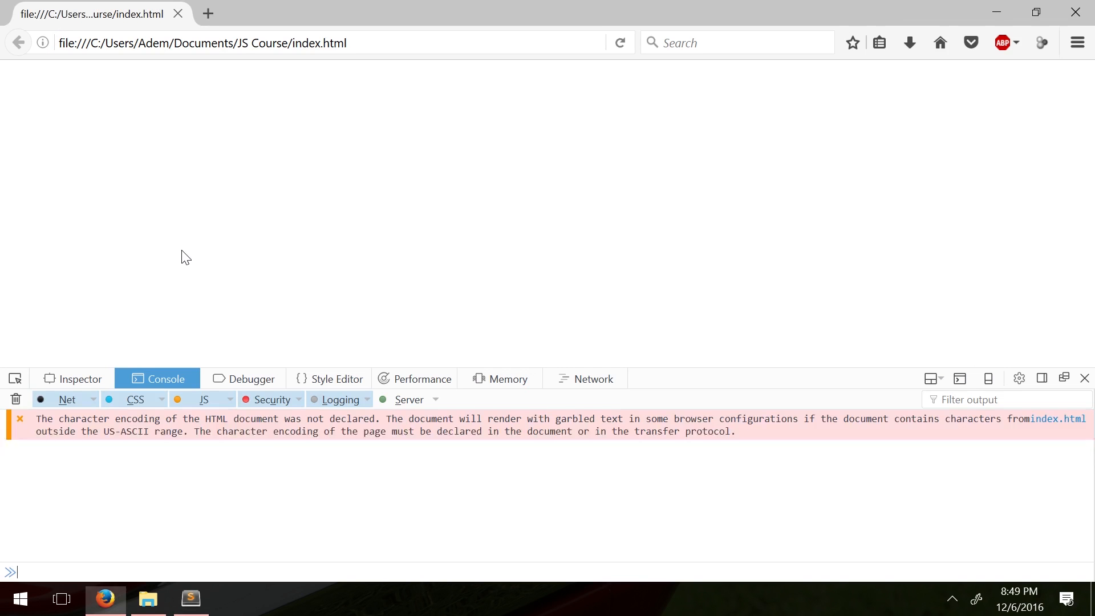
{"action": "left_click", "coordinate": [191, 599]}
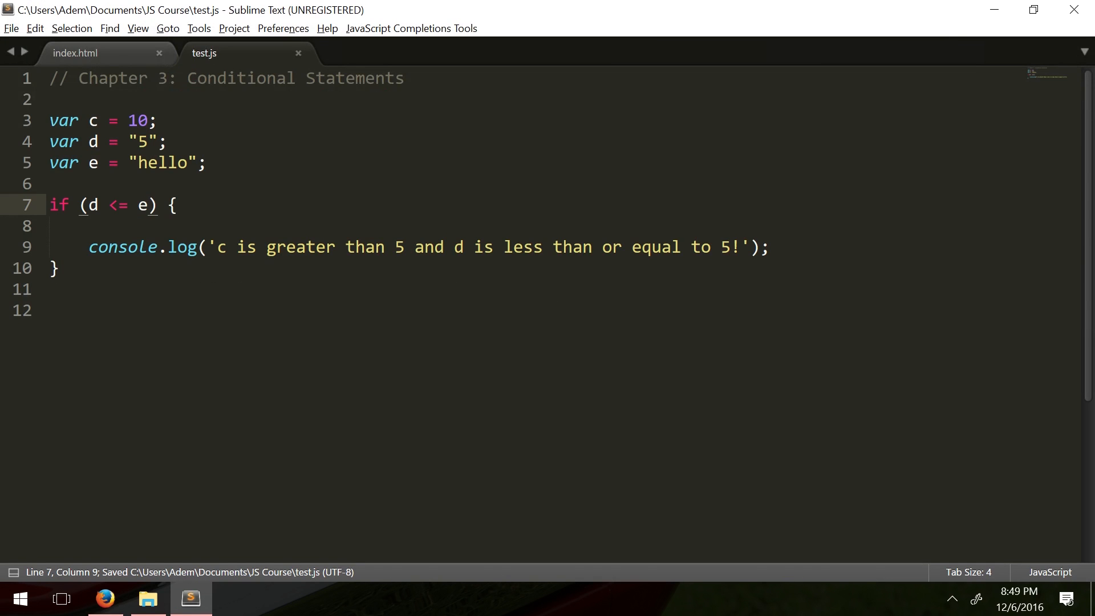
{"action": "double_click", "coordinate": [118, 204]}
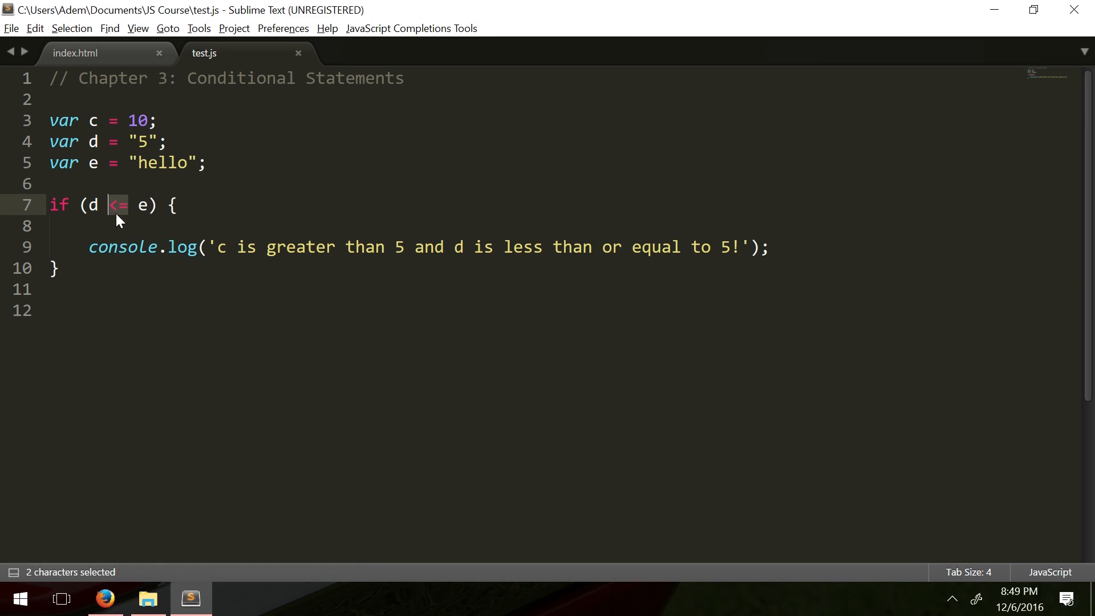
{"action": "left_click", "coordinate": [128, 204]}
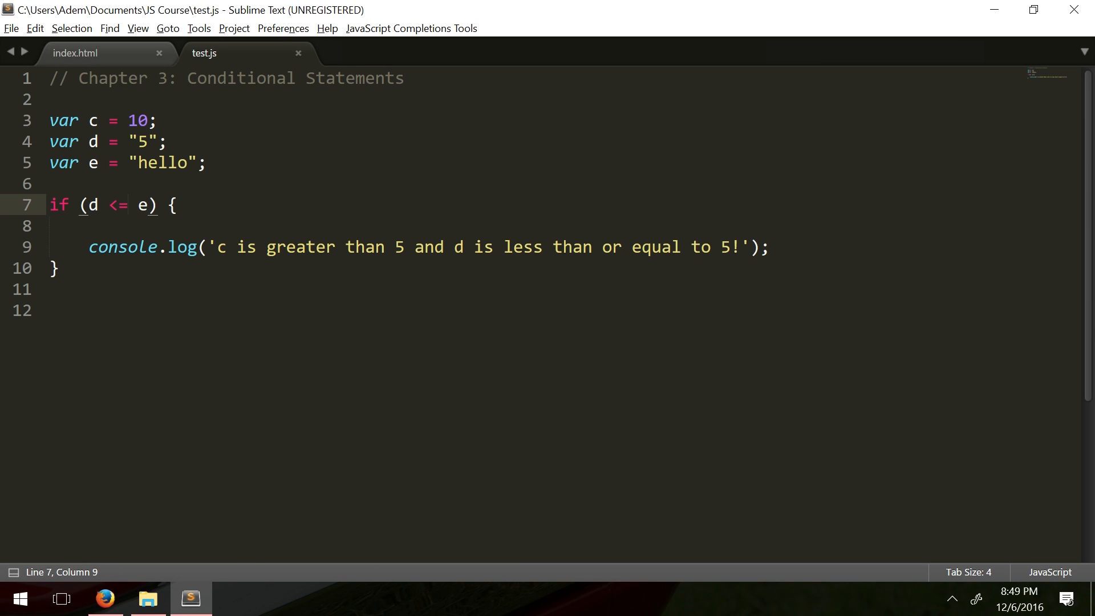
{"action": "double_click", "coordinate": [139, 141]}
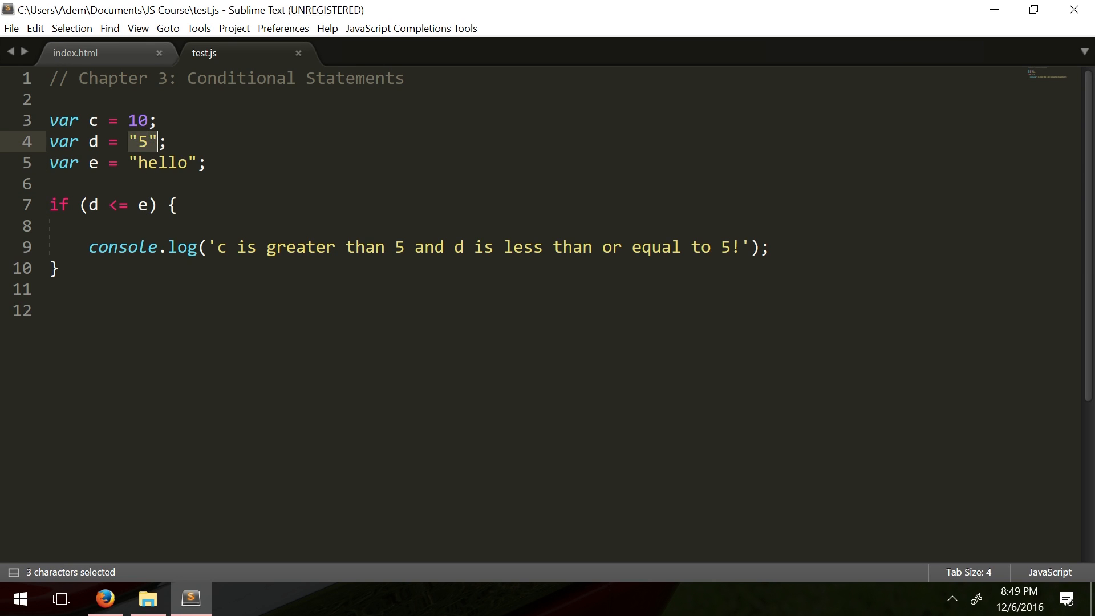
Select the whole d <= e condition and point out the logged message line.
{"action": "left_click", "coordinate": [113, 204]}
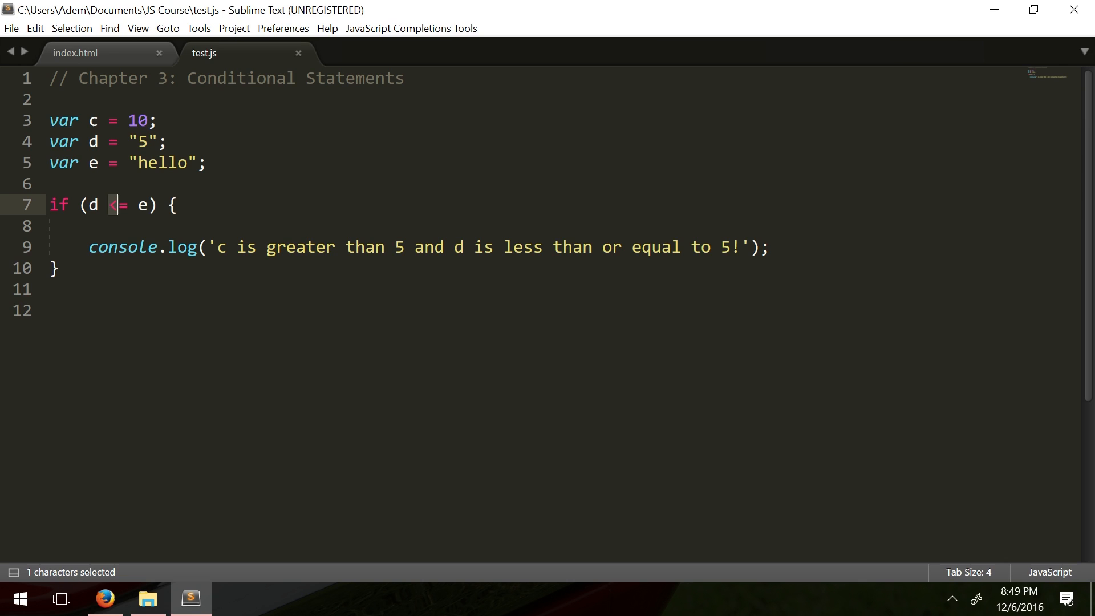
{"action": "mouse_move", "coordinate": [121, 217]}
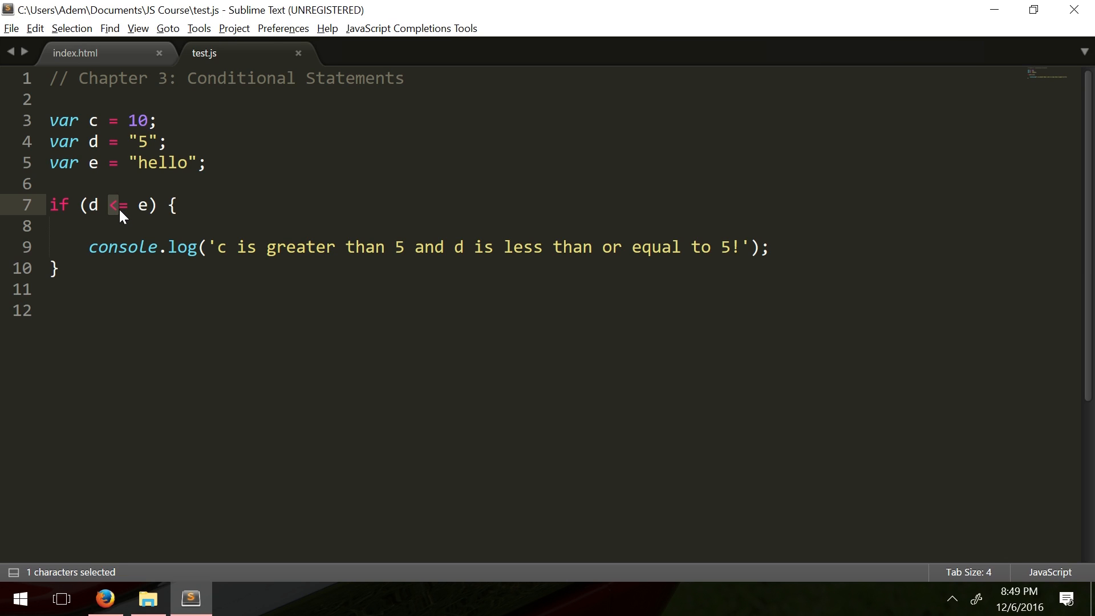
{"action": "left_click", "coordinate": [132, 204]}
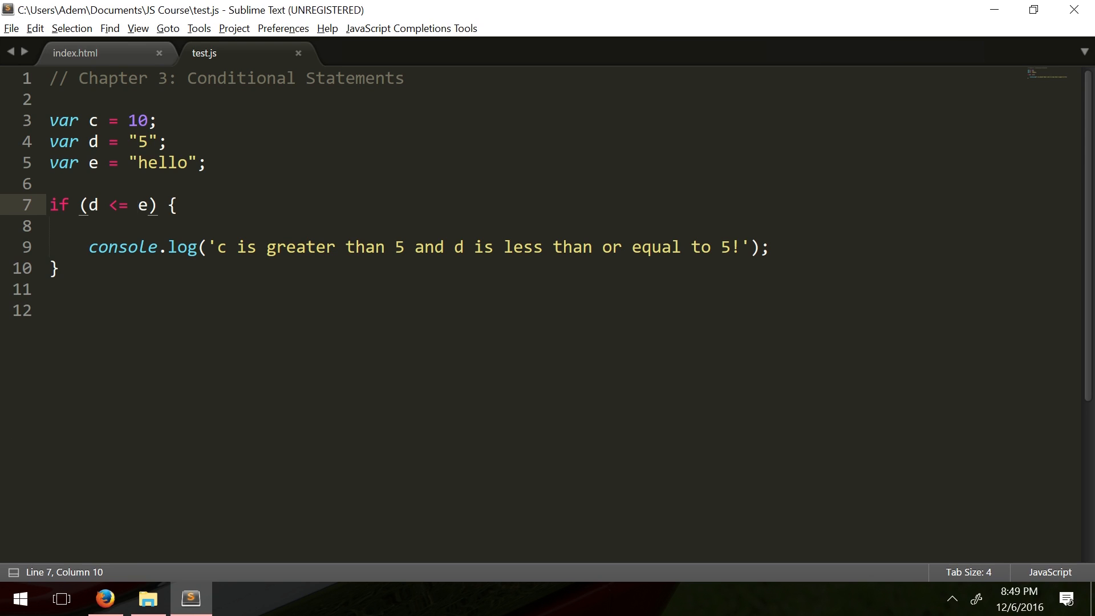
{"action": "left_click_drag", "start_coordinate": [82, 204], "coordinate": [148, 204]}
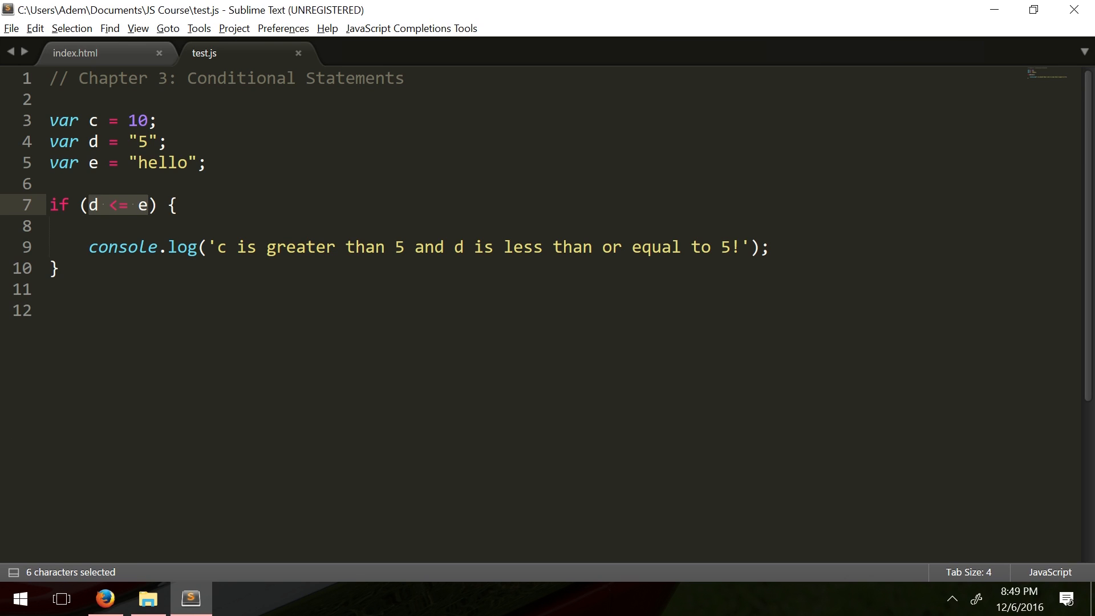
{"action": "left_click", "coordinate": [177, 248]}
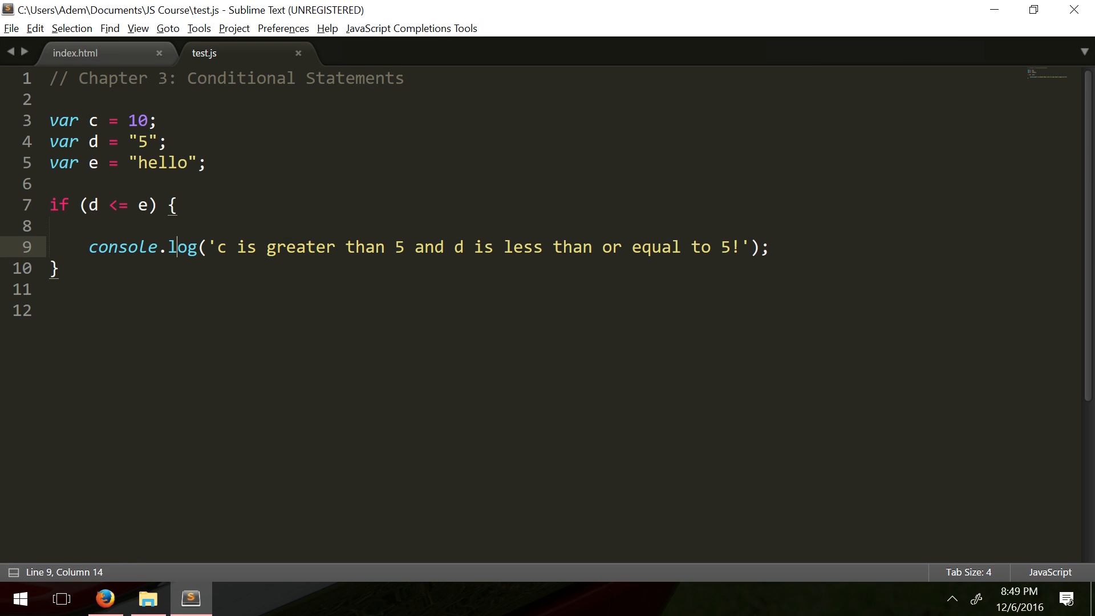
{"action": "left_click_drag", "start_coordinate": [89, 204], "coordinate": [148, 205]}
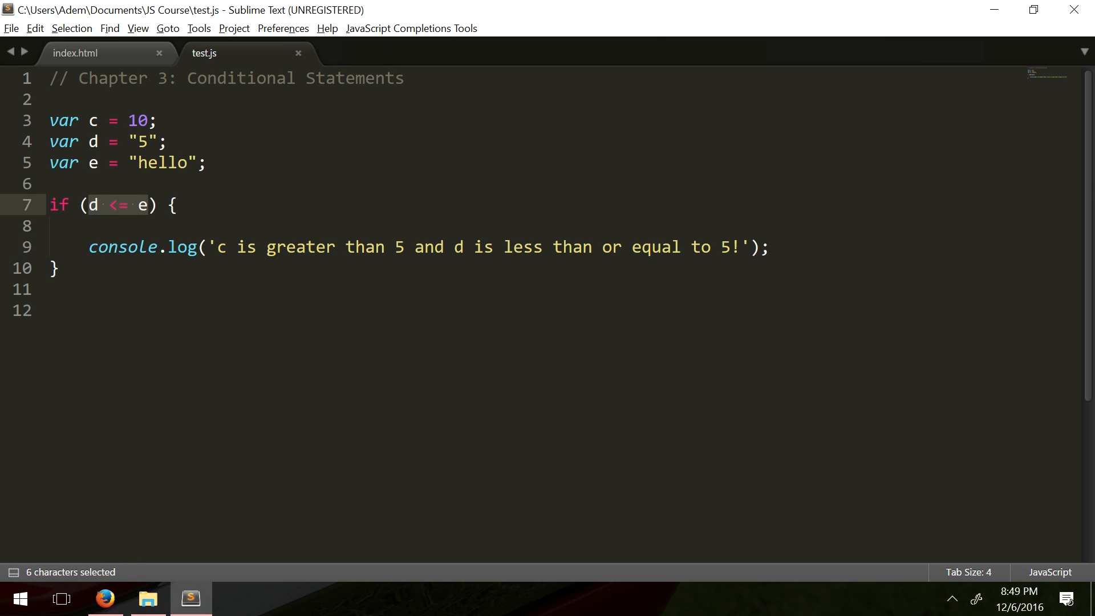
{"action": "mouse_move", "coordinate": [139, 204]}
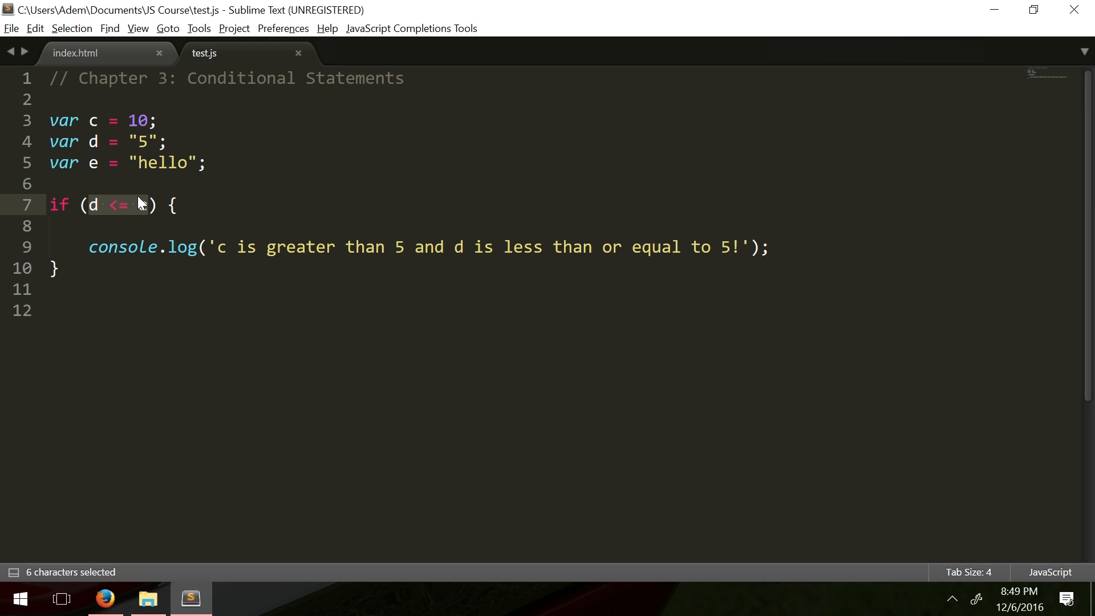
Replace the condition with the and-group (c != 5 && d >=5 ).
{"action": "key", "text": "Delete"}
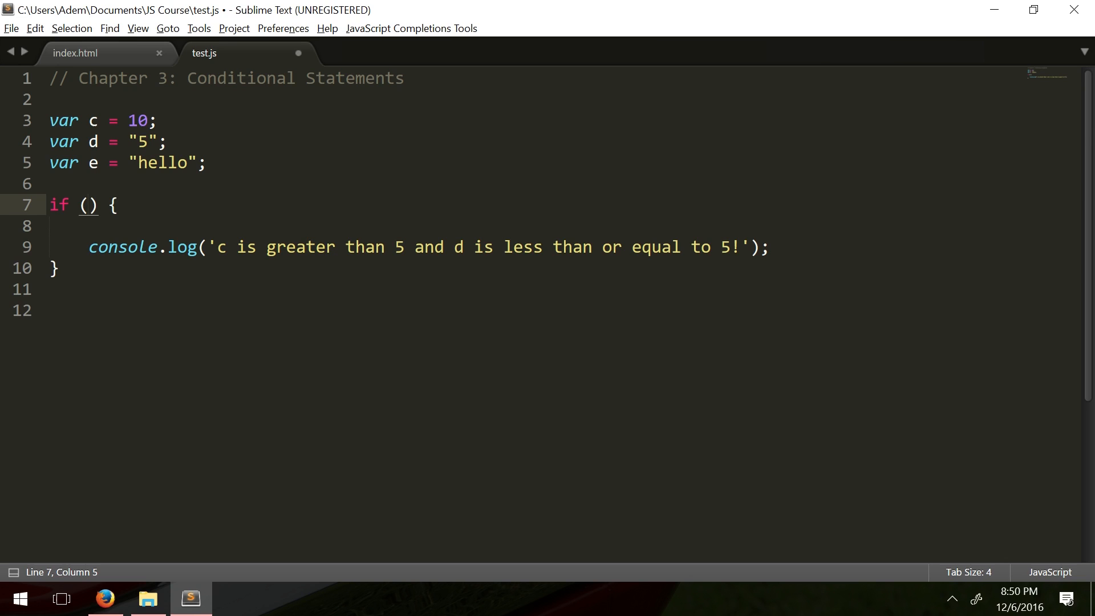
{"action": "type", "text": "("}
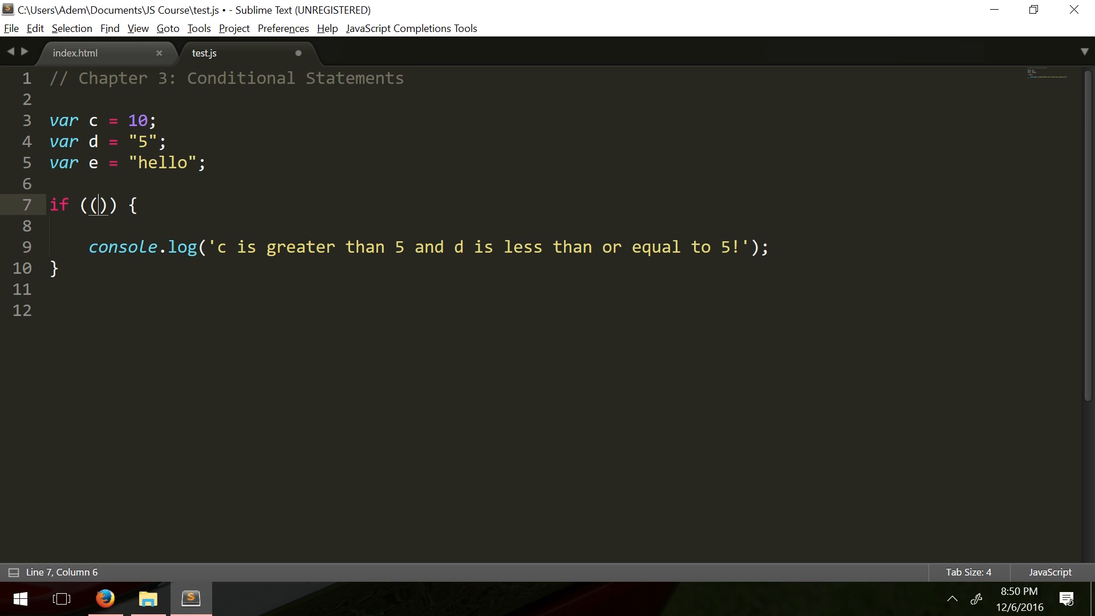
{"action": "type", "text": "c !"}
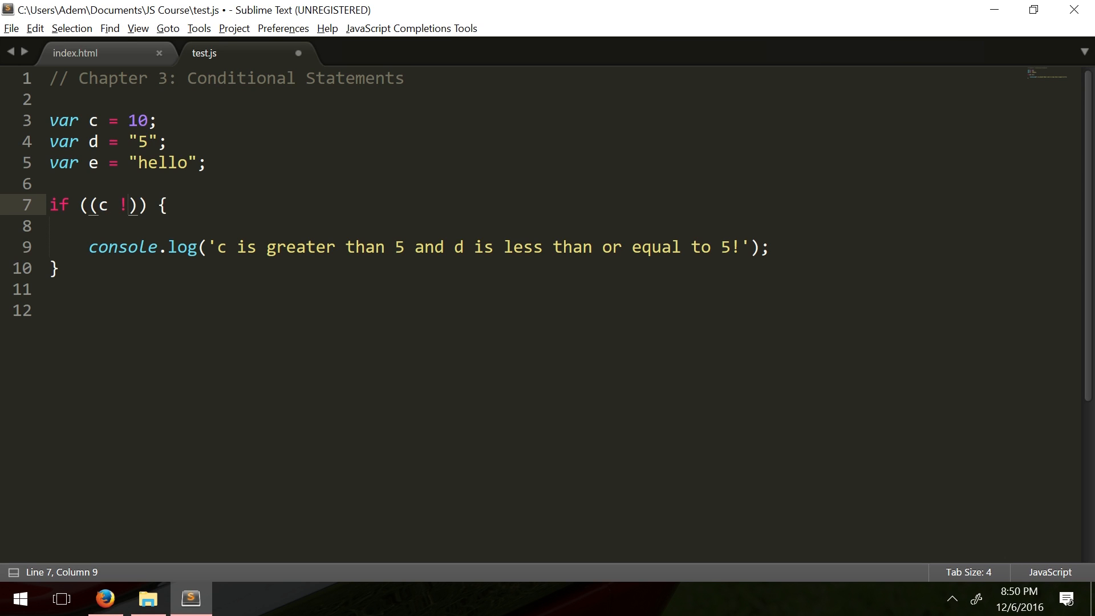
{"action": "type", "text": "="}
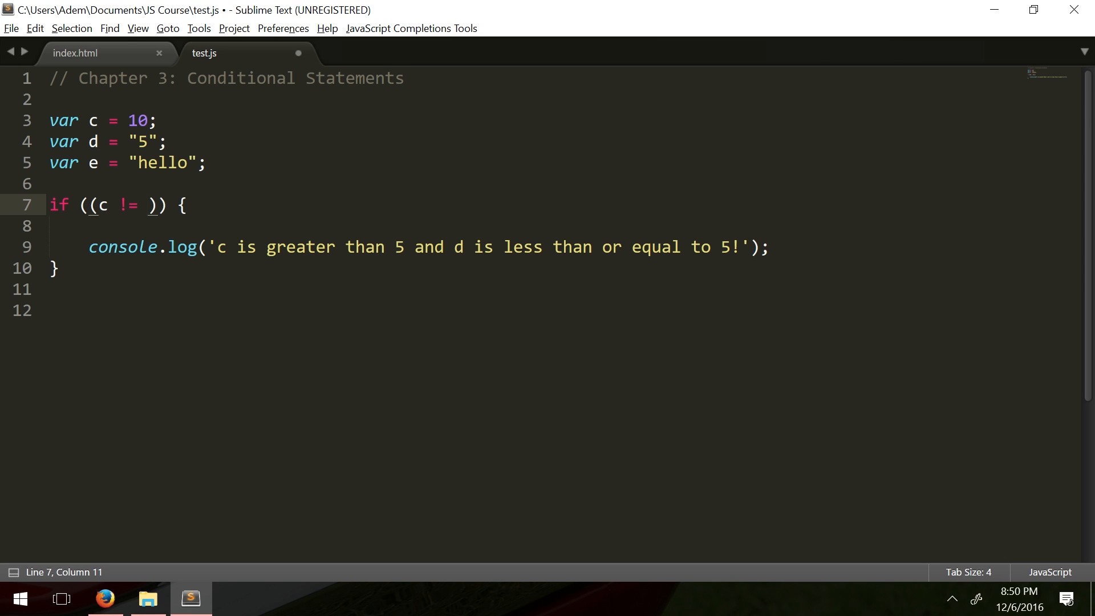
{"action": "type", "text": "5 &&"}
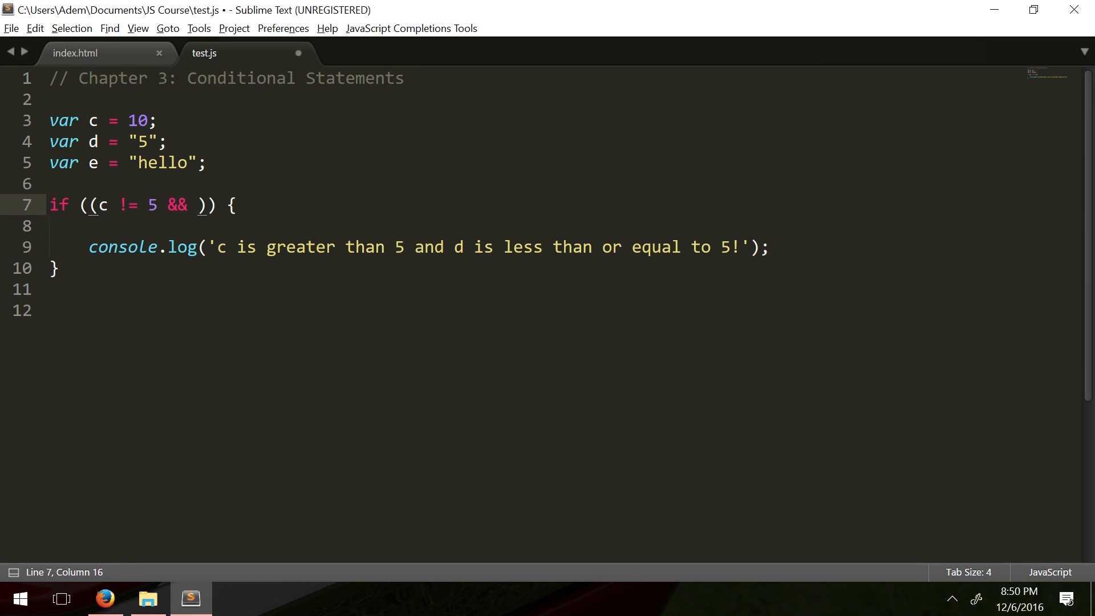
{"action": "type", "text": "d >="}
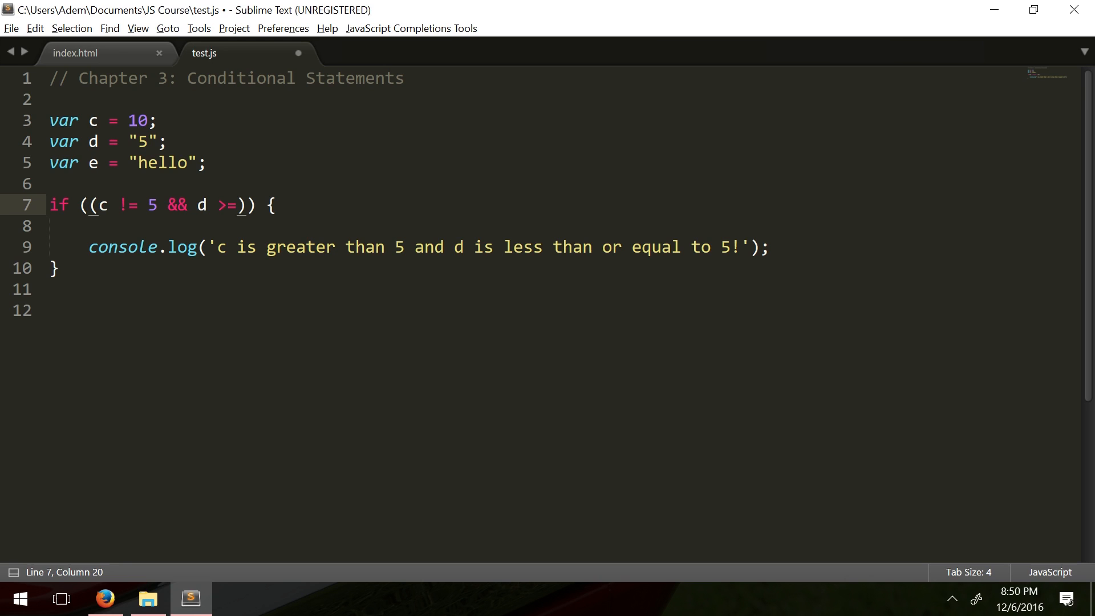
{"action": "type", "text": "5"}
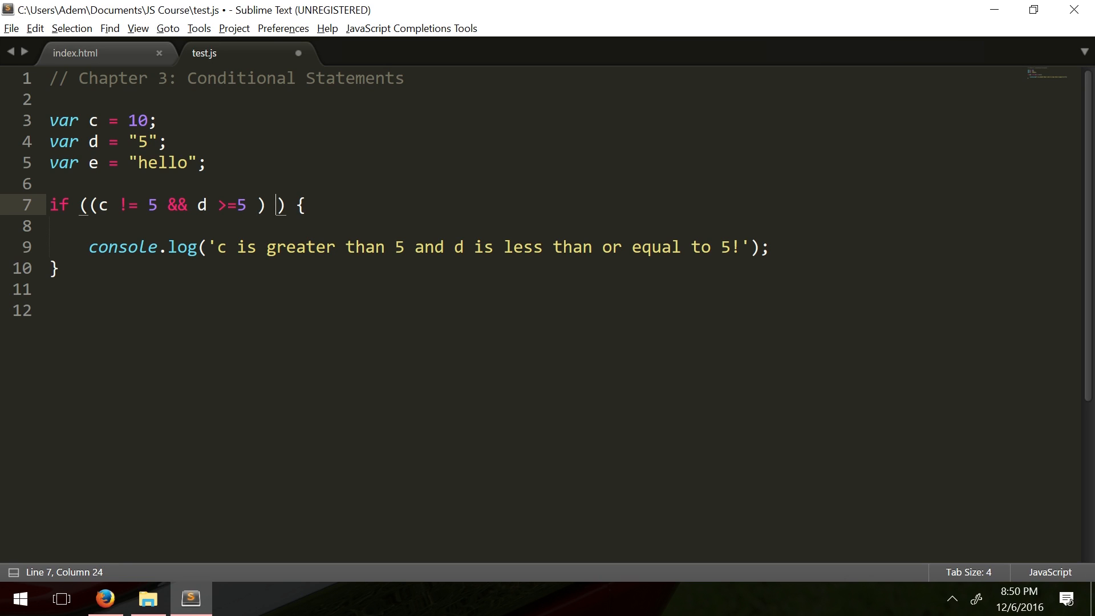
Append || e == "hello" to complete the compound condition.
{"action": "type", "text": "||"}
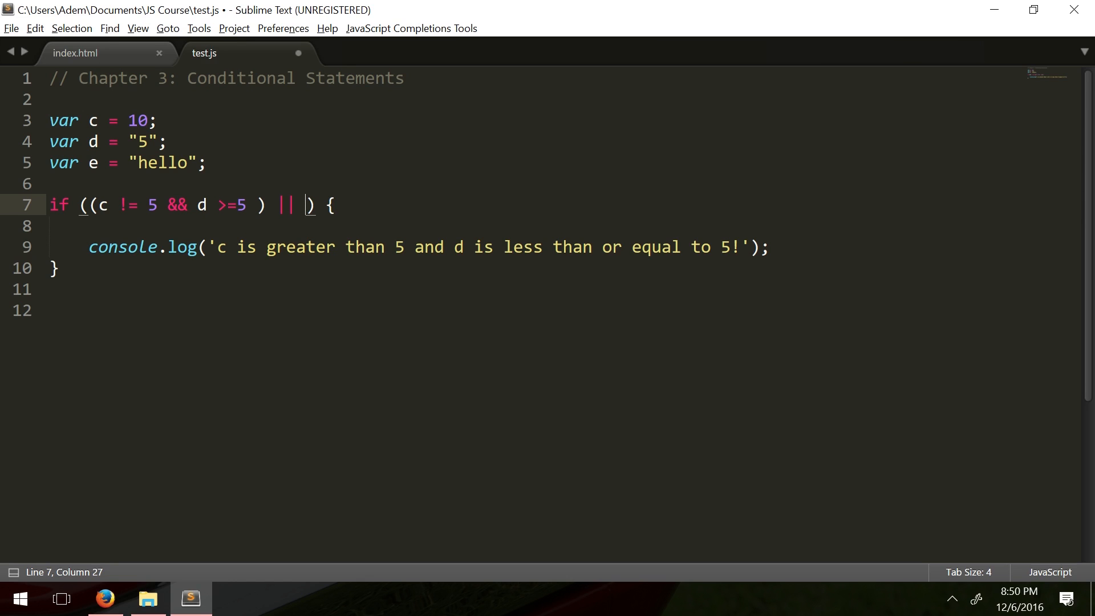
{"action": "type", "text": "e == \"\""}
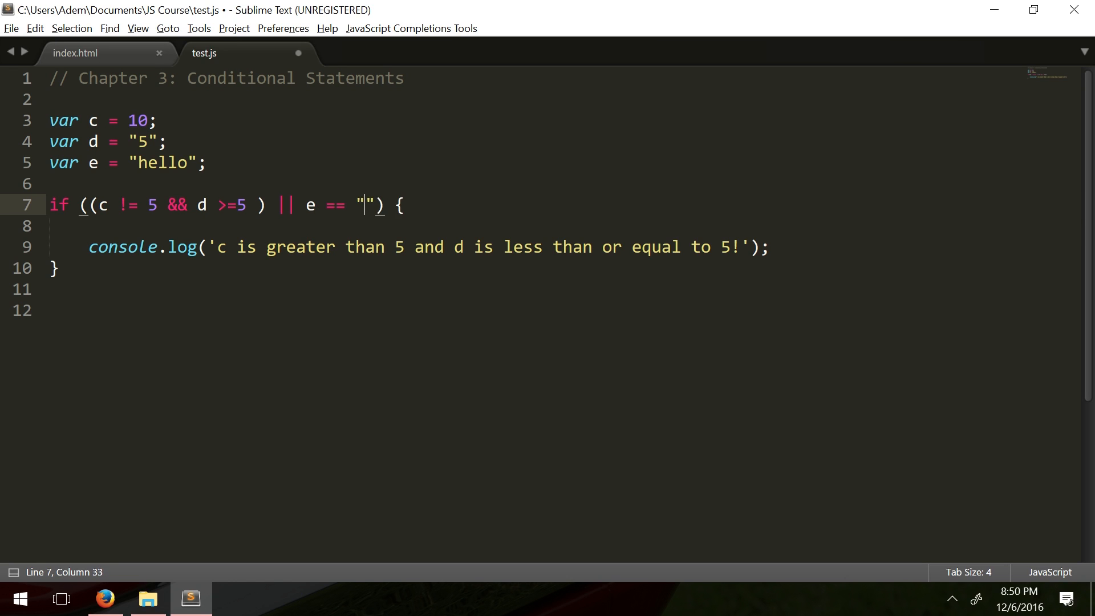
{"action": "type", "text": "hello"}
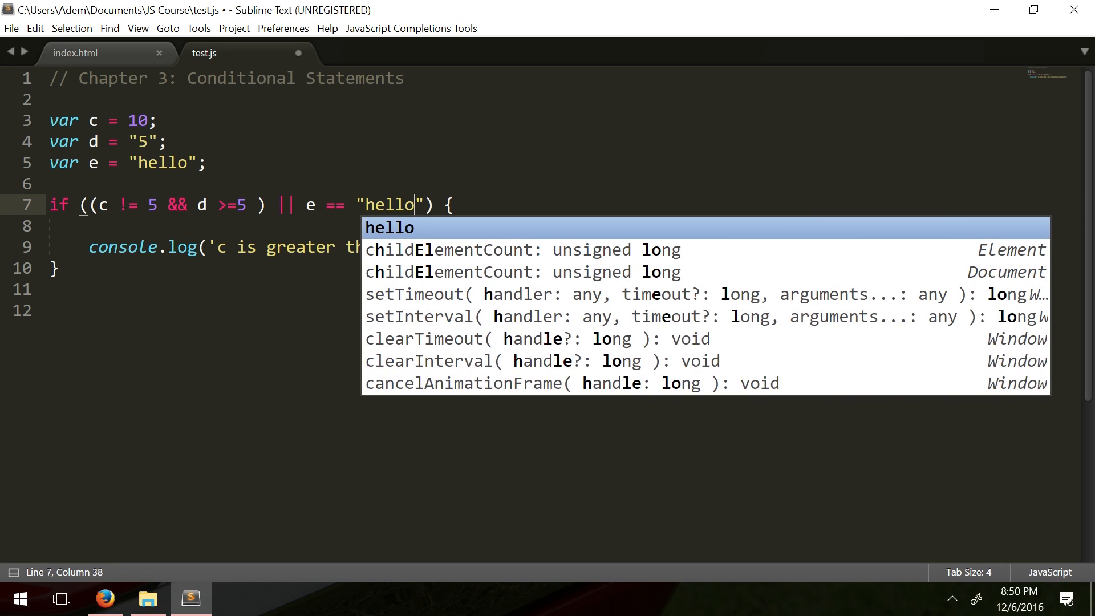
{"action": "key", "text": "escape"}
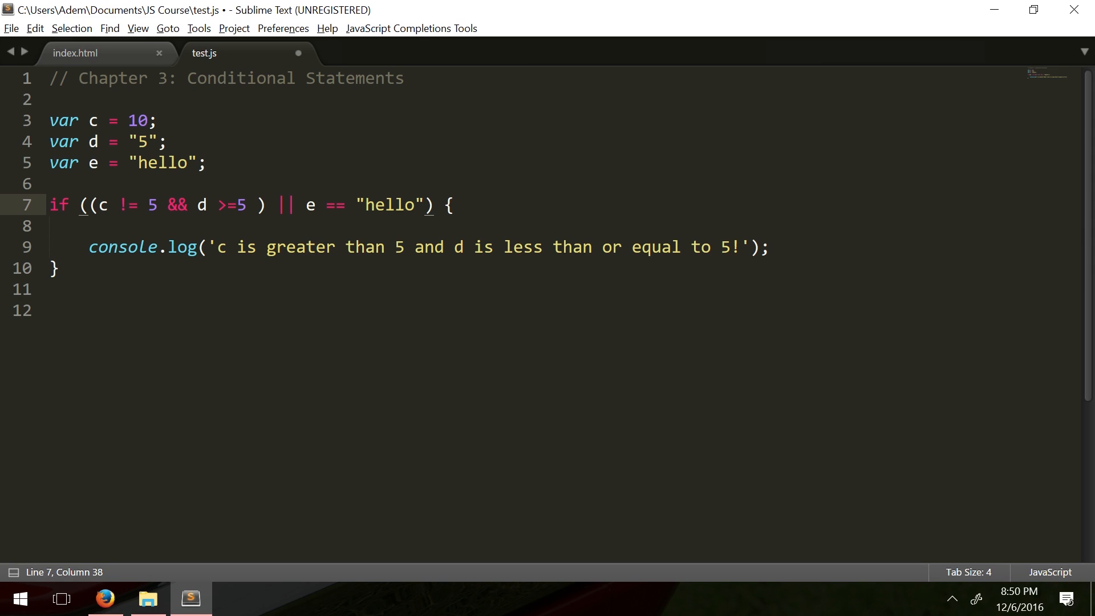
Walk through the and-group and or-part of the compound condition by highlighting each.
{"action": "left_click", "coordinate": [76, 225]}
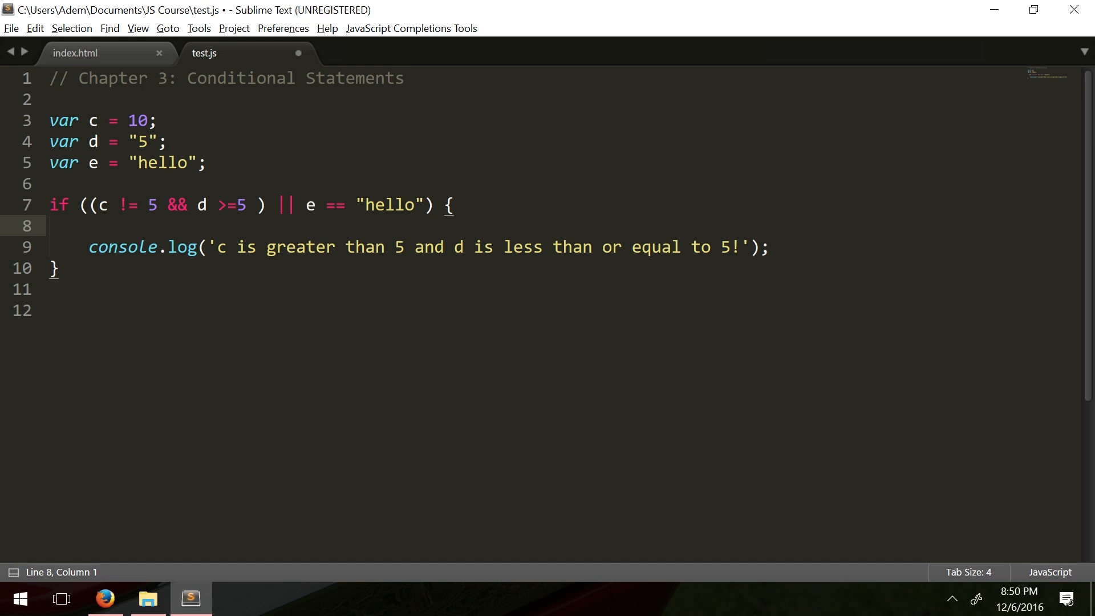
{"action": "left_click_drag", "start_coordinate": [305, 204], "coordinate": [422, 204]}
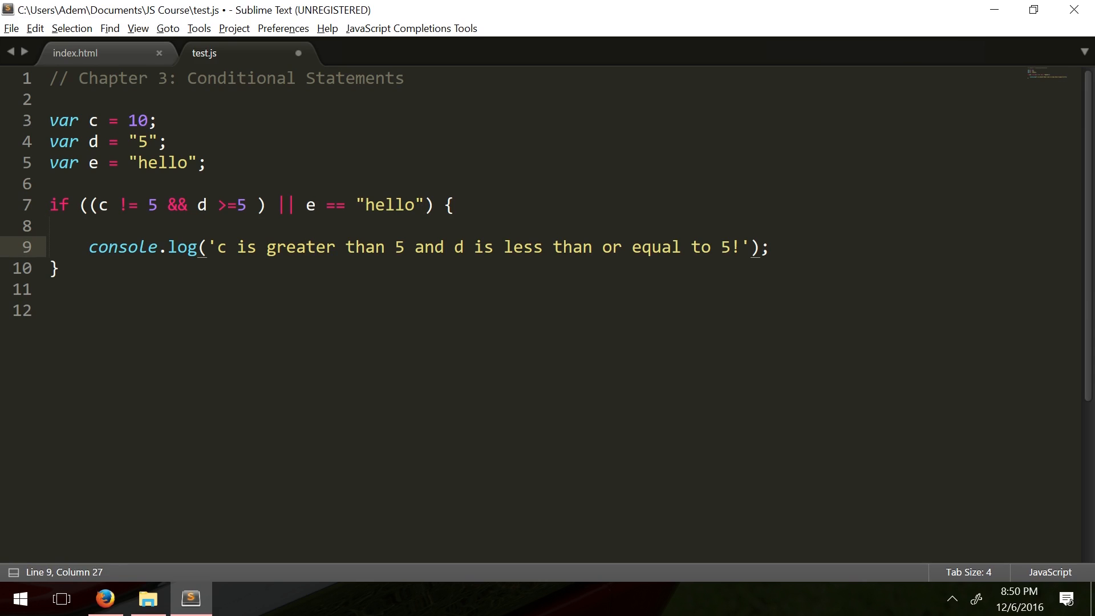
{"action": "left_click_drag", "start_coordinate": [90, 205], "coordinate": [266, 204]}
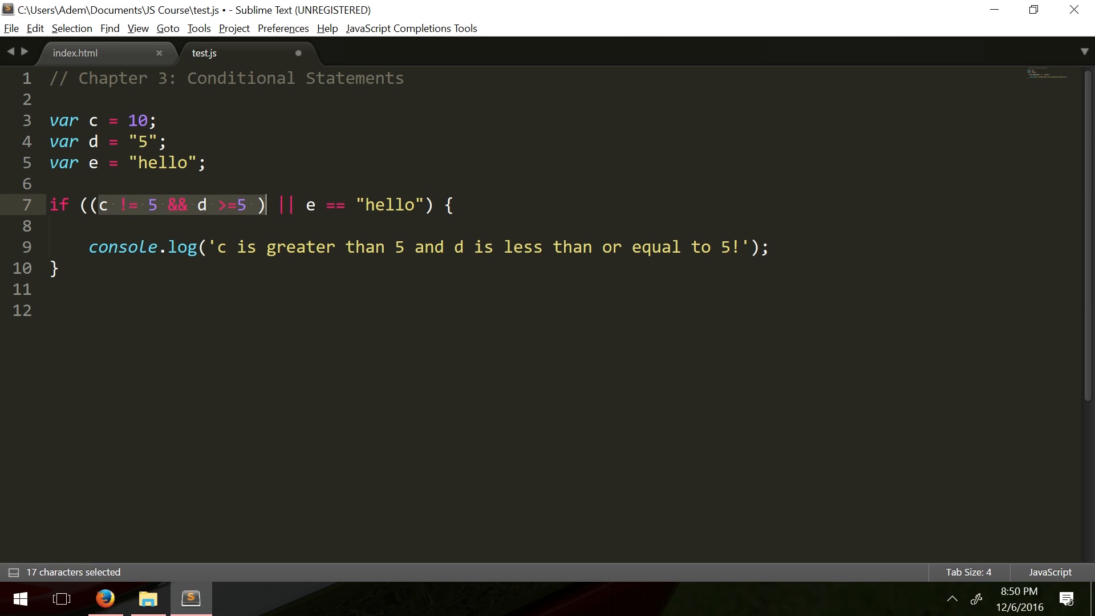
{"action": "left_click", "coordinate": [52, 226]}
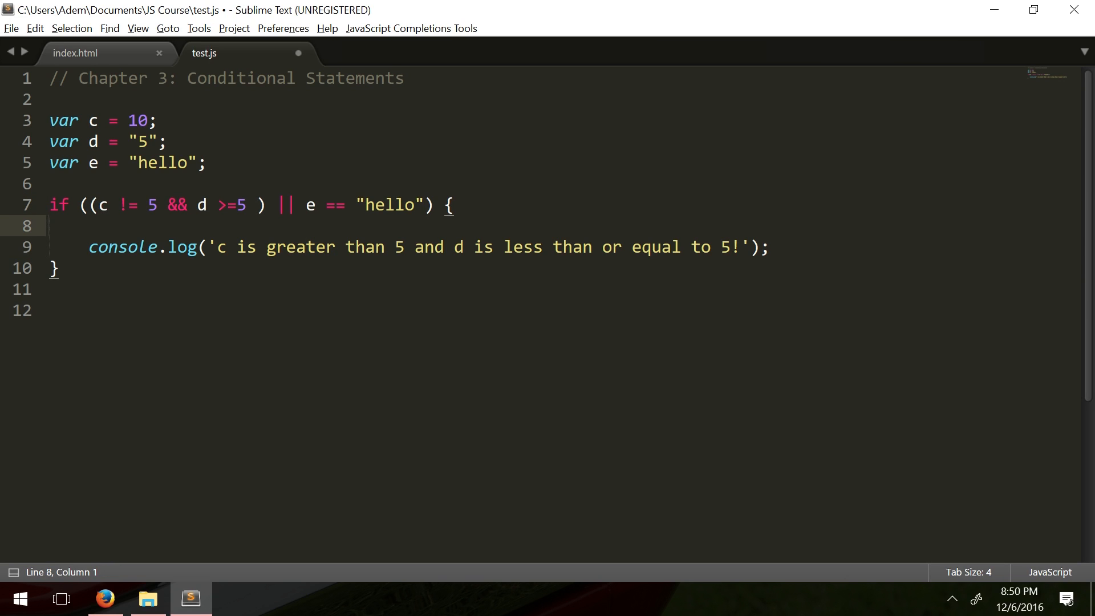
{"action": "left_click", "coordinate": [297, 204]}
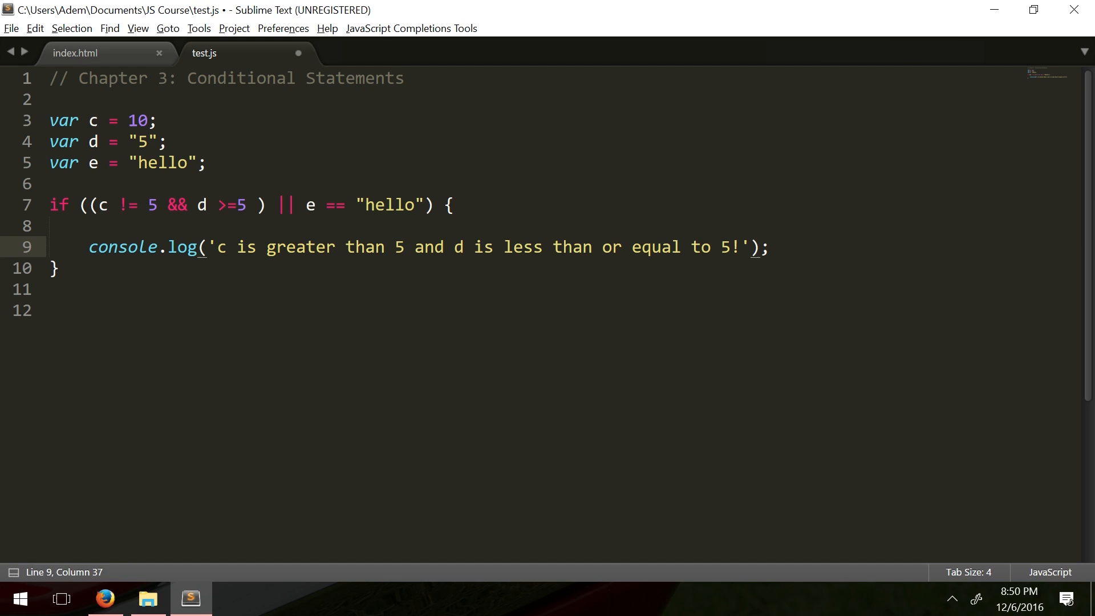
{"action": "left_click_drag", "start_coordinate": [305, 204], "coordinate": [422, 205]}
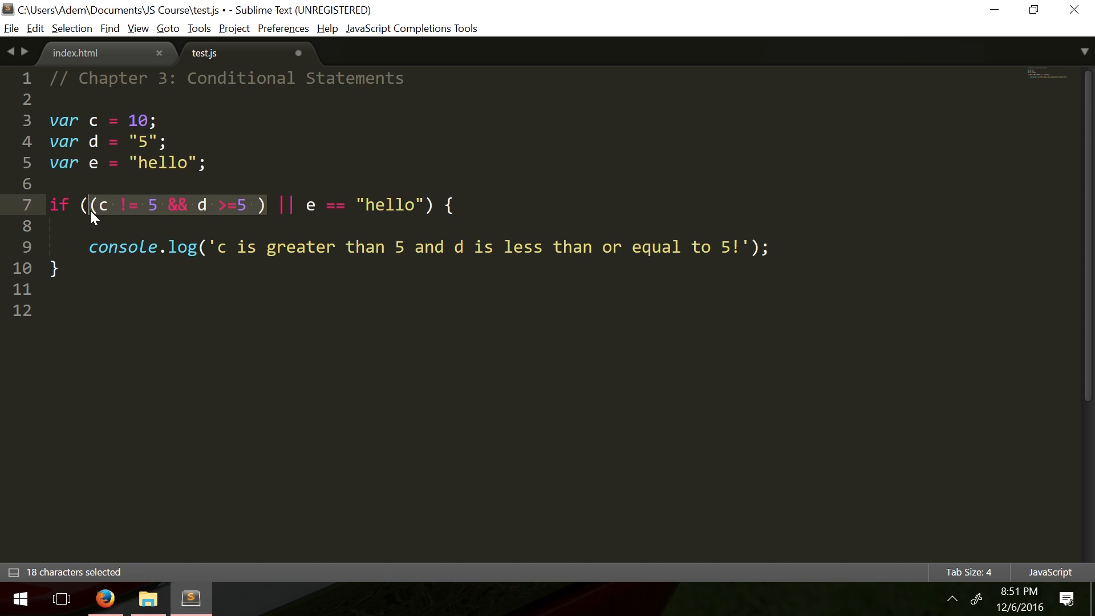
{"action": "left_click", "coordinate": [177, 247]}
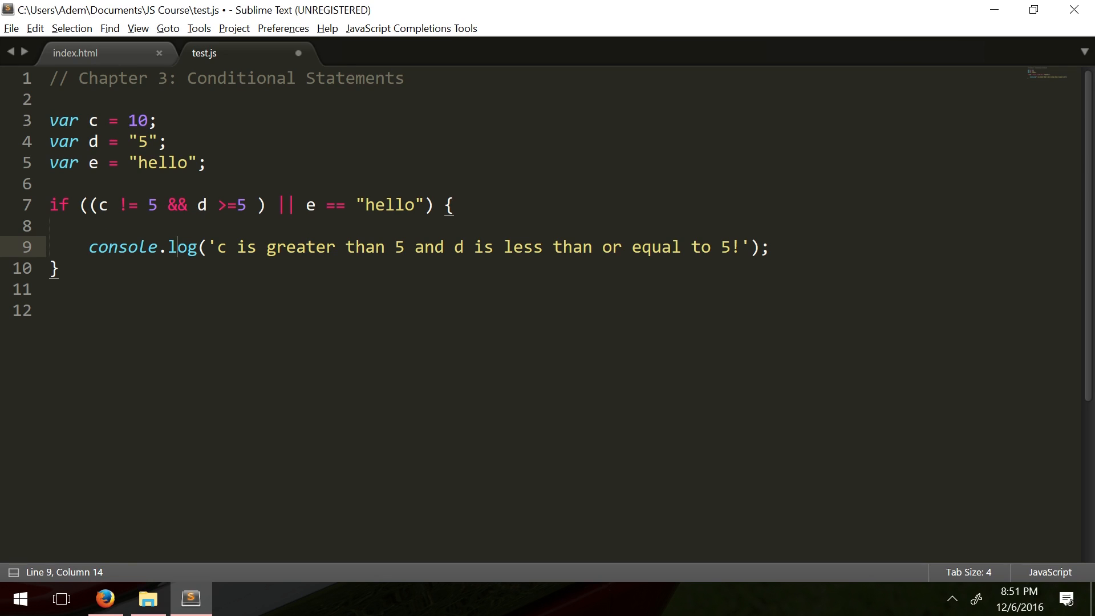
{"action": "double_click", "coordinate": [93, 161]}
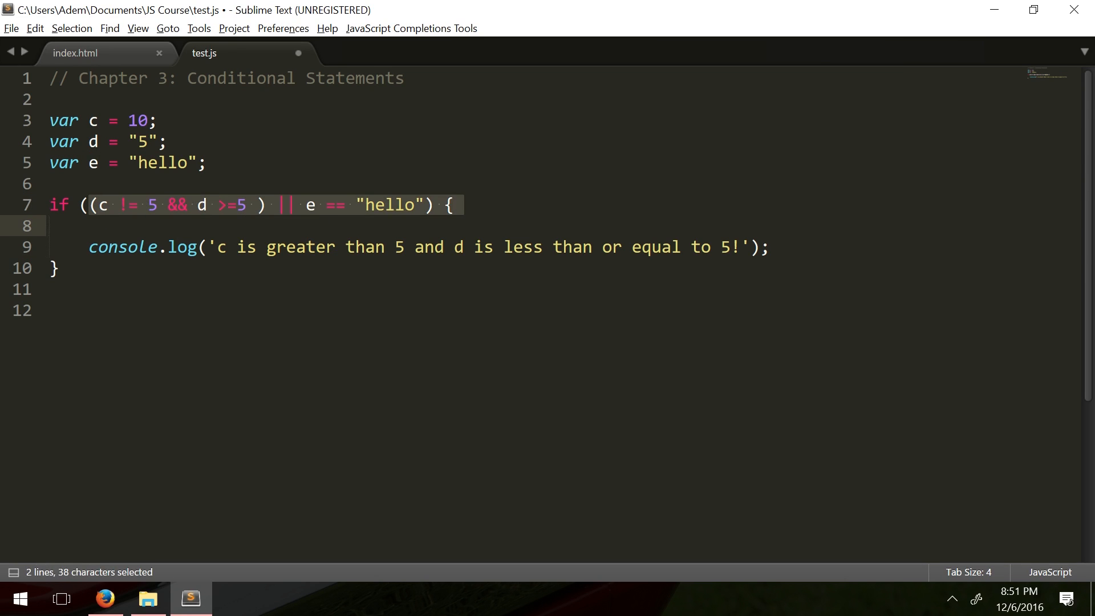
{"action": "left_click", "coordinate": [325, 204]}
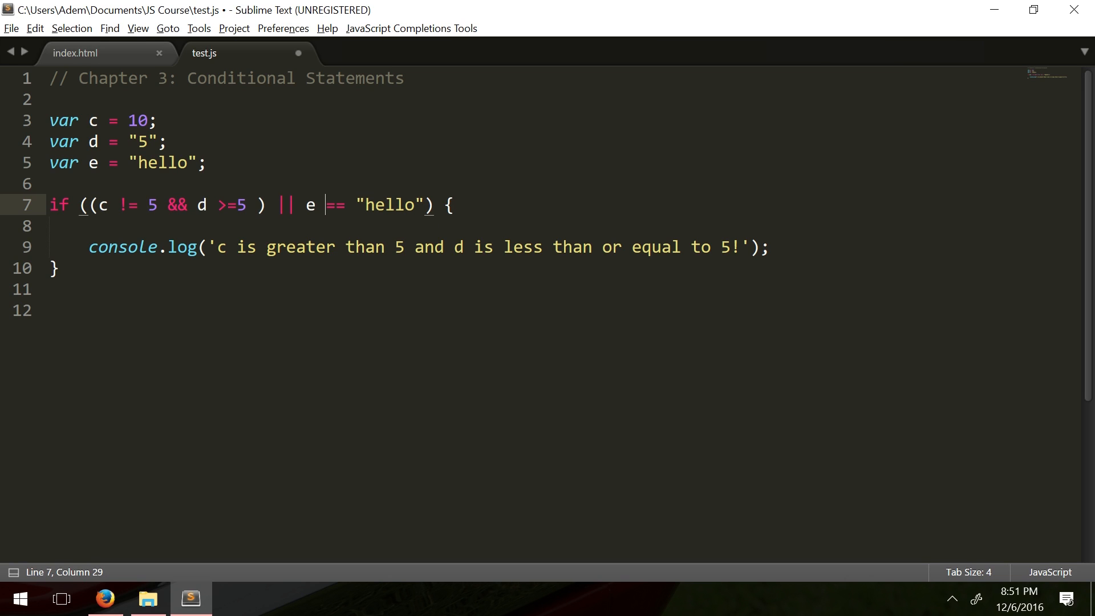
Highlight e, c != 5, &&, and the d >=5 comparison in turn to explain each piece.
{"action": "left_click_drag", "start_coordinate": [325, 204], "coordinate": [415, 204]}
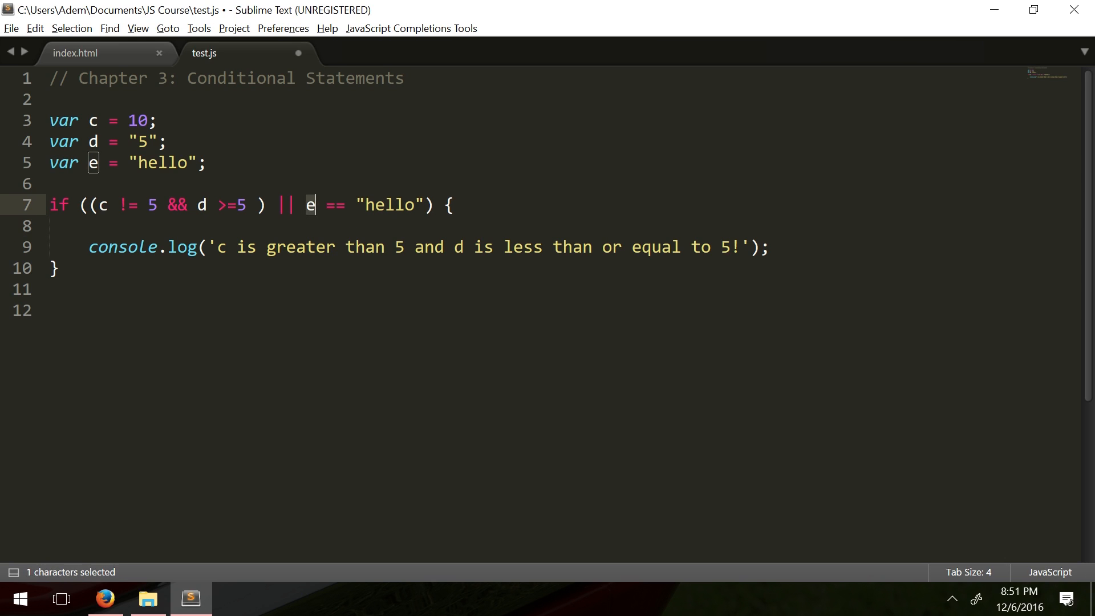
{"action": "left_click_drag", "start_coordinate": [306, 205], "coordinate": [426, 205]}
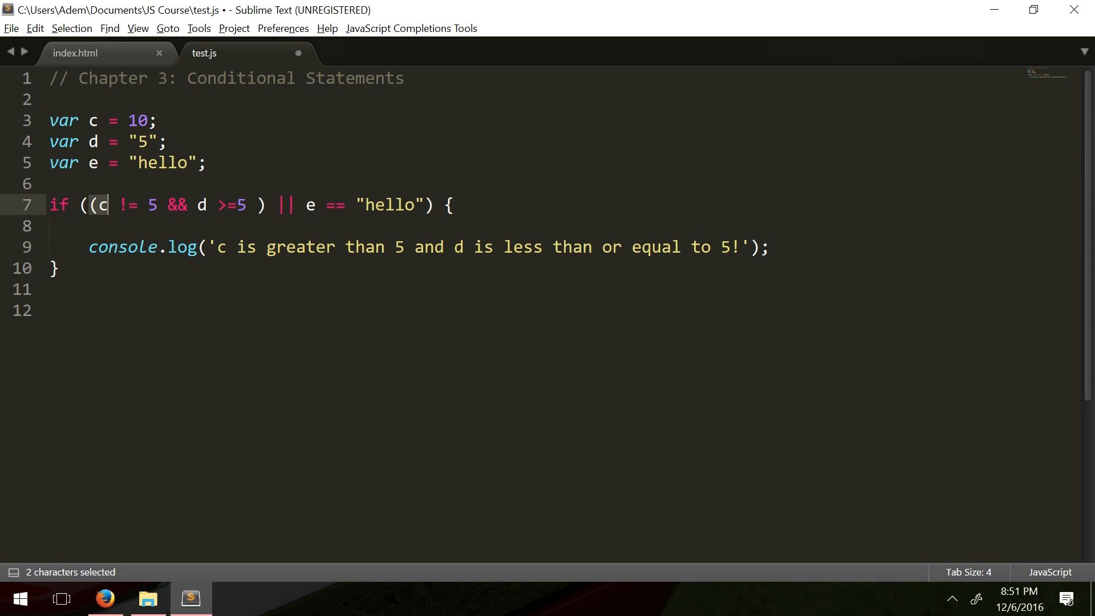
{"action": "left_click_drag", "start_coordinate": [106, 204], "coordinate": [266, 204]}
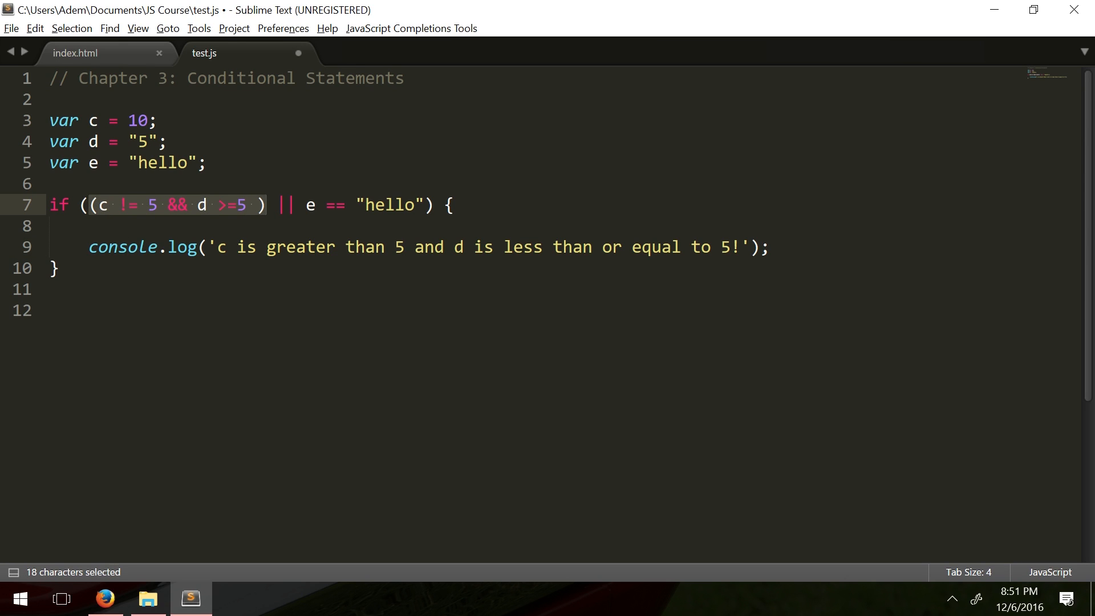
{"action": "left_click", "coordinate": [49, 226]}
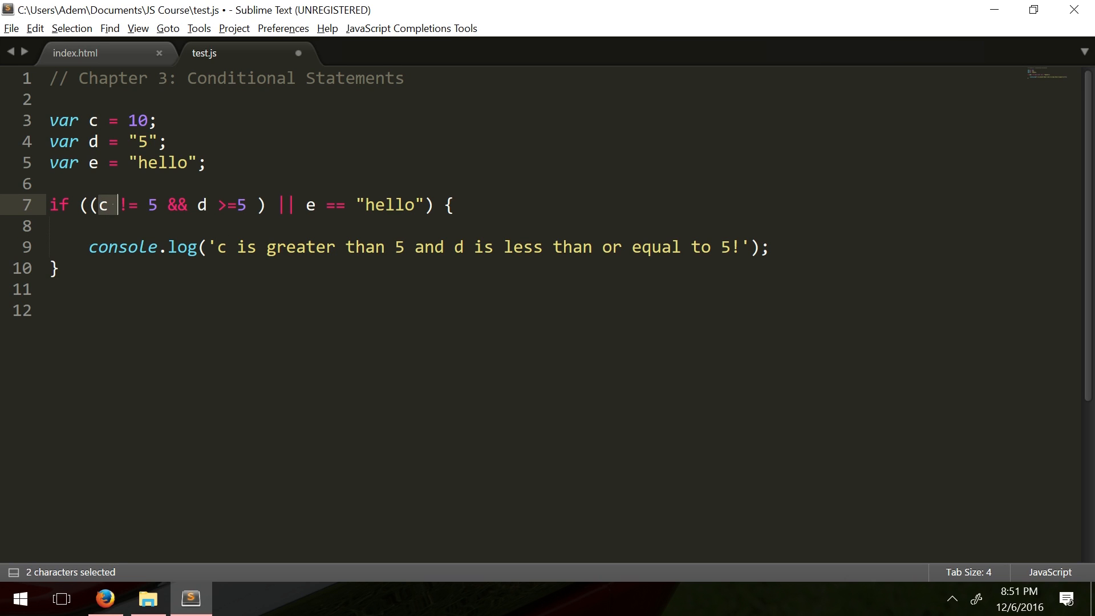
{"action": "left_click_drag", "start_coordinate": [109, 204], "coordinate": [159, 204]}
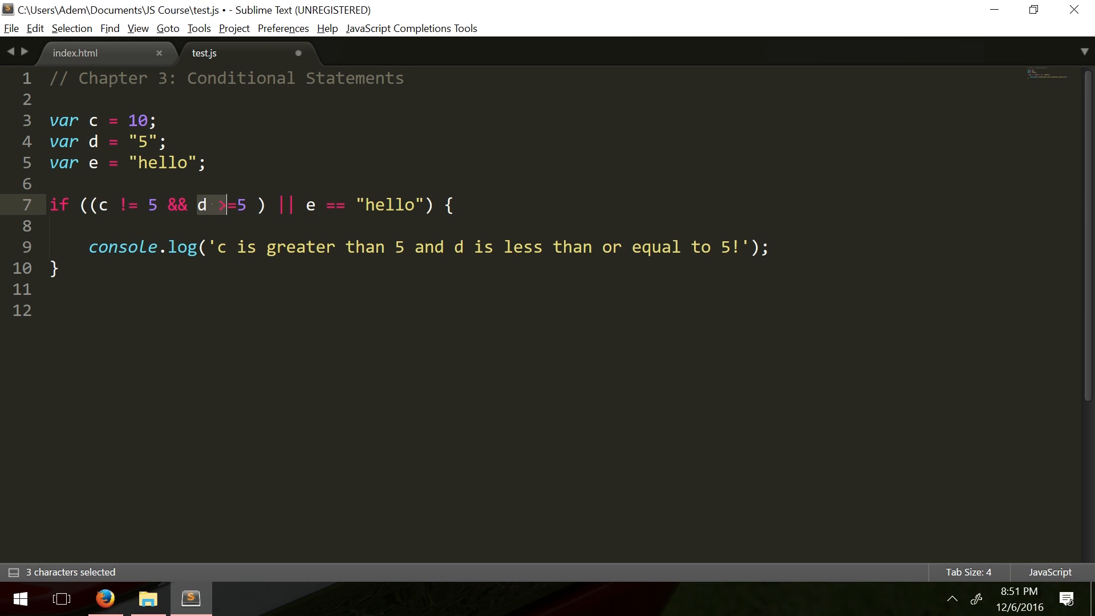
{"action": "left_click_drag", "start_coordinate": [222, 204], "coordinate": [243, 204]}
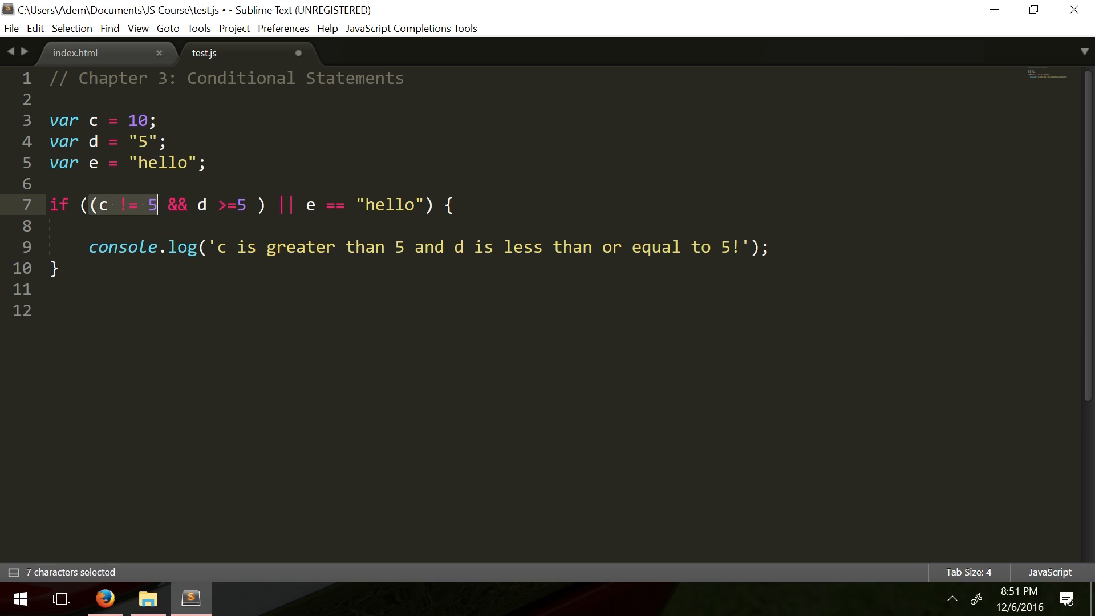
{"action": "double_click", "coordinate": [175, 204]}
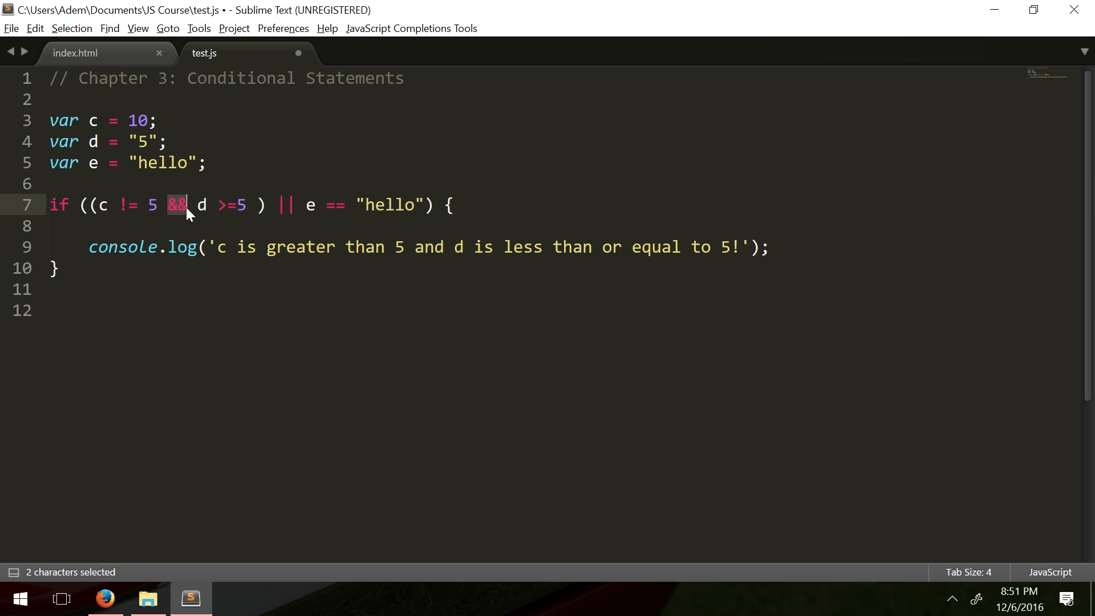
{"action": "left_click_drag", "start_coordinate": [196, 204], "coordinate": [244, 204]}
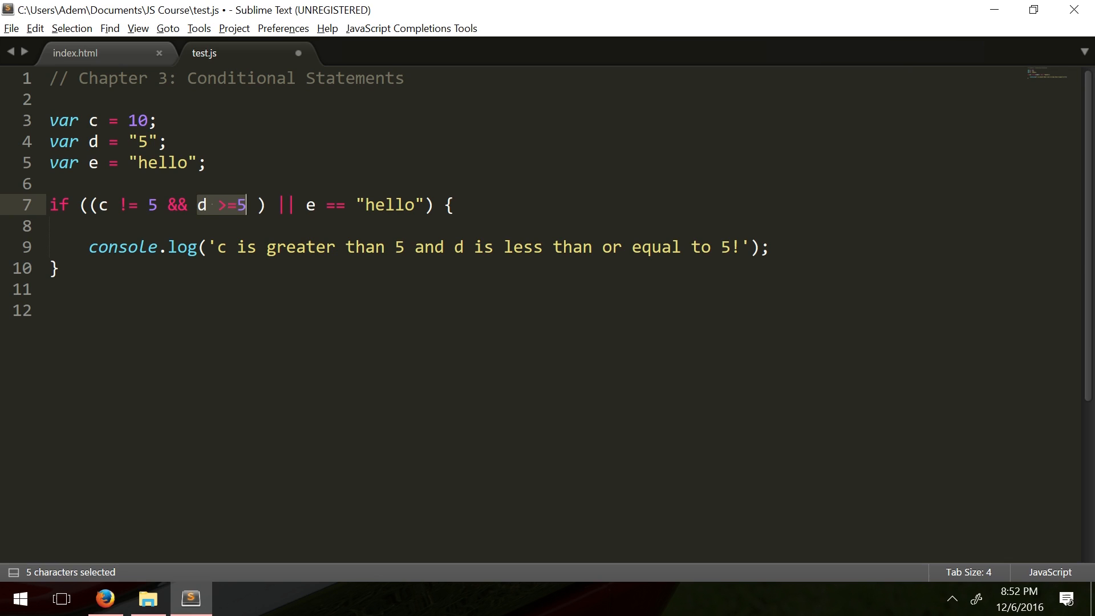
{"action": "mouse_move", "coordinate": [231, 205]}
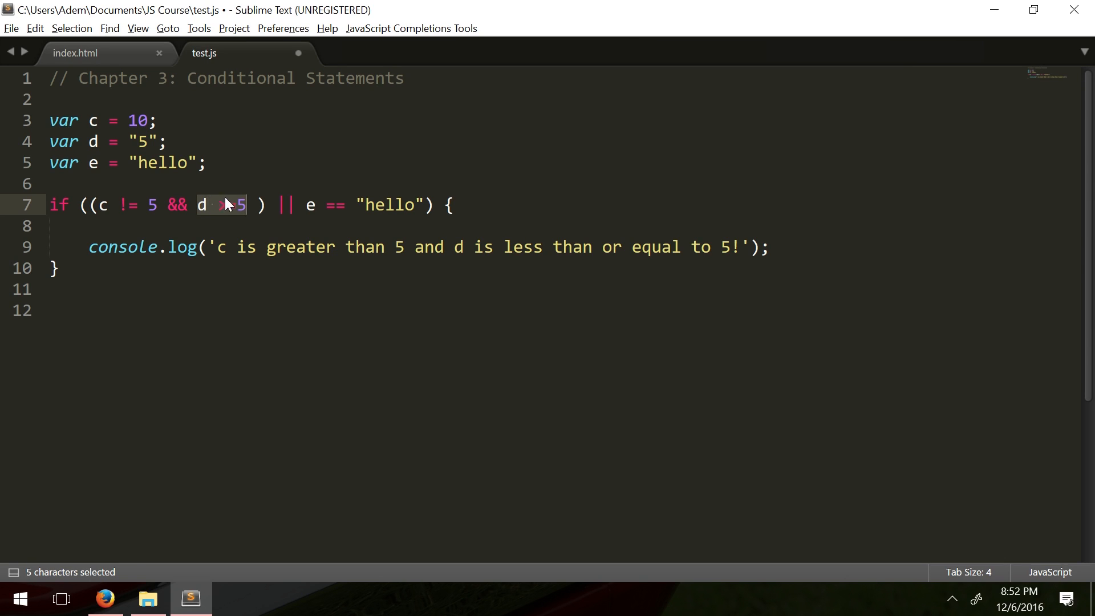
{"action": "type", "text": ">="}
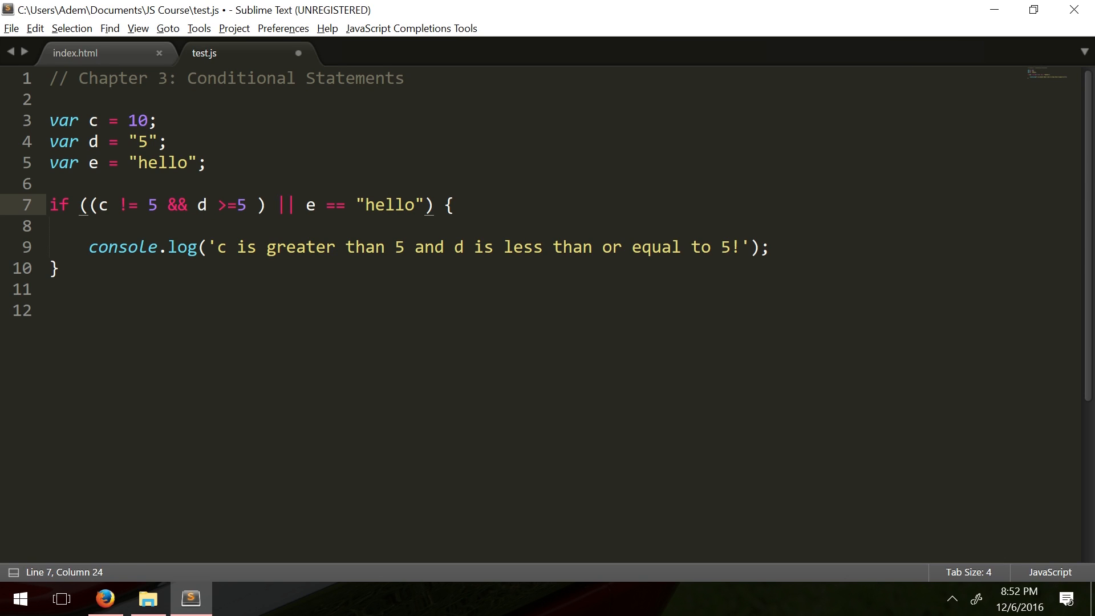
{"action": "double_click", "coordinate": [284, 205]}
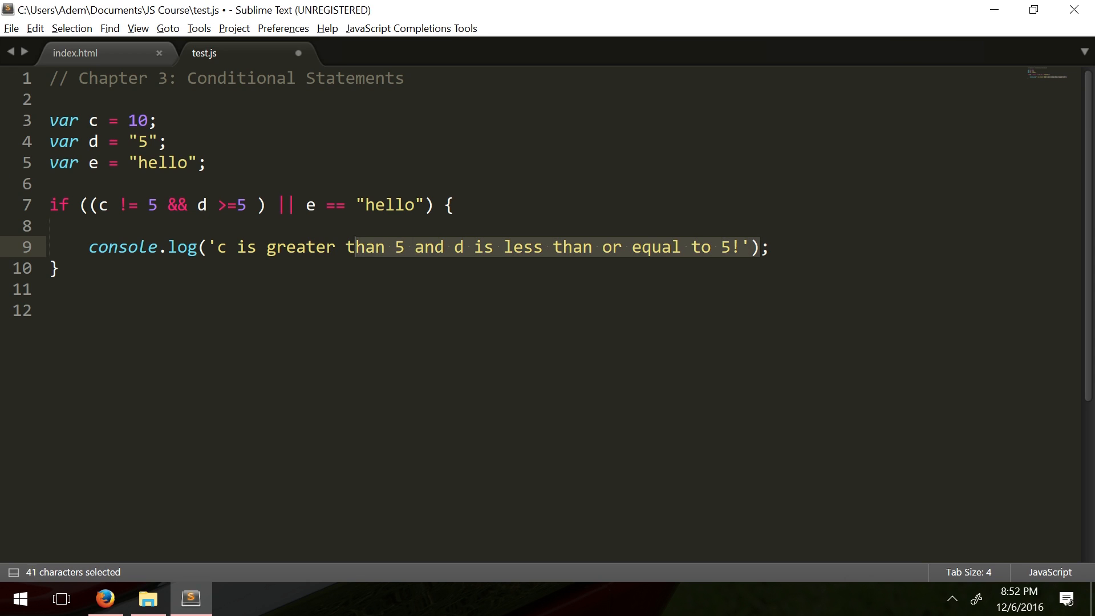
Save test.js and confirm Firefox's console prints the logged message.
{"action": "left_click_drag", "start_coordinate": [351, 246], "coordinate": [218, 246]}
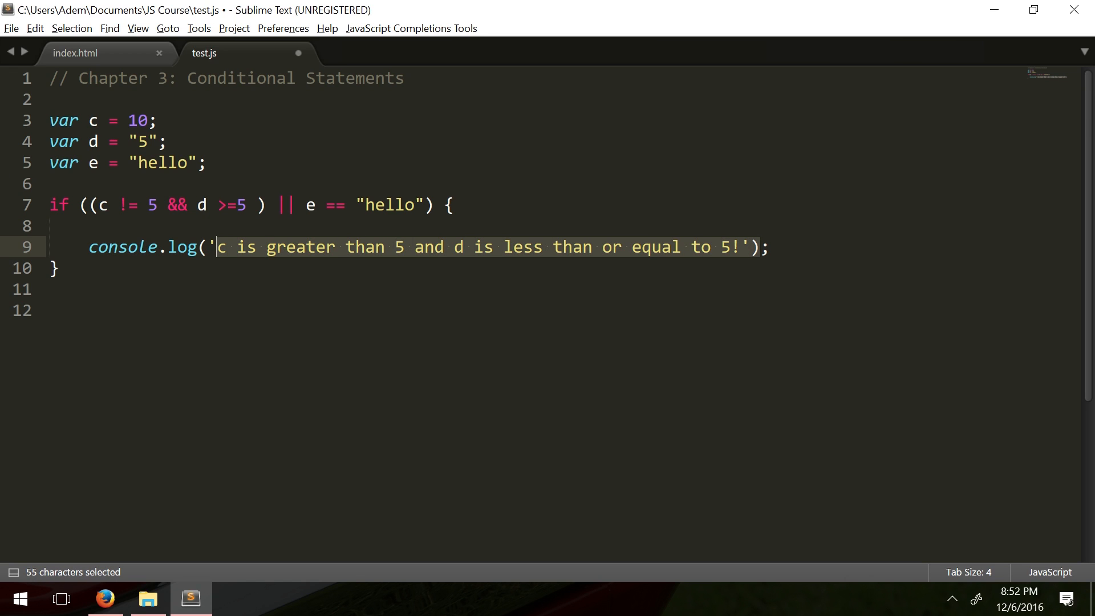
{"action": "key", "text": "ctrl+s"}
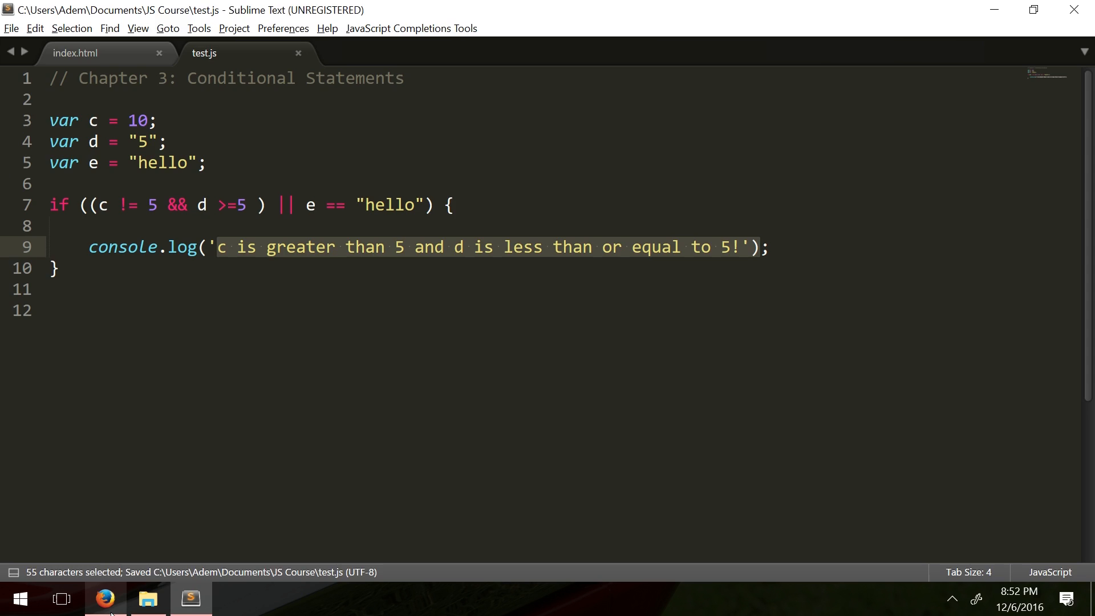
{"action": "left_click", "coordinate": [104, 599]}
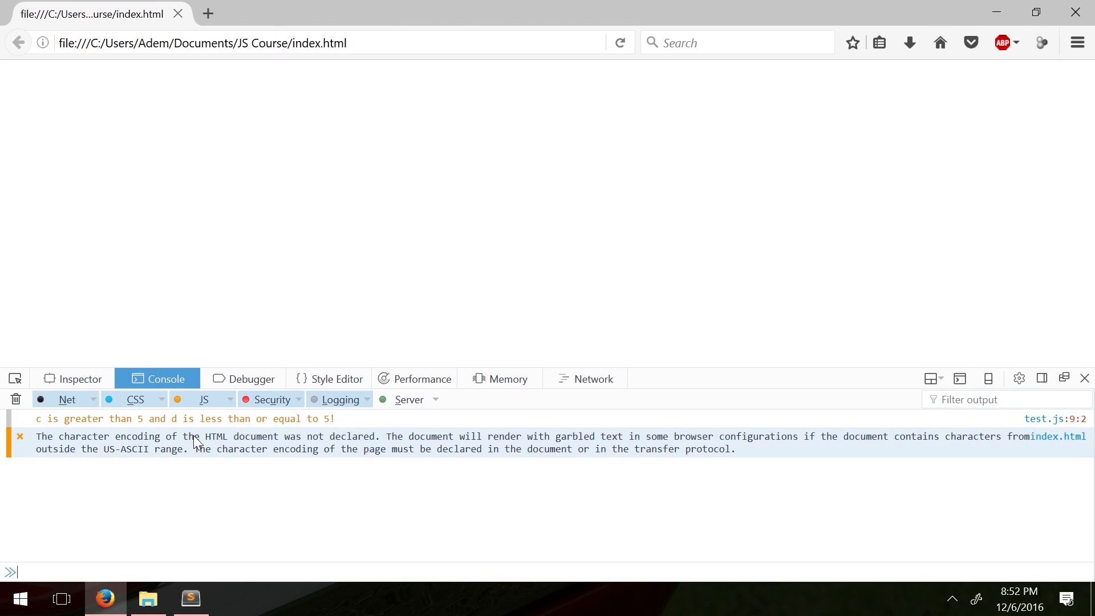
{"action": "left_click", "coordinate": [191, 599]}
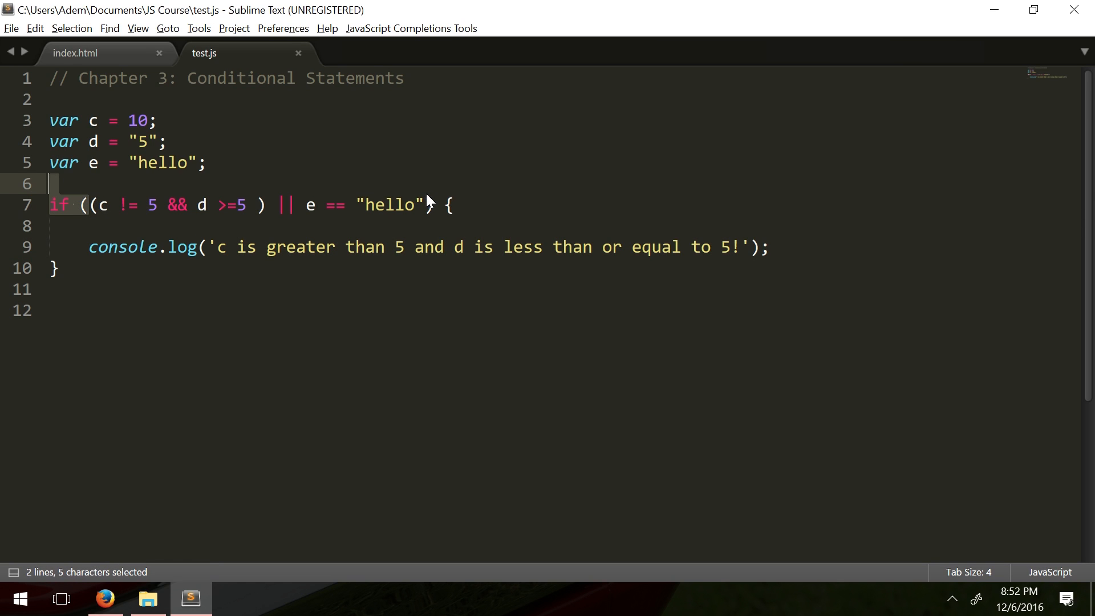
{"action": "left_click", "coordinate": [424, 204]}
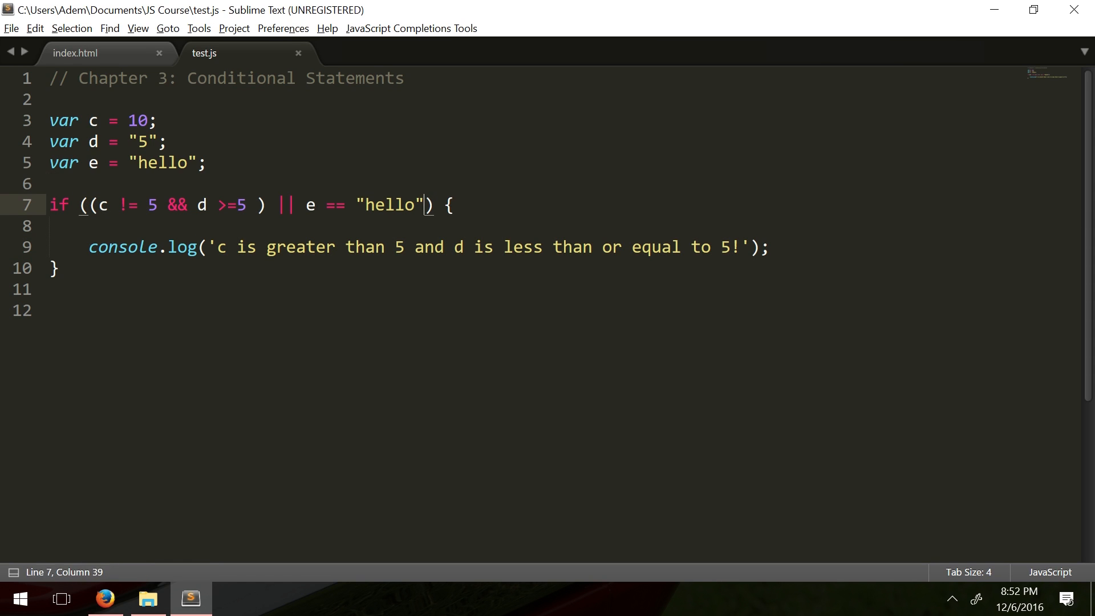
{"action": "left_click_drag", "start_coordinate": [425, 205], "coordinate": [89, 204]}
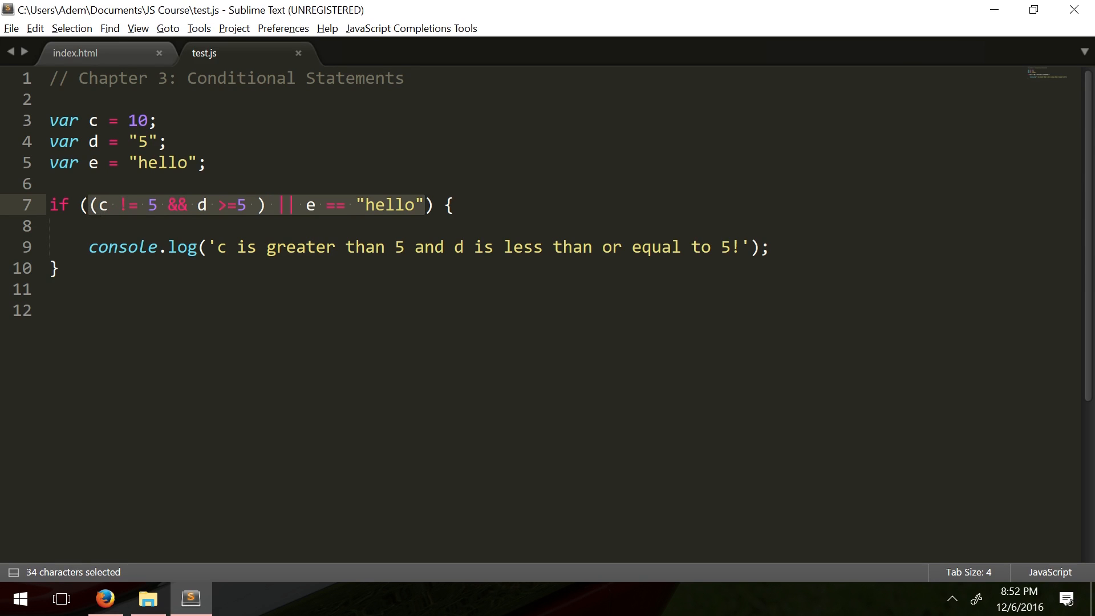
{"action": "left_click", "coordinate": [283, 205]}
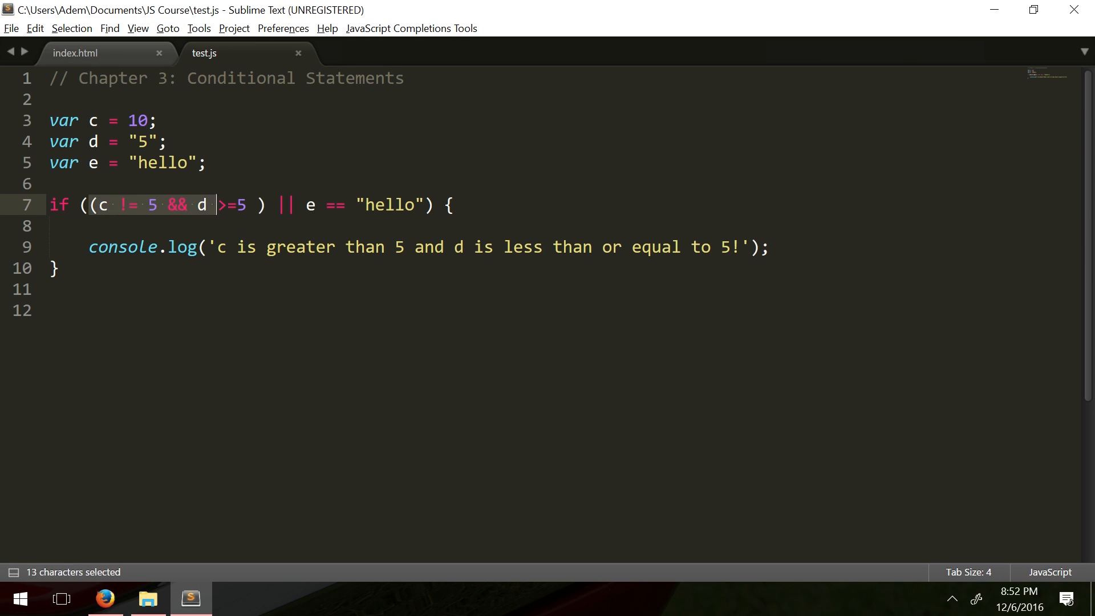
{"action": "left_click_drag", "start_coordinate": [216, 205], "coordinate": [421, 204]}
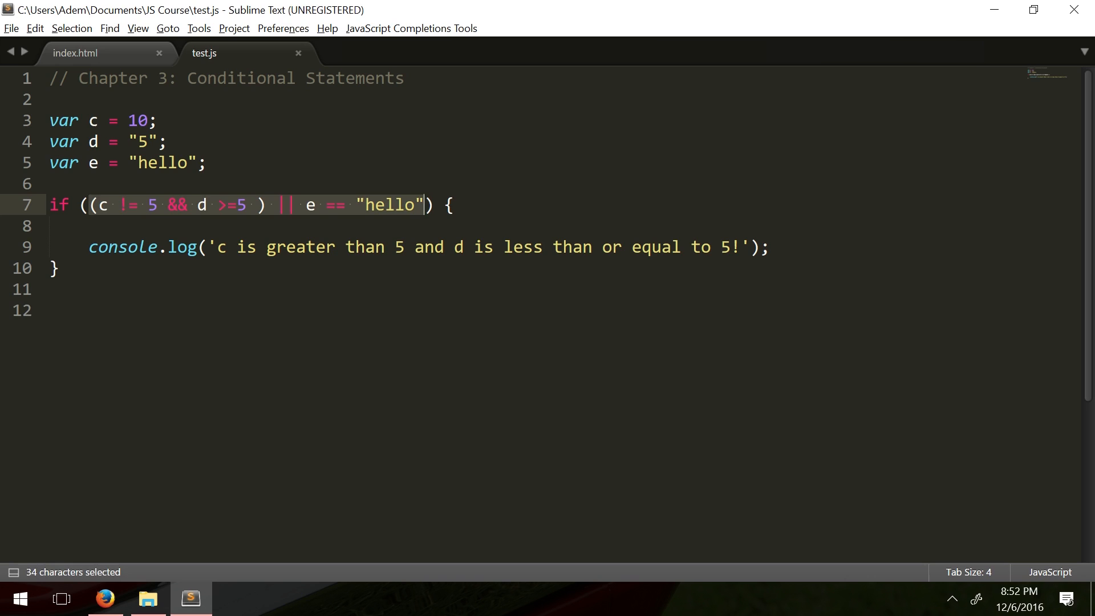
{"action": "left_click", "coordinate": [24, 311]}
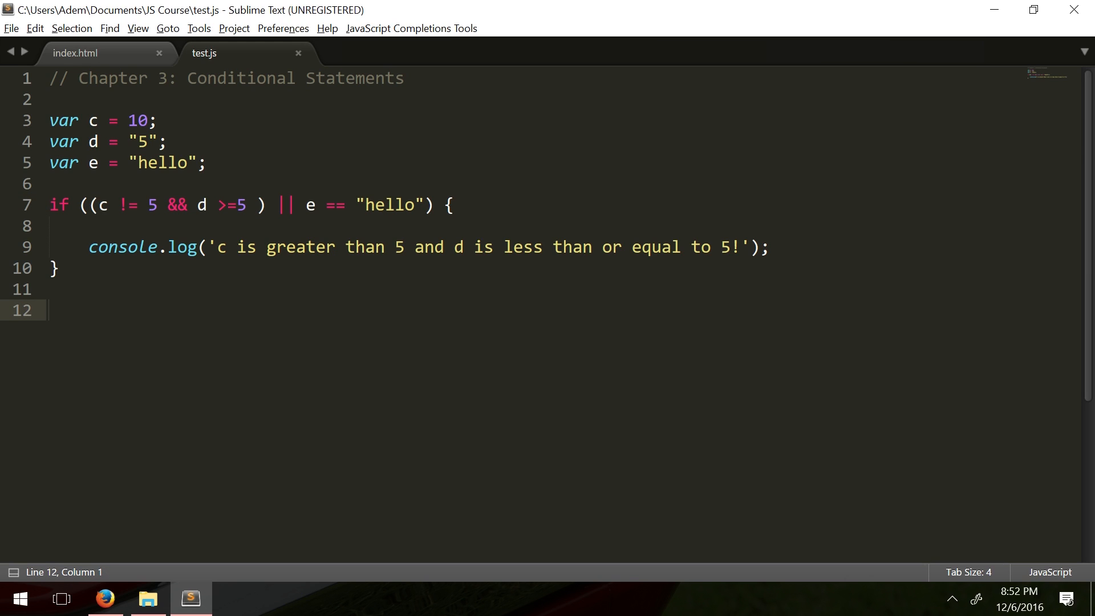
{"action": "left_click_drag", "start_coordinate": [84, 204], "coordinate": [266, 204]}
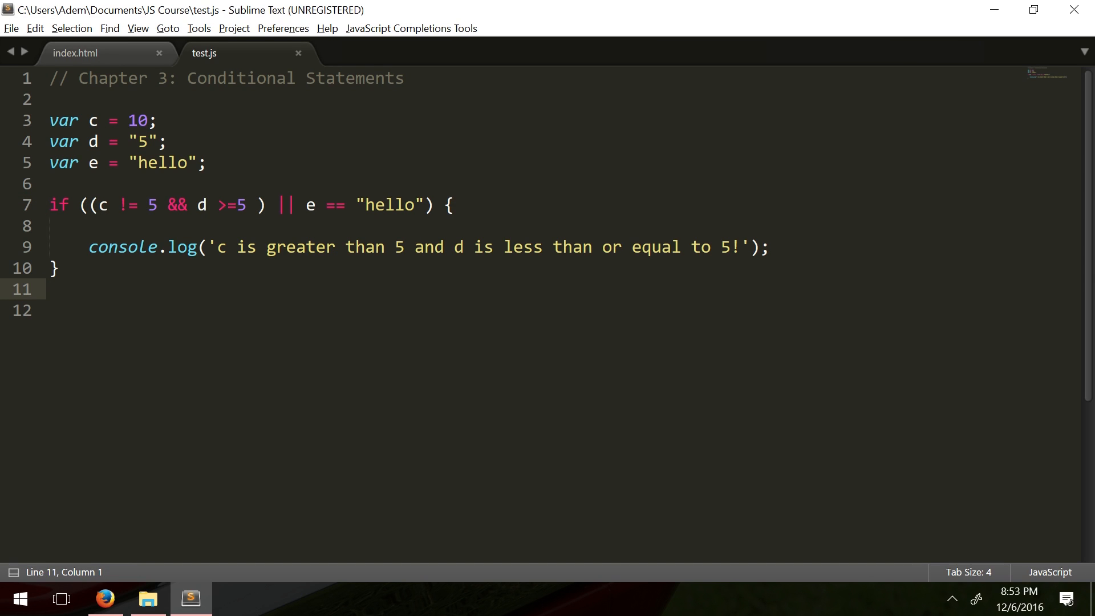
Add an else{ } block after the if block with braces on separate lines.
{"action": "type", "text": "else"}
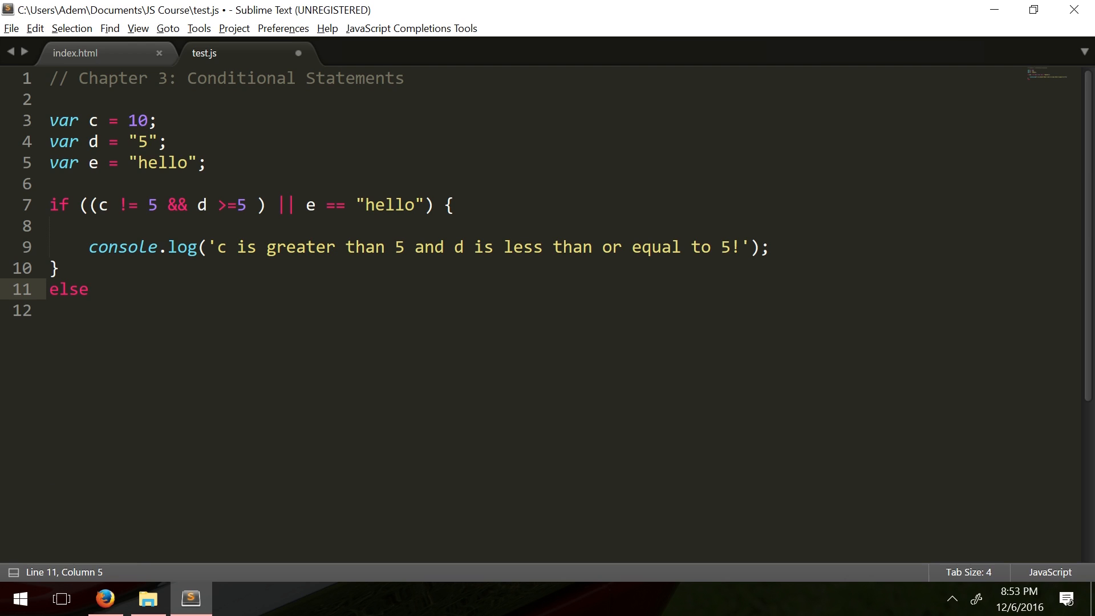
{"action": "type", "text": "{"}
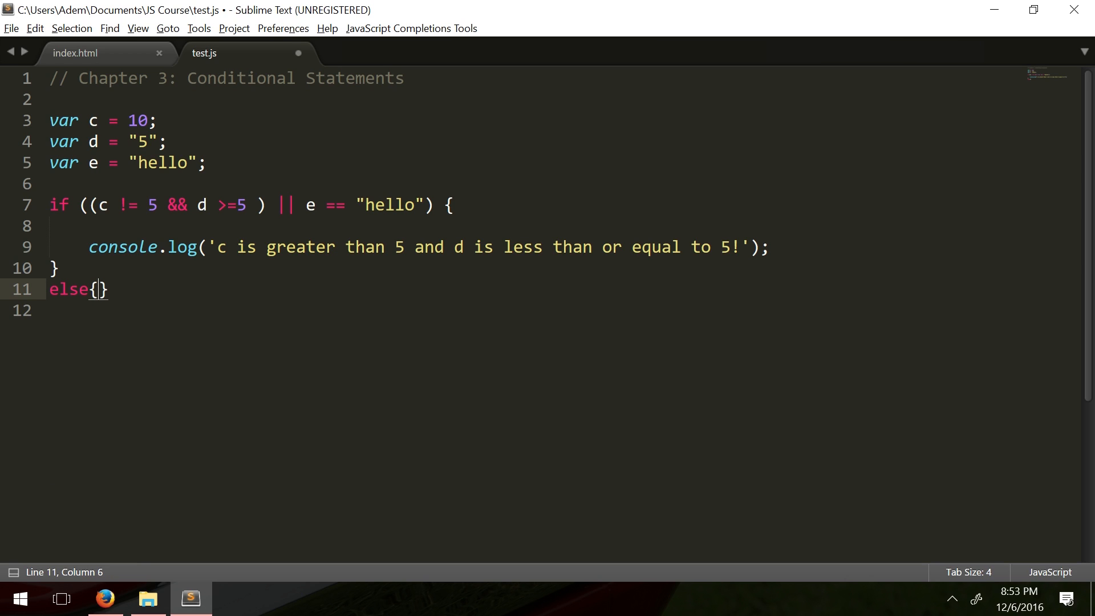
{"action": "key", "text": "Enter"}
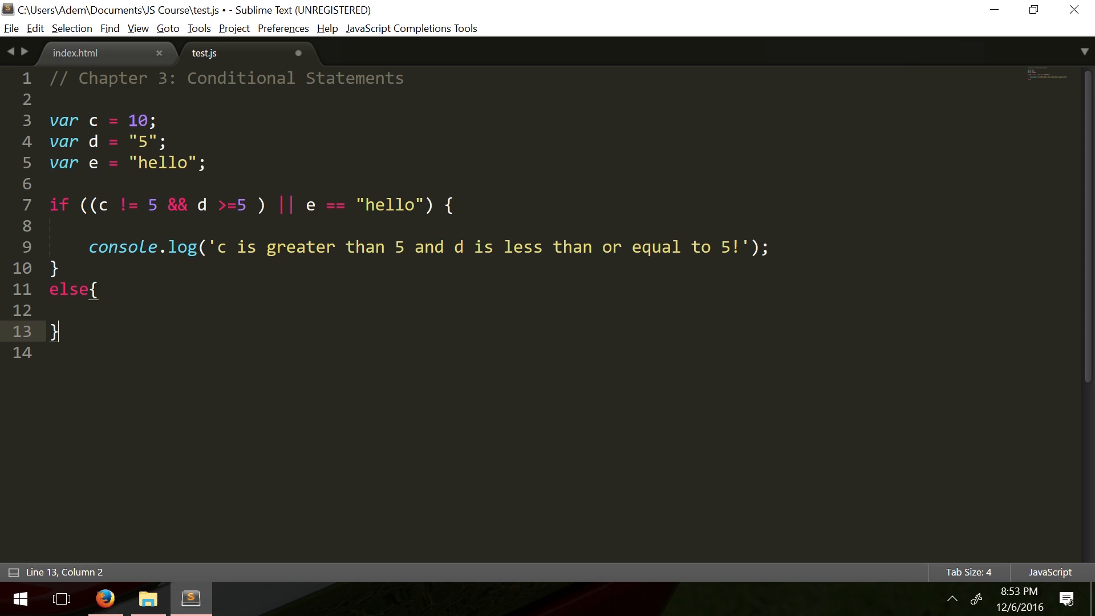
{"action": "mouse_move", "coordinate": [49, 246]}
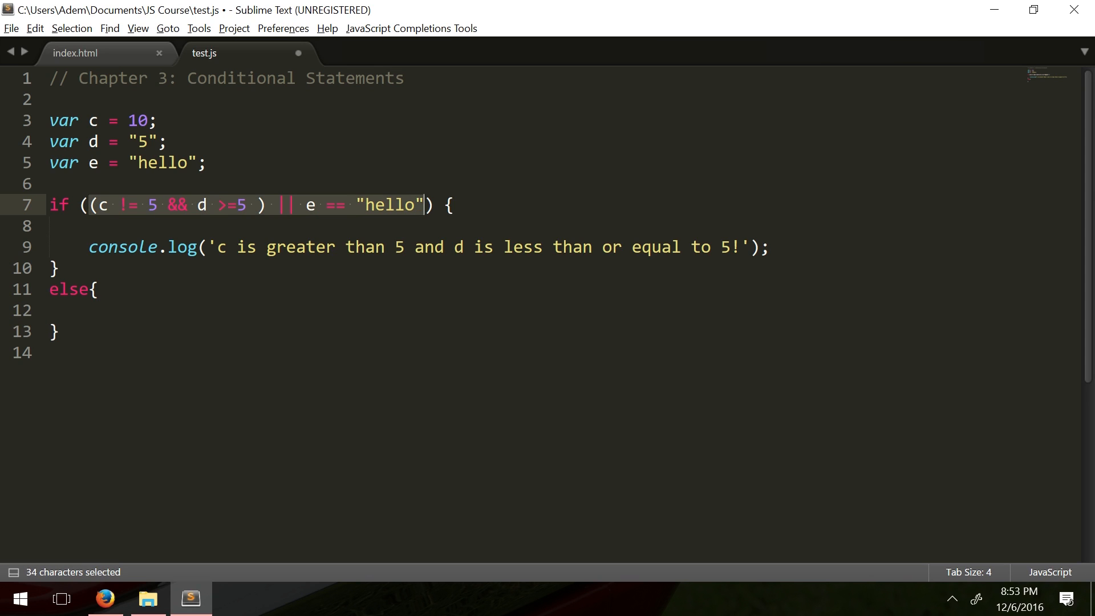
Set the condition to c < 5, edit its log message, and move into the else block.
{"action": "type", "text": "c < 5) {"}
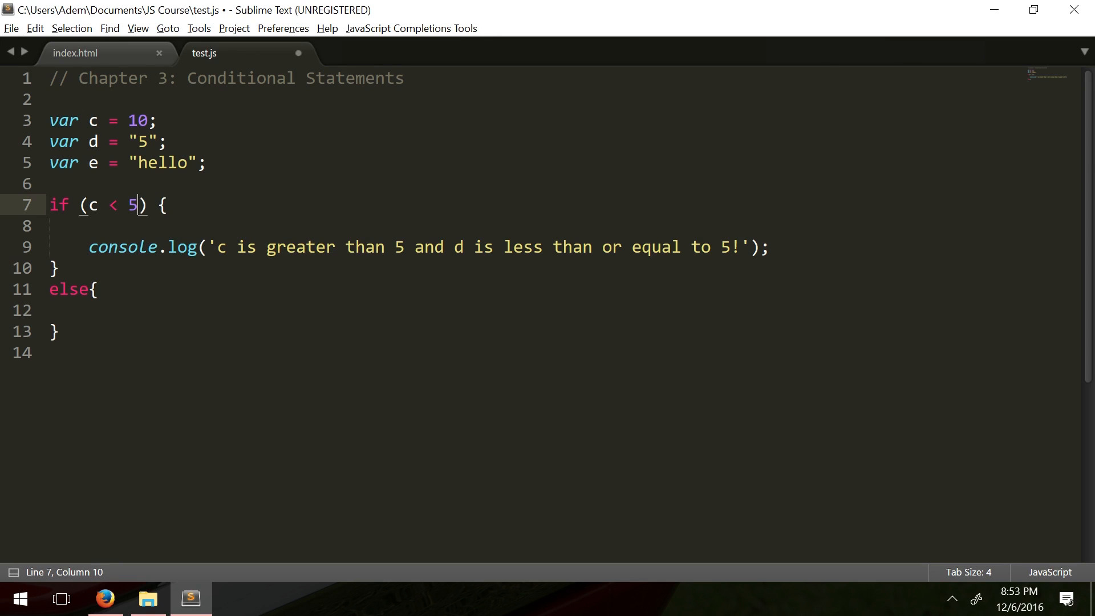
{"action": "left_click", "coordinate": [267, 246]}
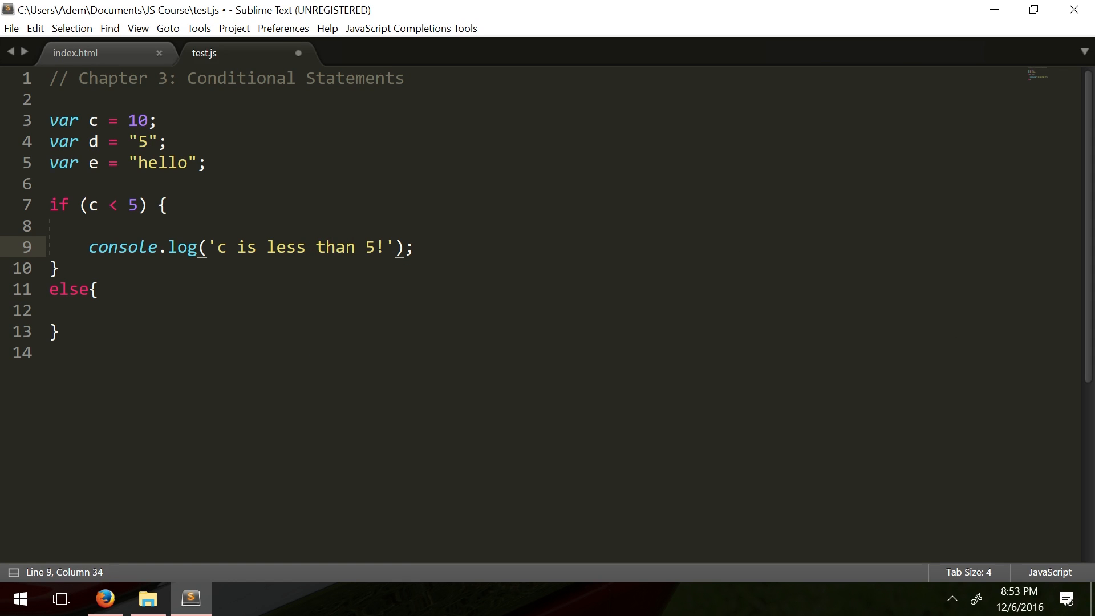
{"action": "left_click", "coordinate": [59, 266]}
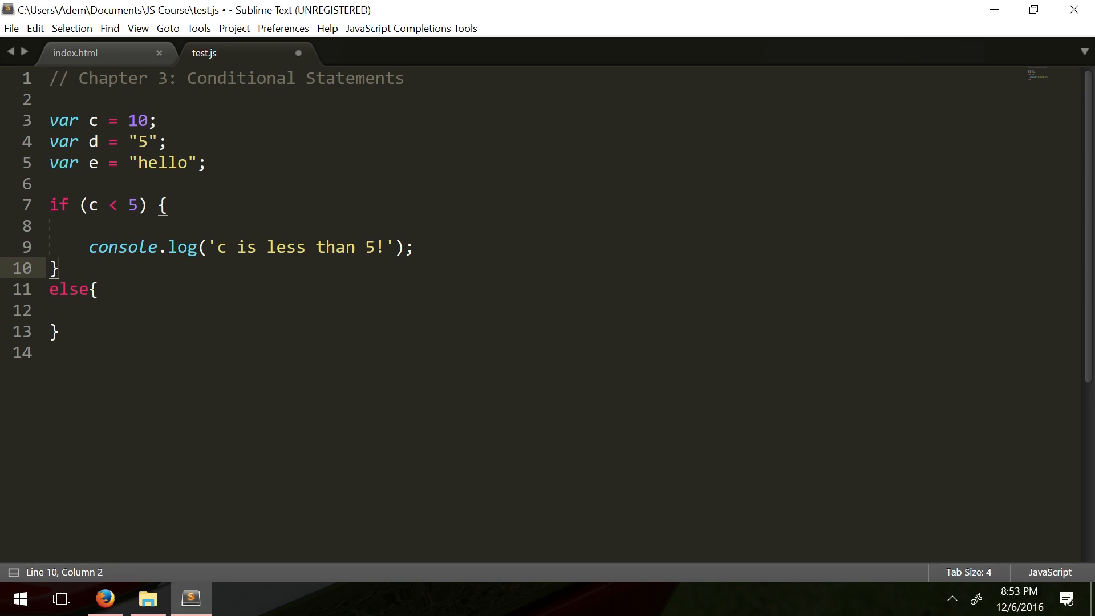
{"action": "left_click", "coordinate": [53, 310]}
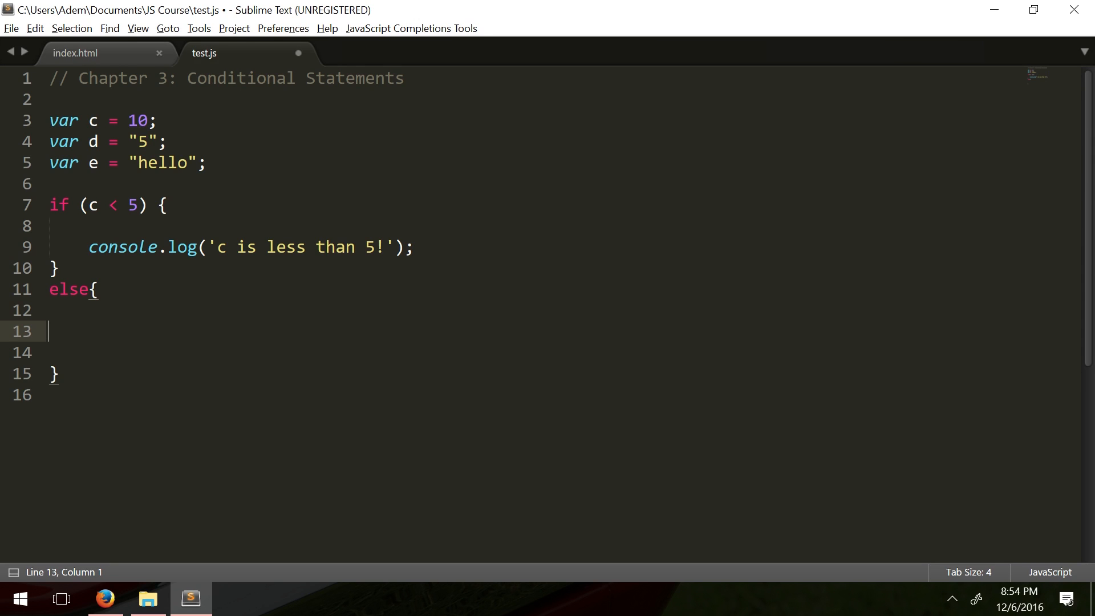
Indent inside else, remove the extra blank line, and insert a console.log call.
{"action": "key", "text": "Tab"}
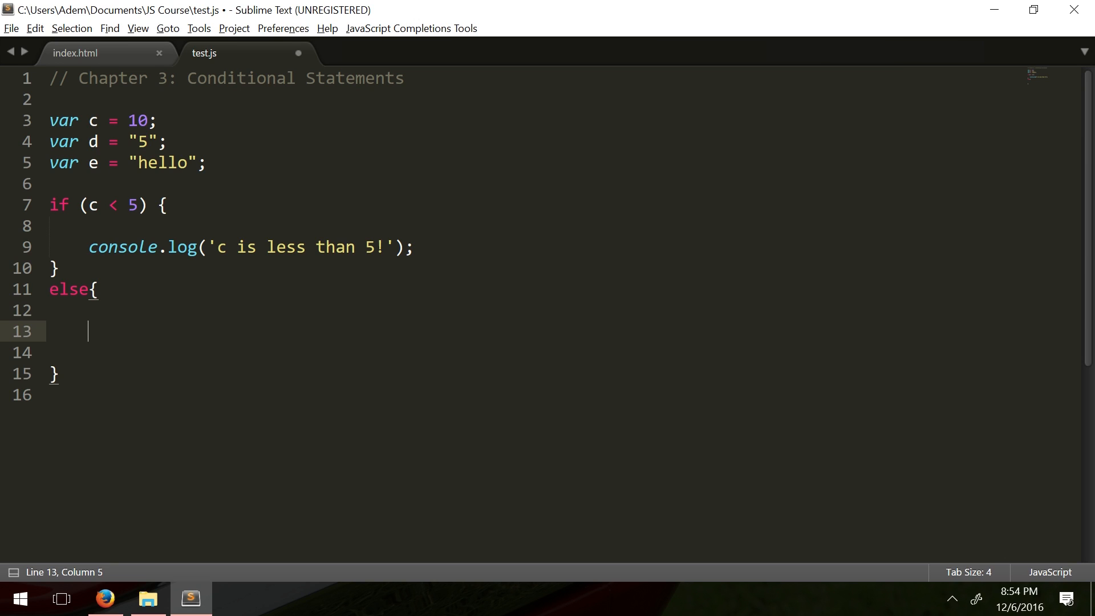
{"action": "left_click", "coordinate": [58, 267]}
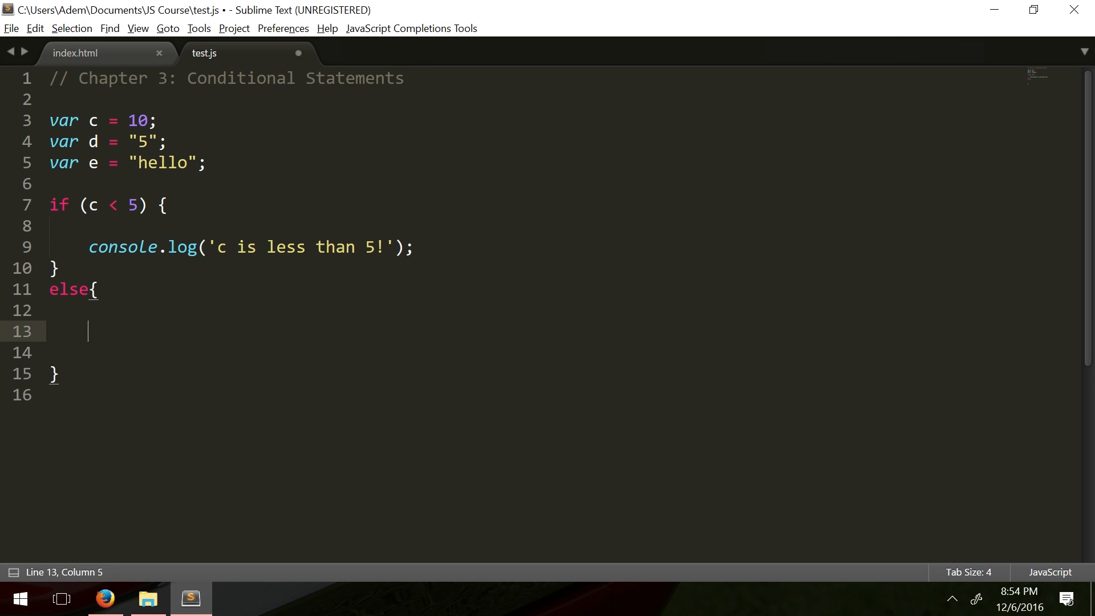
{"action": "left_click", "coordinate": [58, 268]}
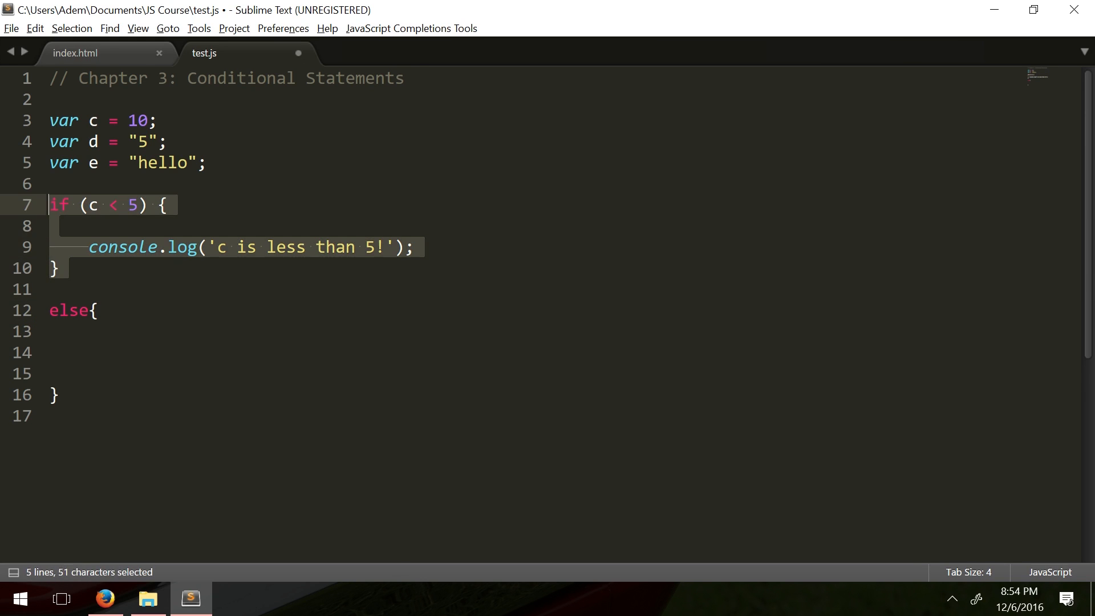
{"action": "mouse_move", "coordinate": [68, 303]}
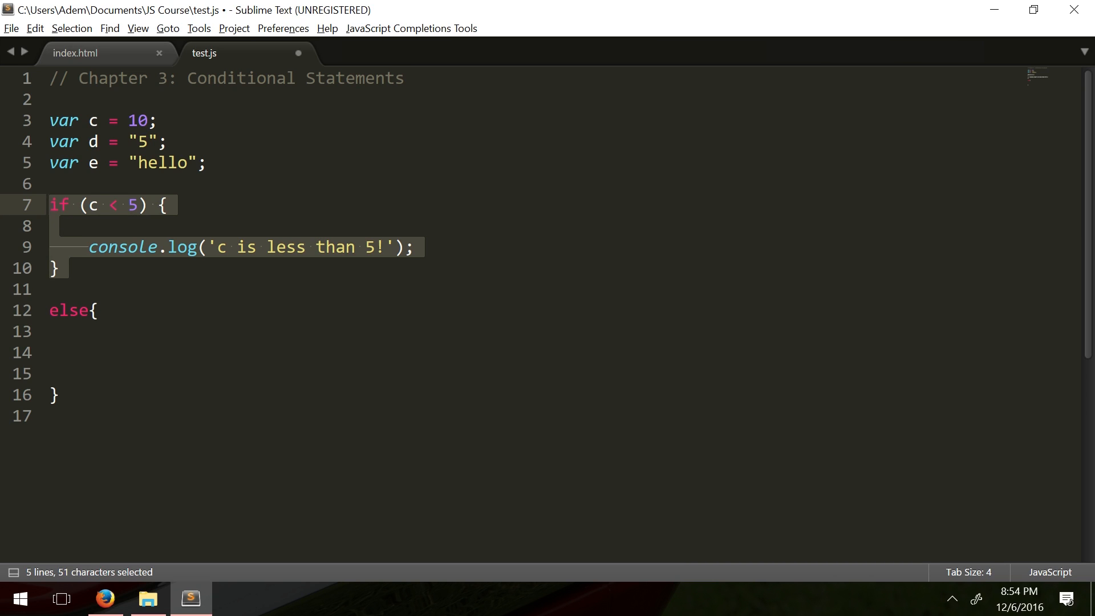
{"action": "left_click", "coordinate": [27, 289]}
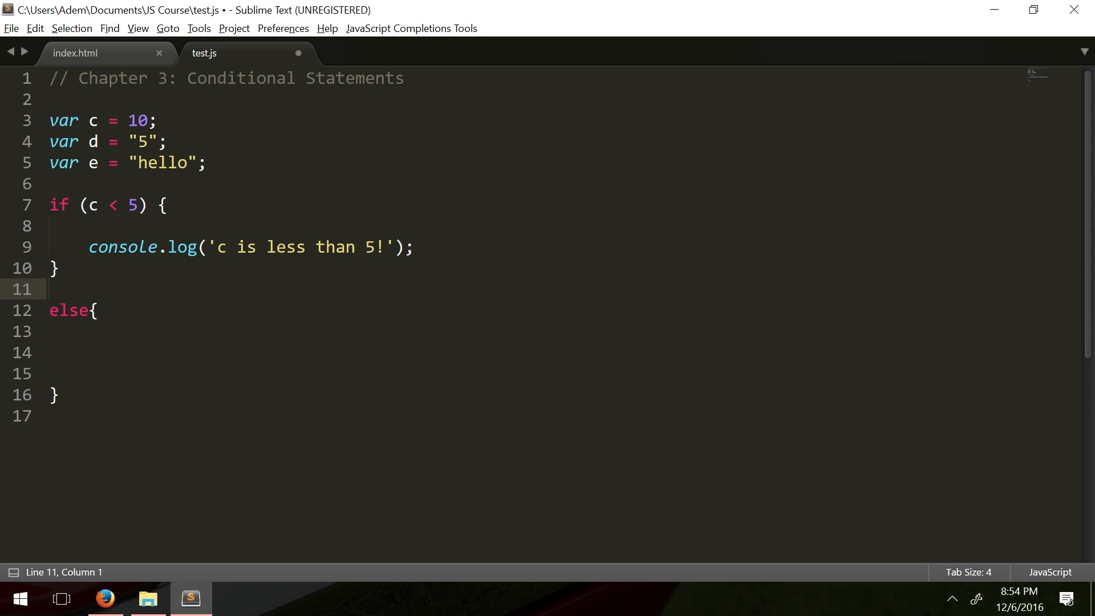
{"action": "double_click", "coordinate": [122, 247]}
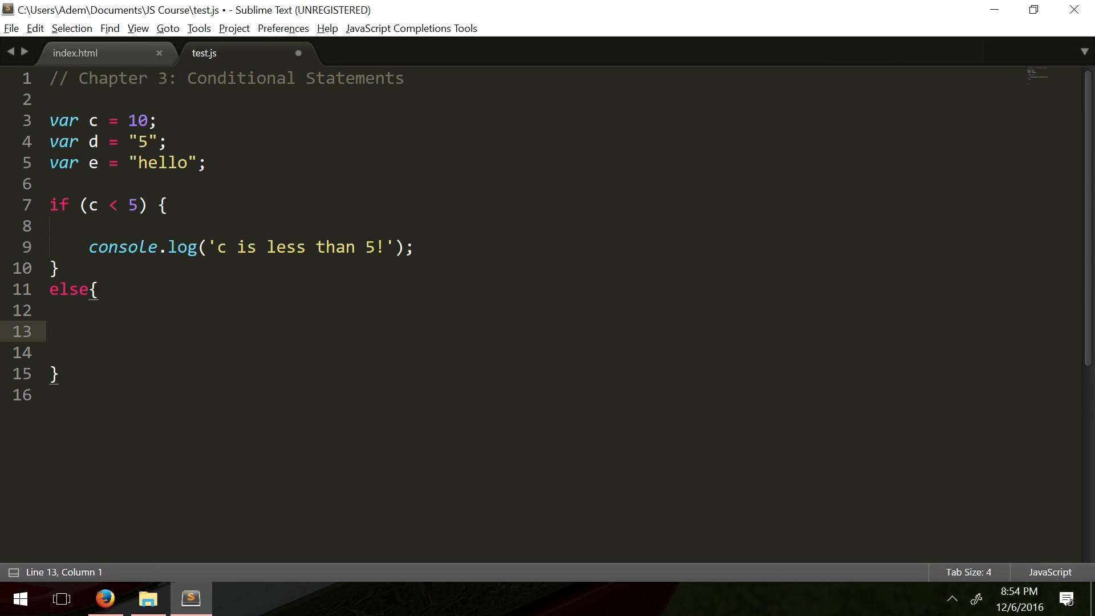
{"action": "key", "text": "tab"}
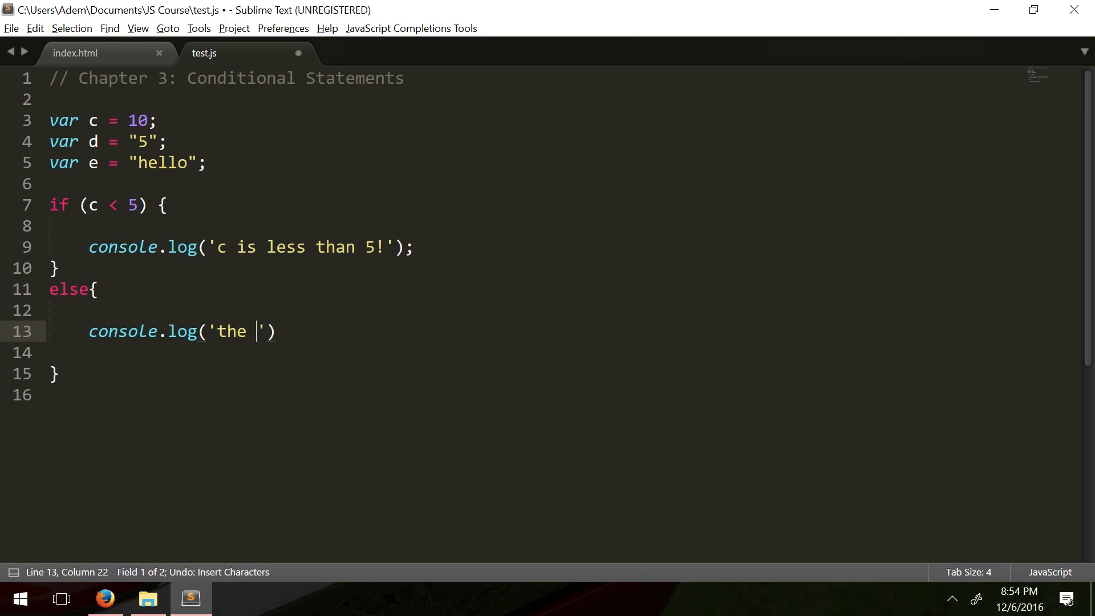
Log 'the condition is false' in the else block and verify it in Firefox's console.
{"action": "type", "text": "co"}
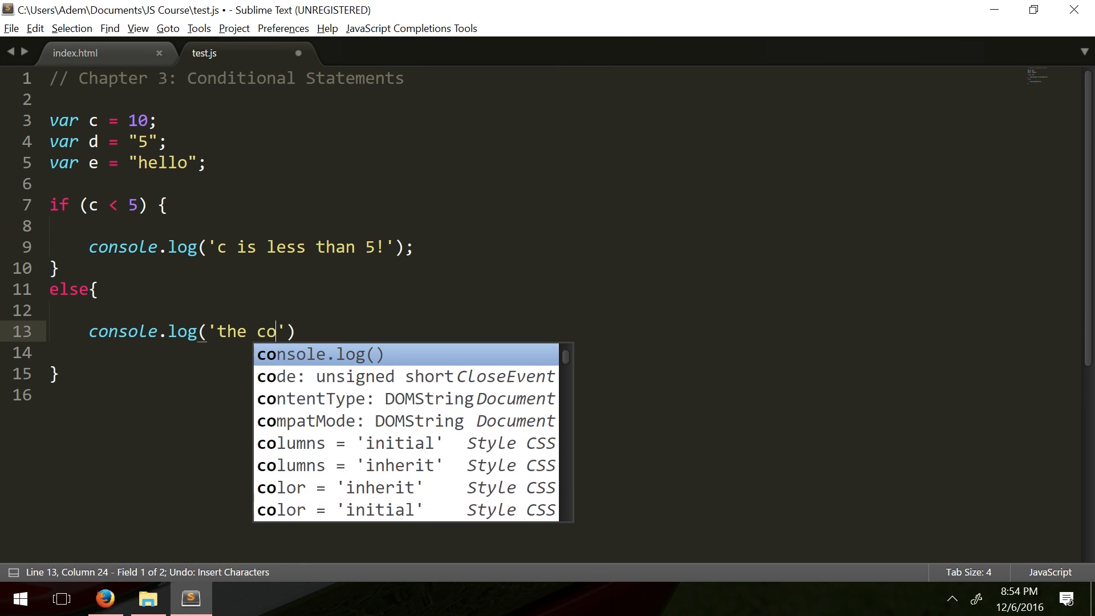
{"action": "type", "text": "ndition i"}
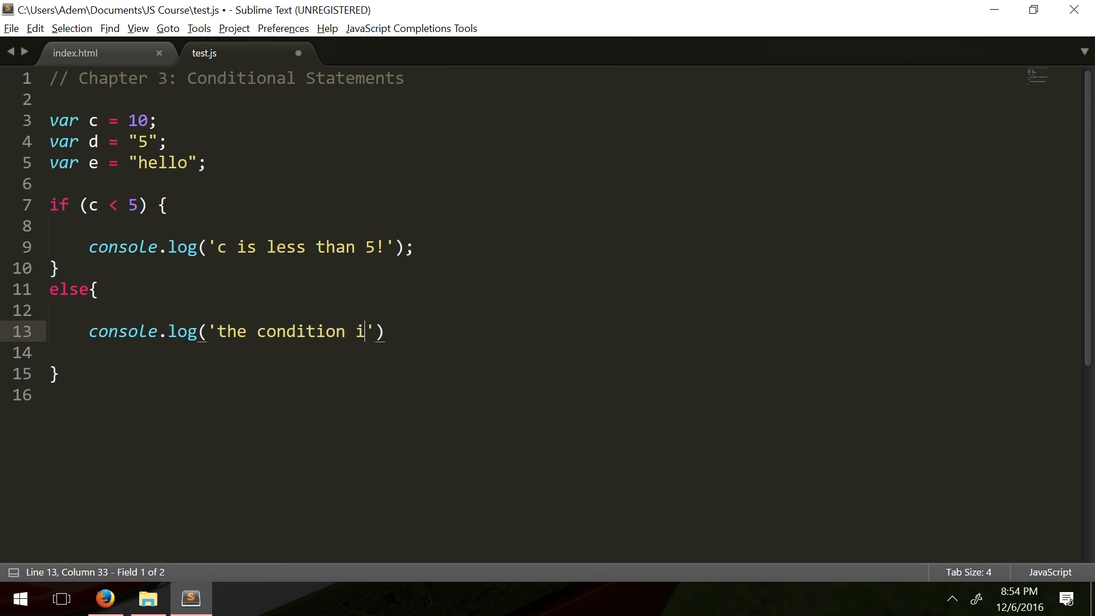
{"action": "type", "text": "s false"}
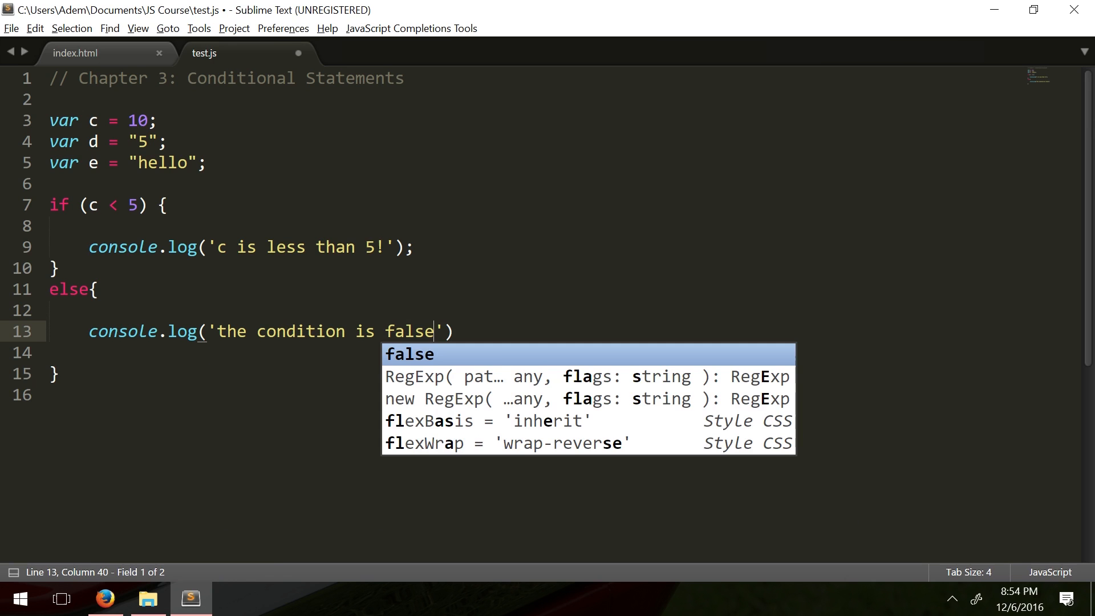
{"action": "key", "text": "Escape"}
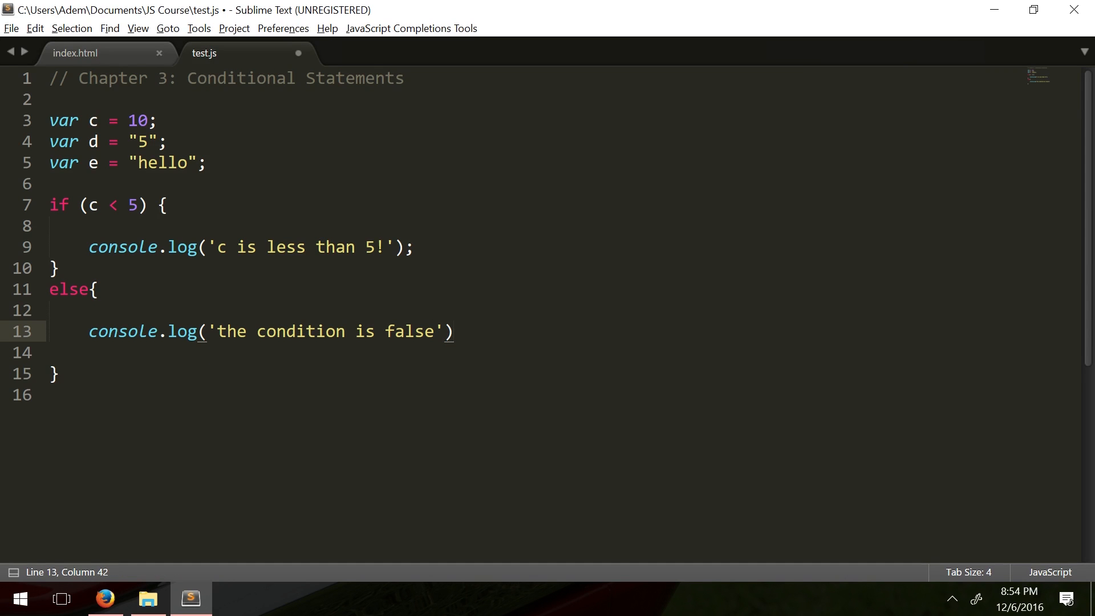
{"action": "left_click", "coordinate": [104, 599]}
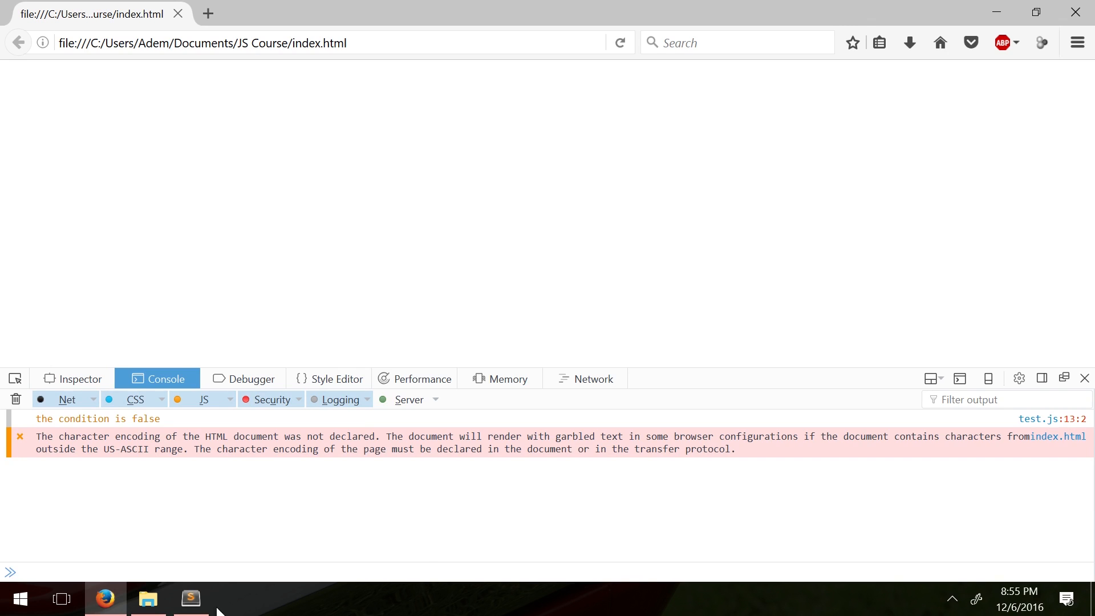
{"action": "left_click", "coordinate": [190, 599]}
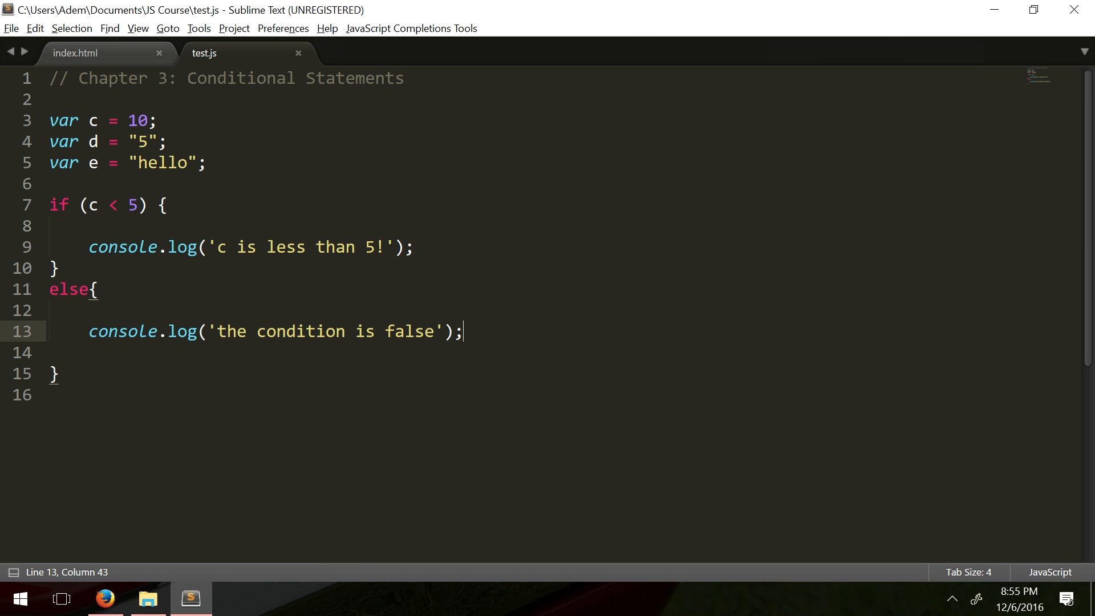
{"action": "left_click_drag", "start_coordinate": [89, 205], "coordinate": [138, 204]}
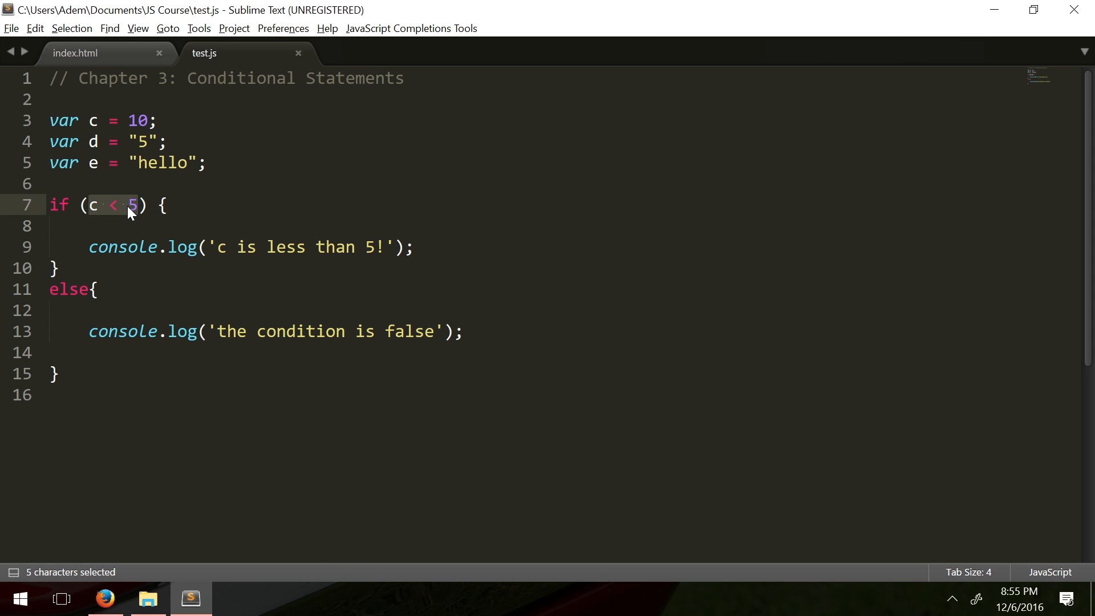
{"action": "left_click", "coordinate": [48, 226]}
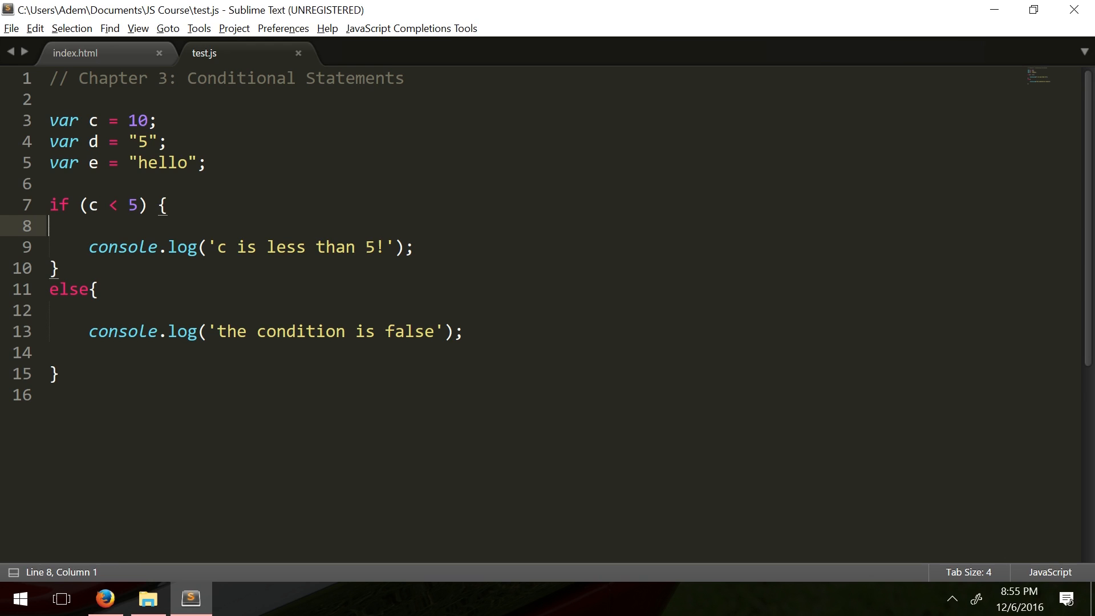